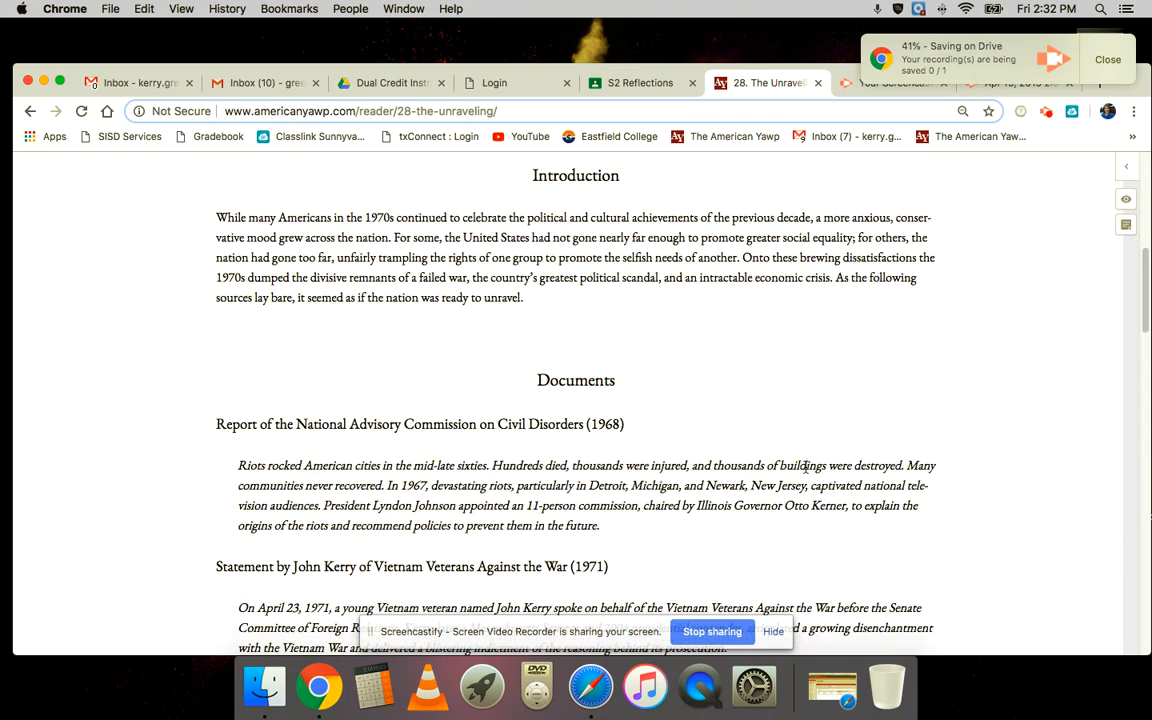
Scroll past the Documents list to the 1973 New York City Subway photograph under Media.
scroll("down", 3)
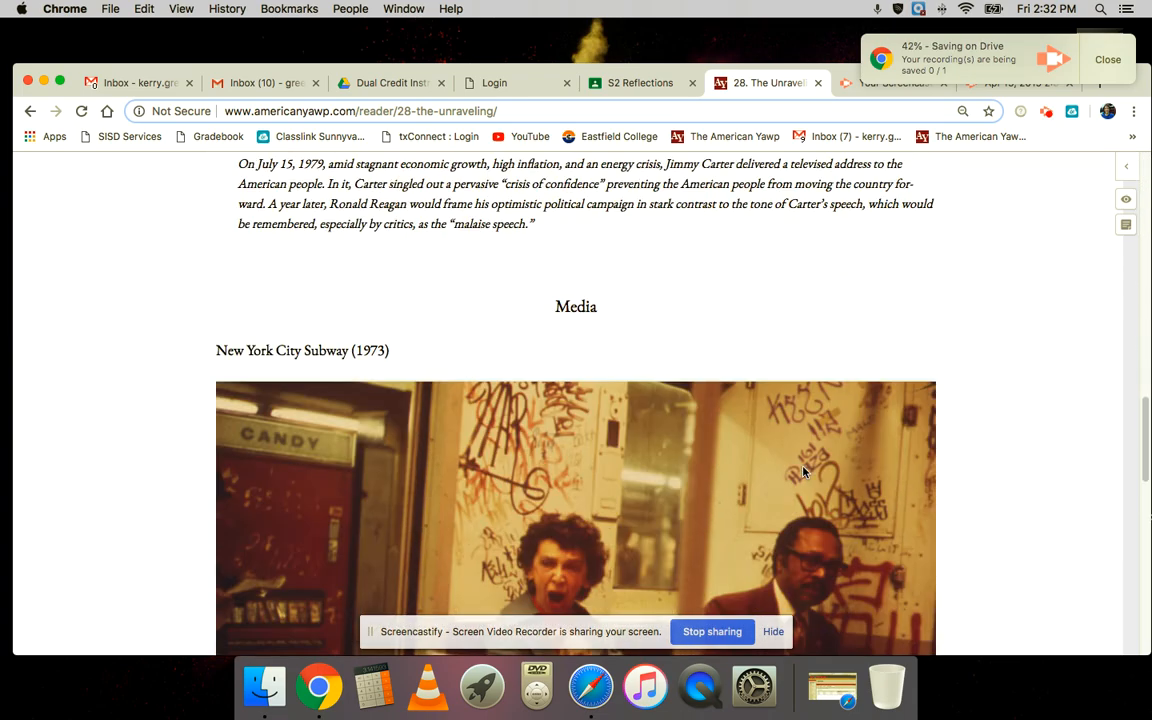
scroll("down", 3)
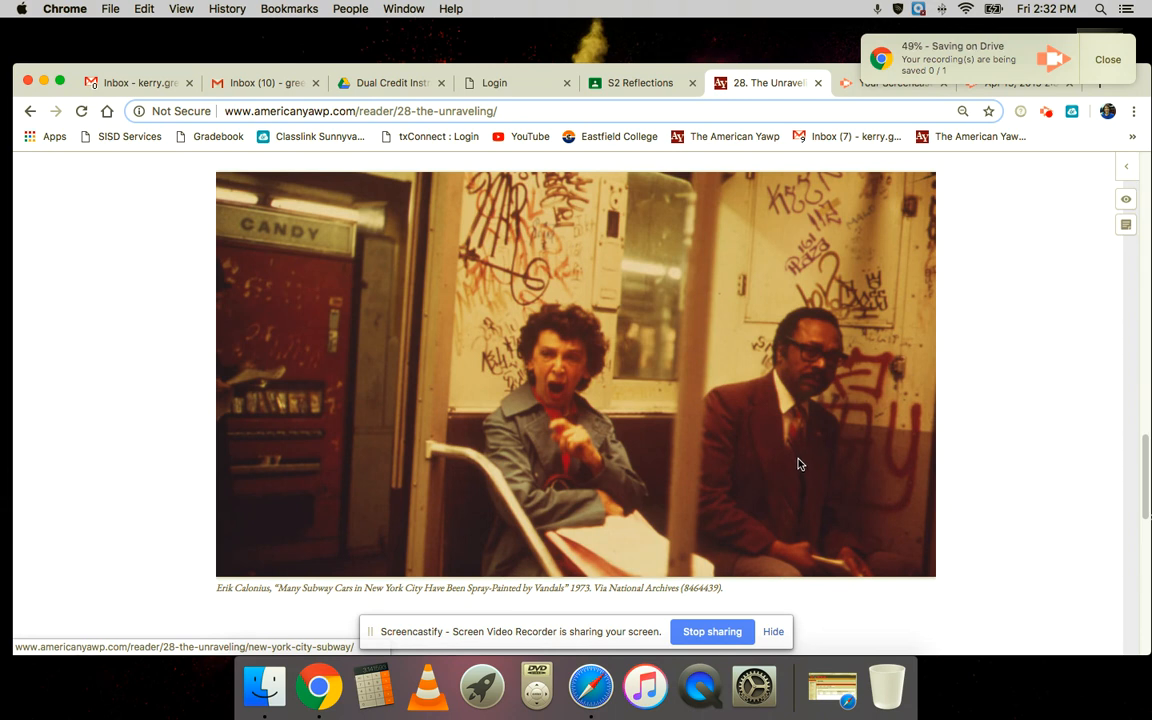
mouse_move(876, 448)
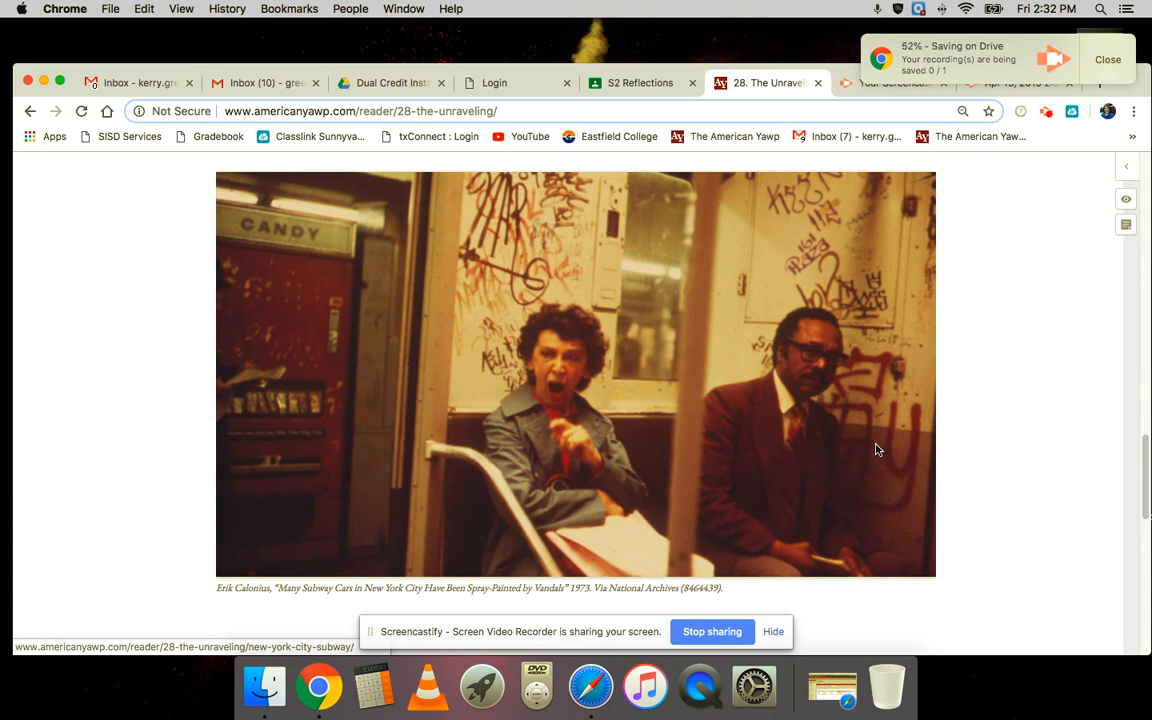
scroll("up", 3)
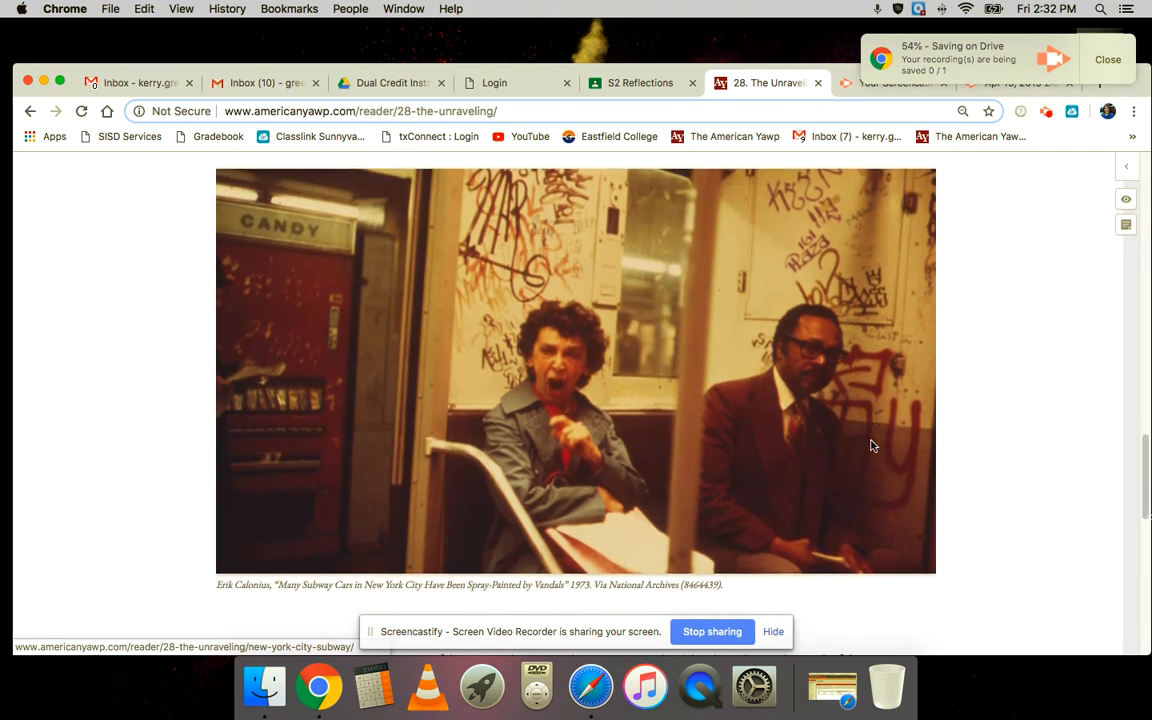
scroll("down", 3)
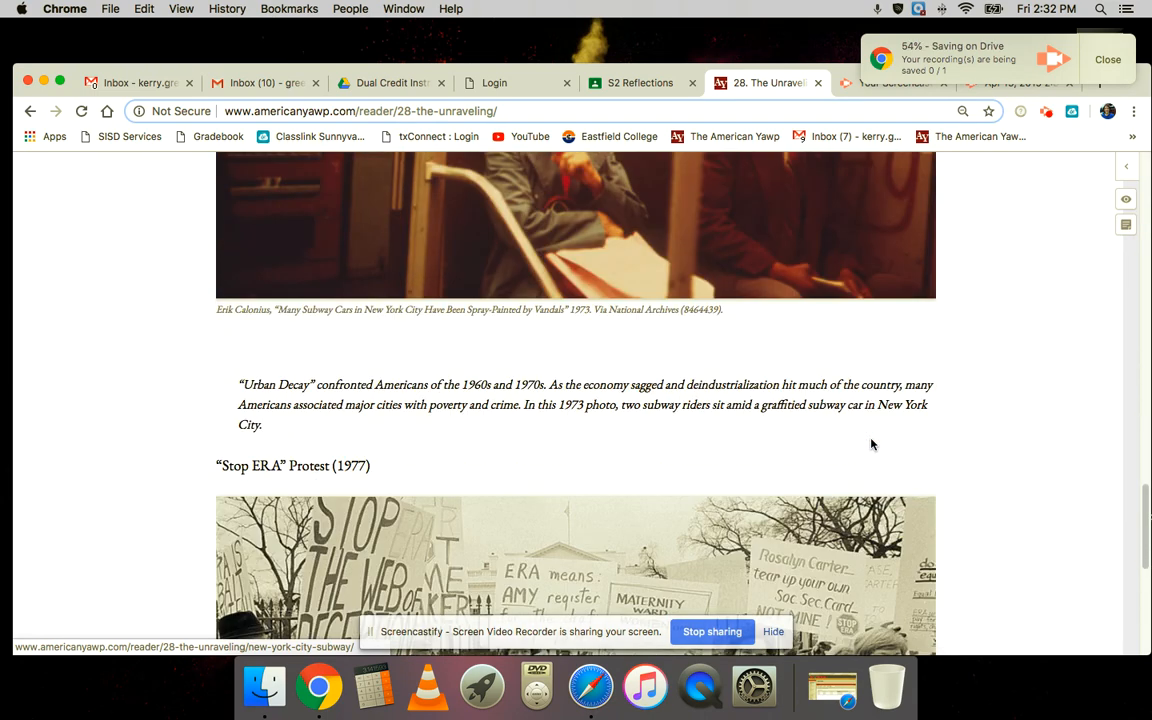
mouse_move(334, 410)
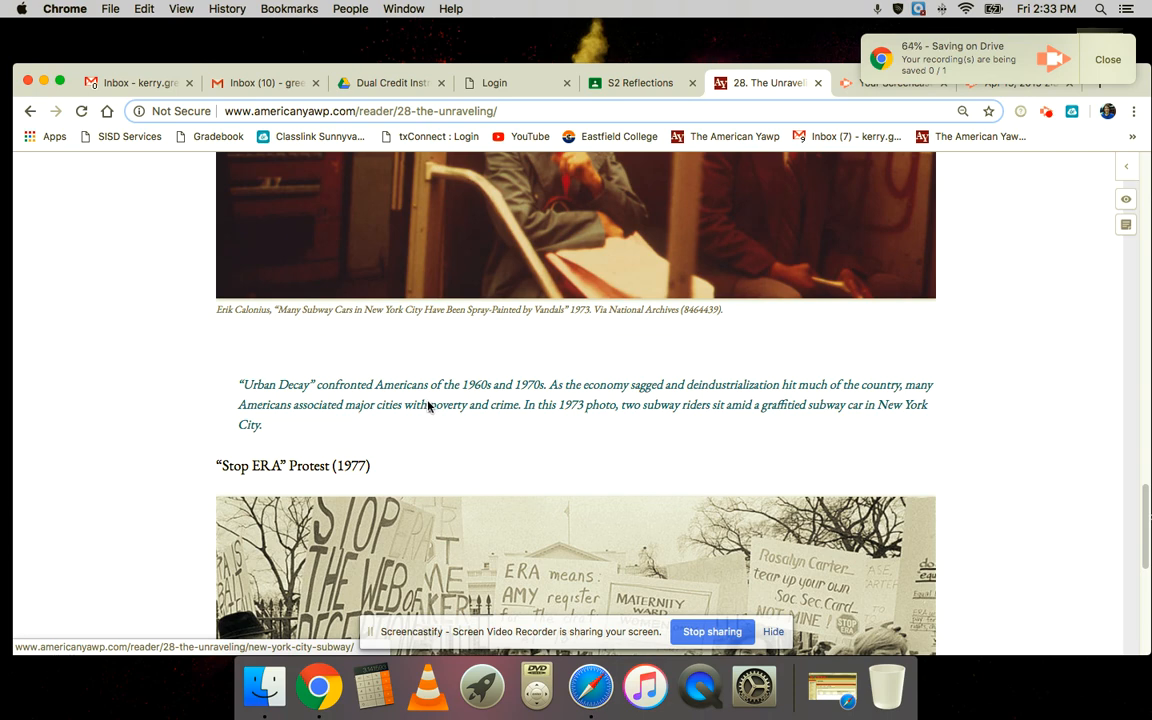
mouse_move(694, 378)
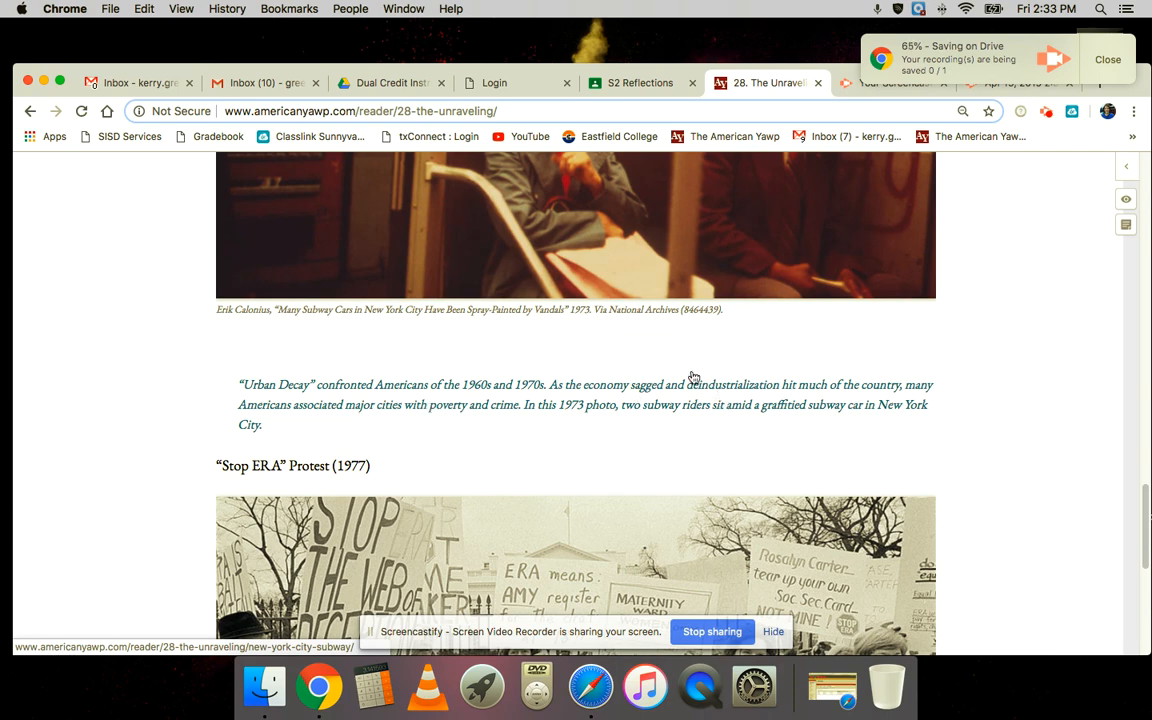
scroll("up", 3)
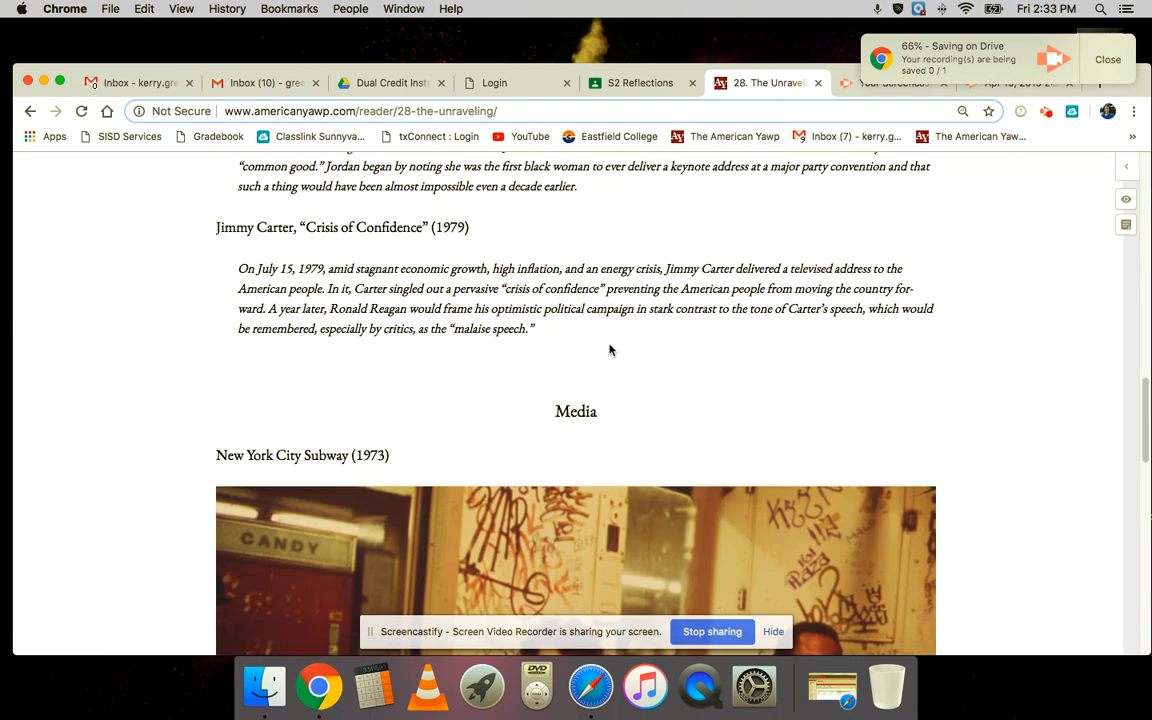
scroll("down", 3)
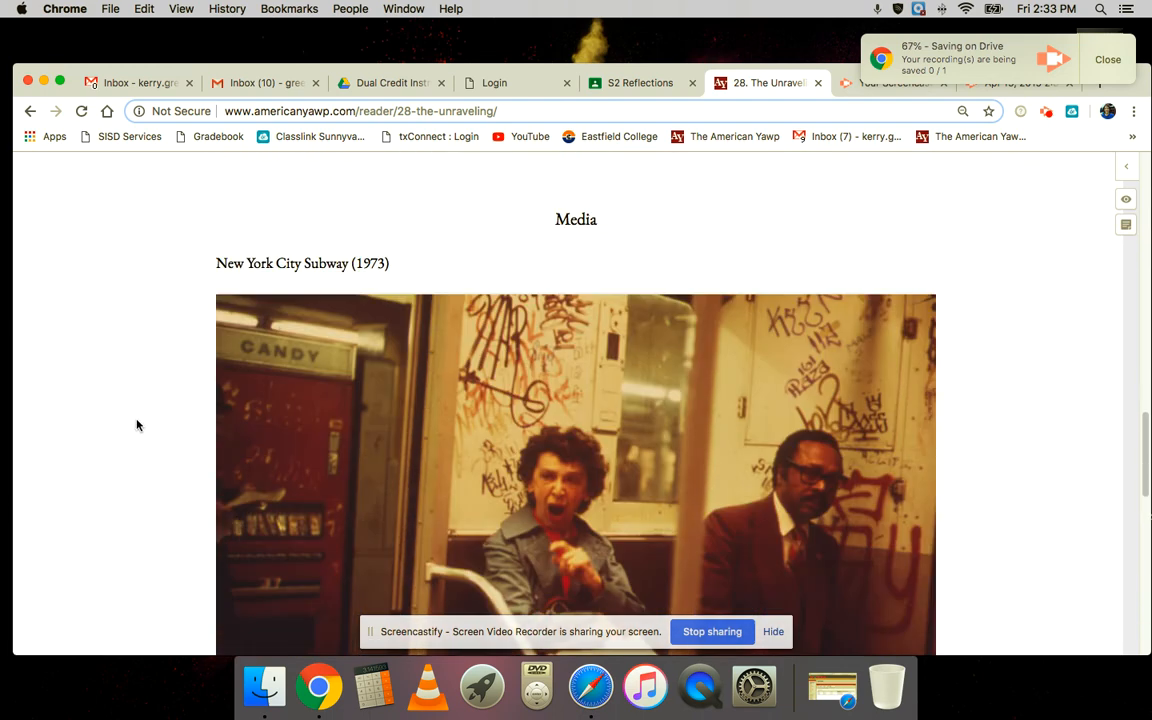
scroll("down", 3)
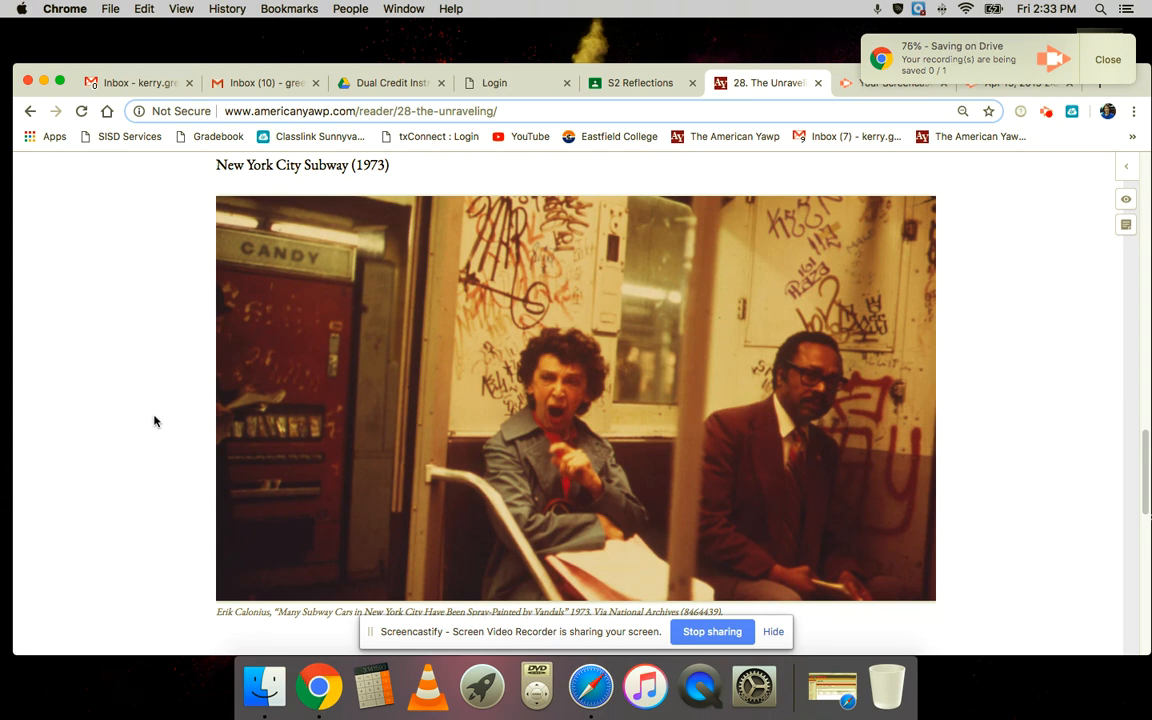
mouse_move(394, 492)
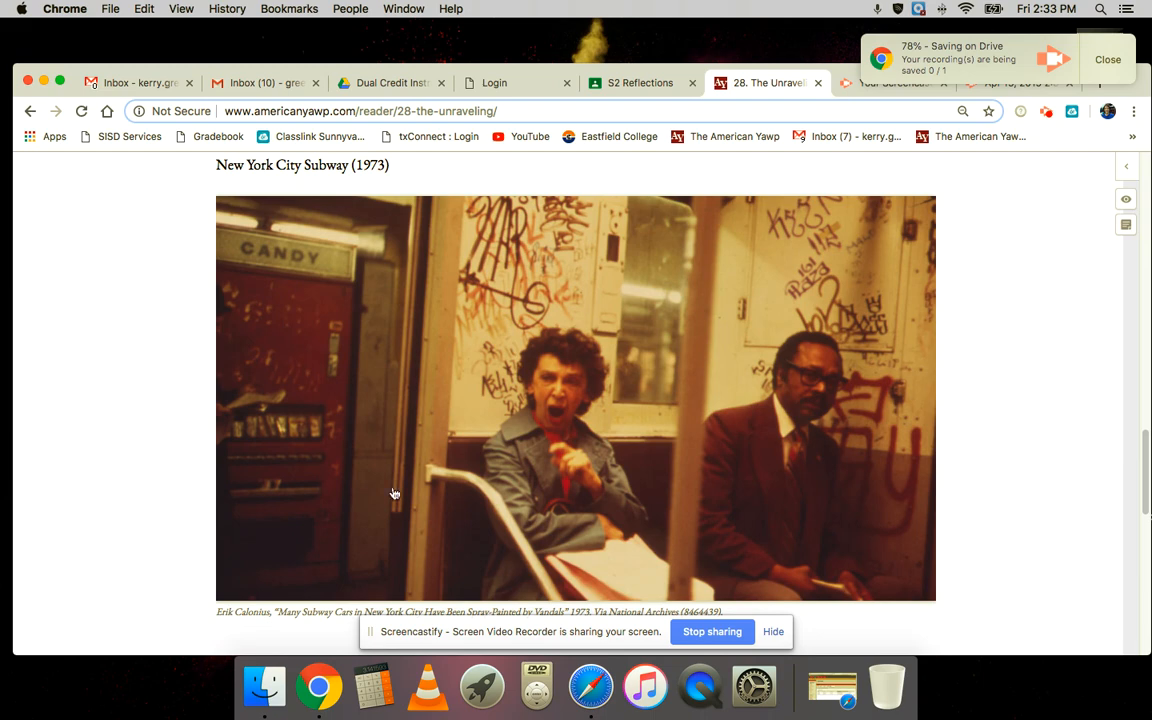
Scroll back and forth through the media section toward the Stop ERA protest image.
scroll("down", 3)
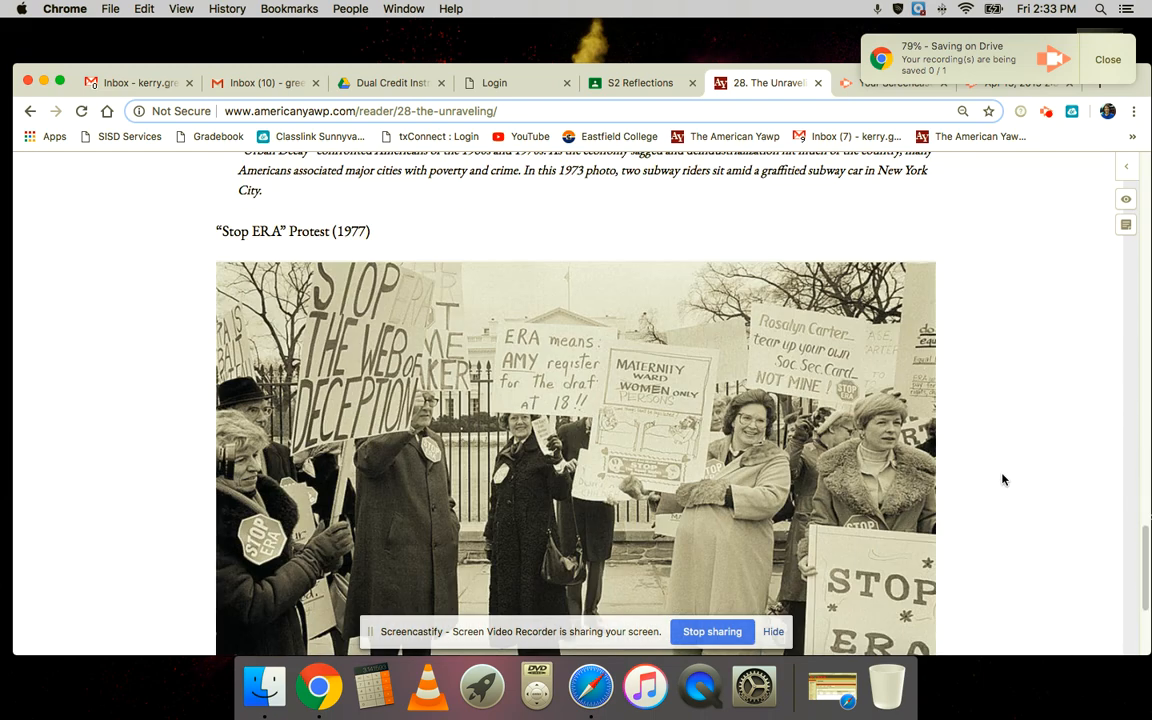
mouse_move(998, 488)
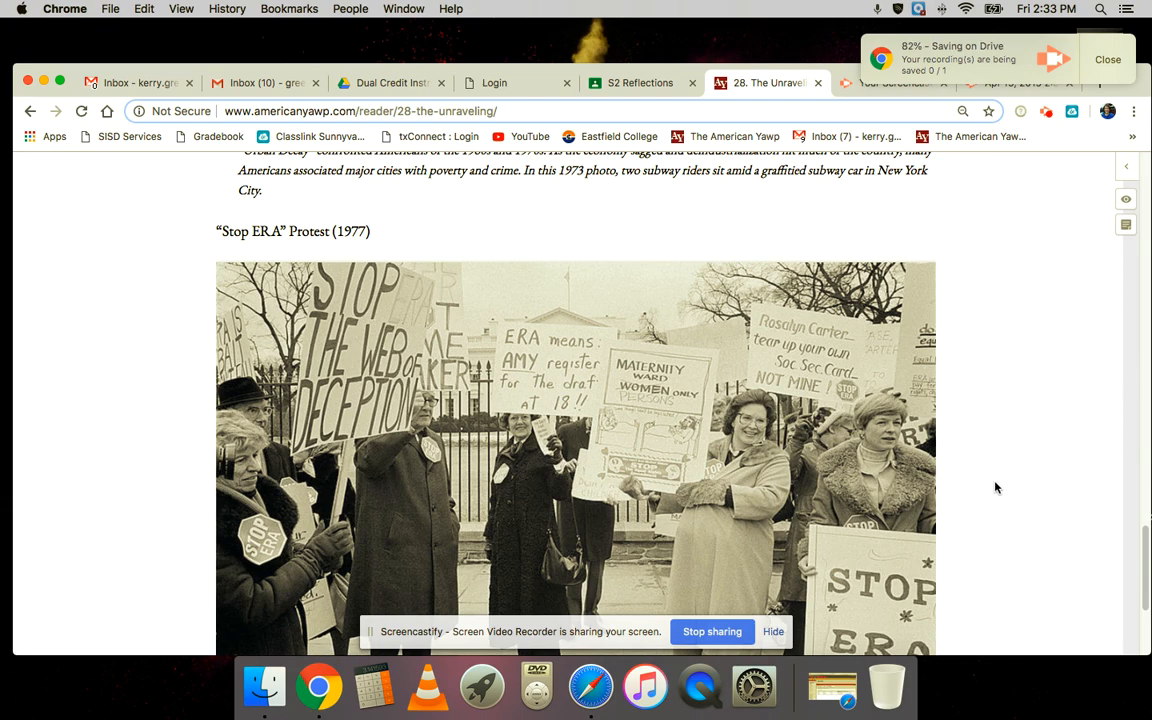
scroll("down", 3)
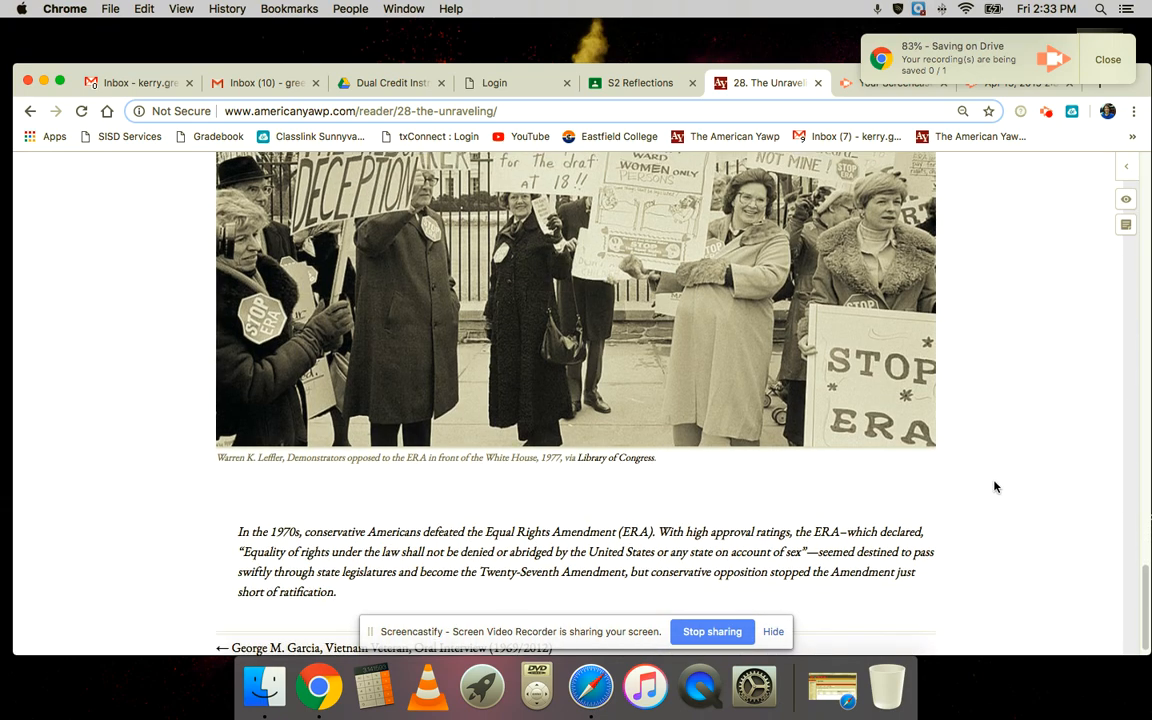
scroll("up", 3)
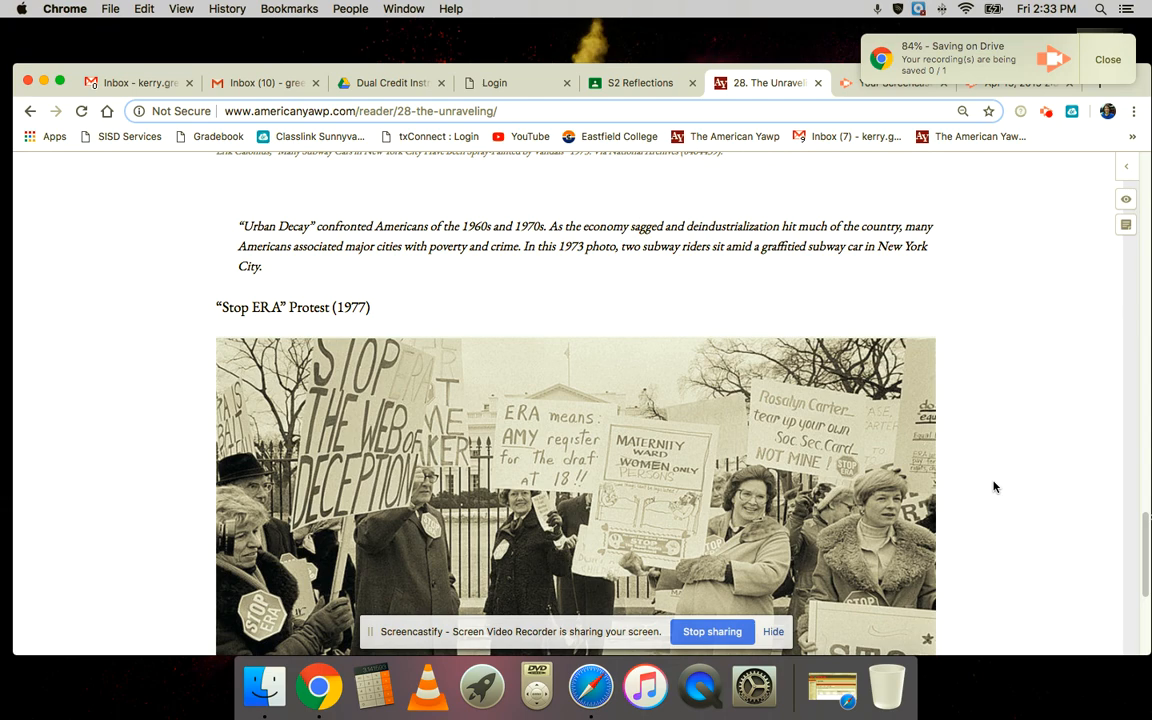
scroll("down", 3)
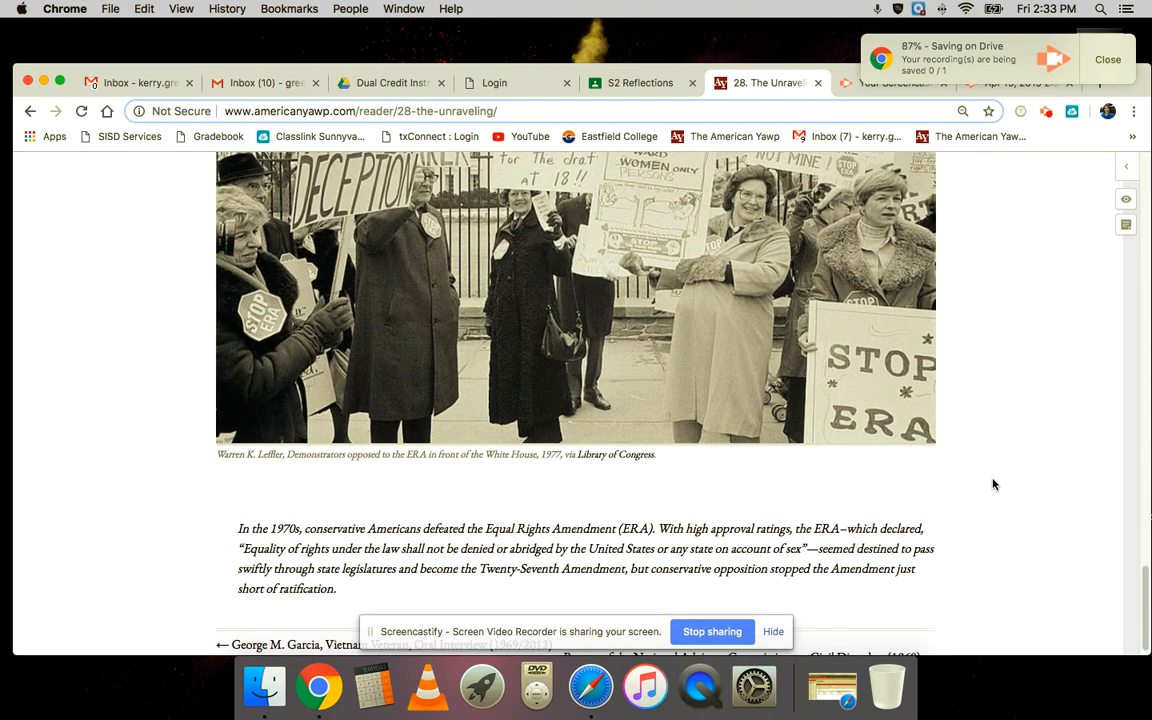
scroll("up", 3)
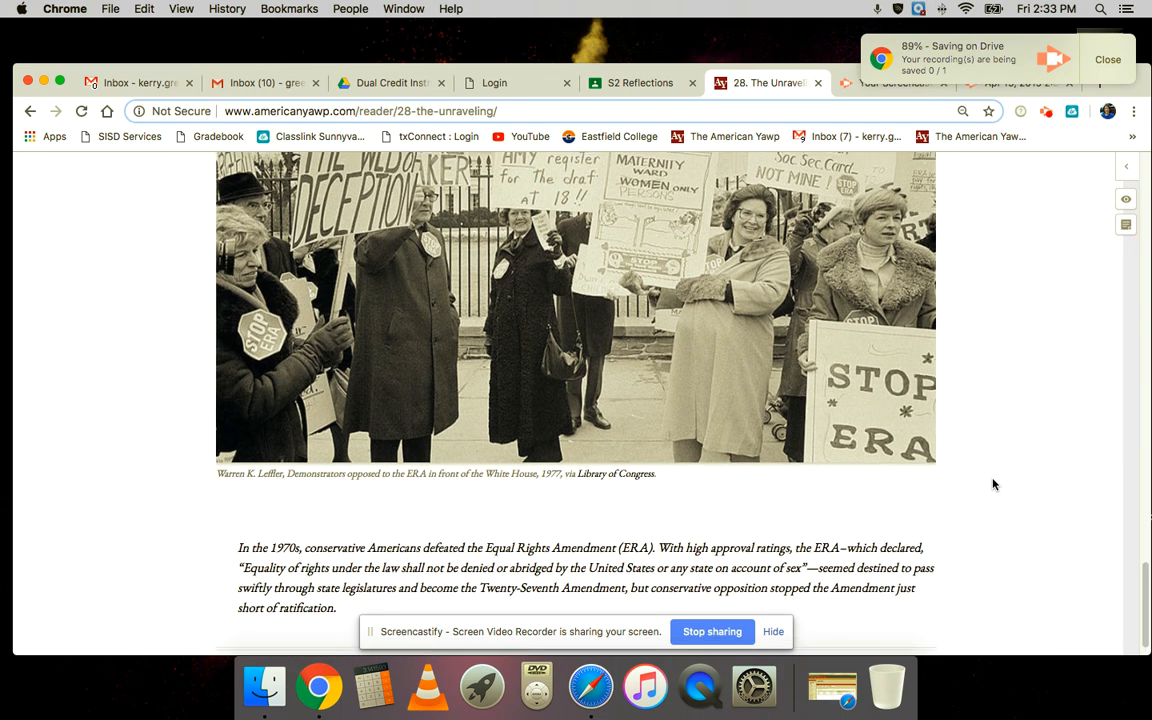
scroll("down", 3)
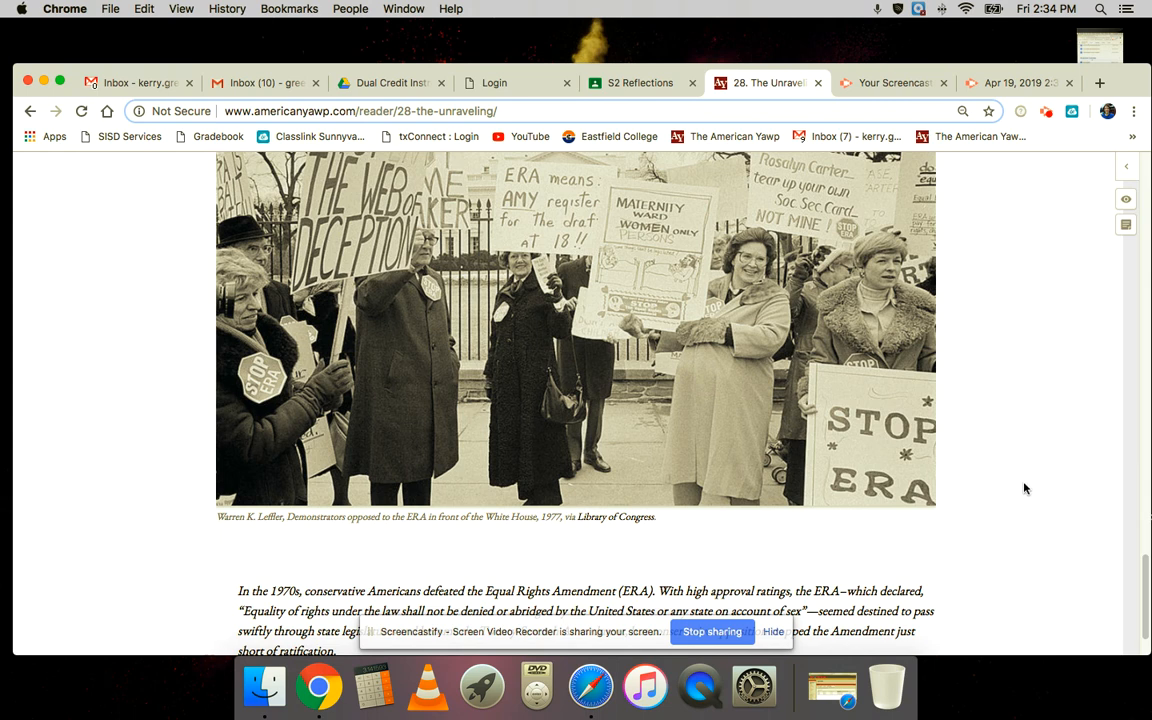
mouse_move(904, 448)
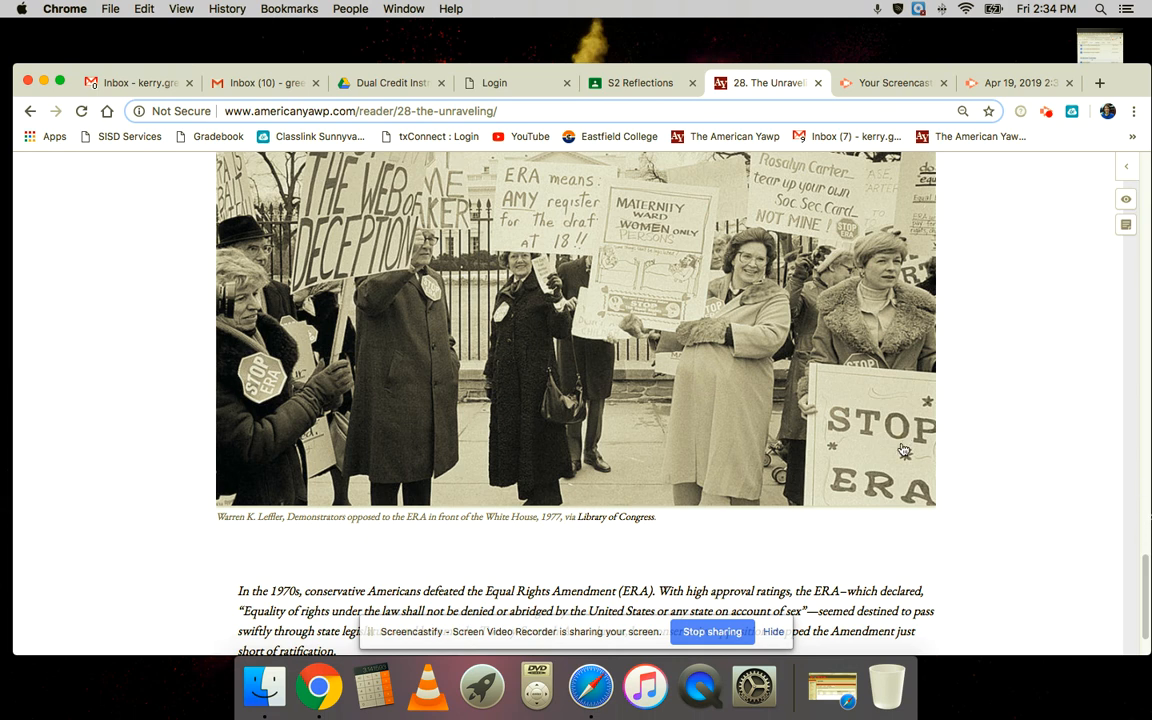
Bring the 1977 Stop ERA protest photograph, its credit line and the ERA defeat paragraph into view.
scroll("down", 3)
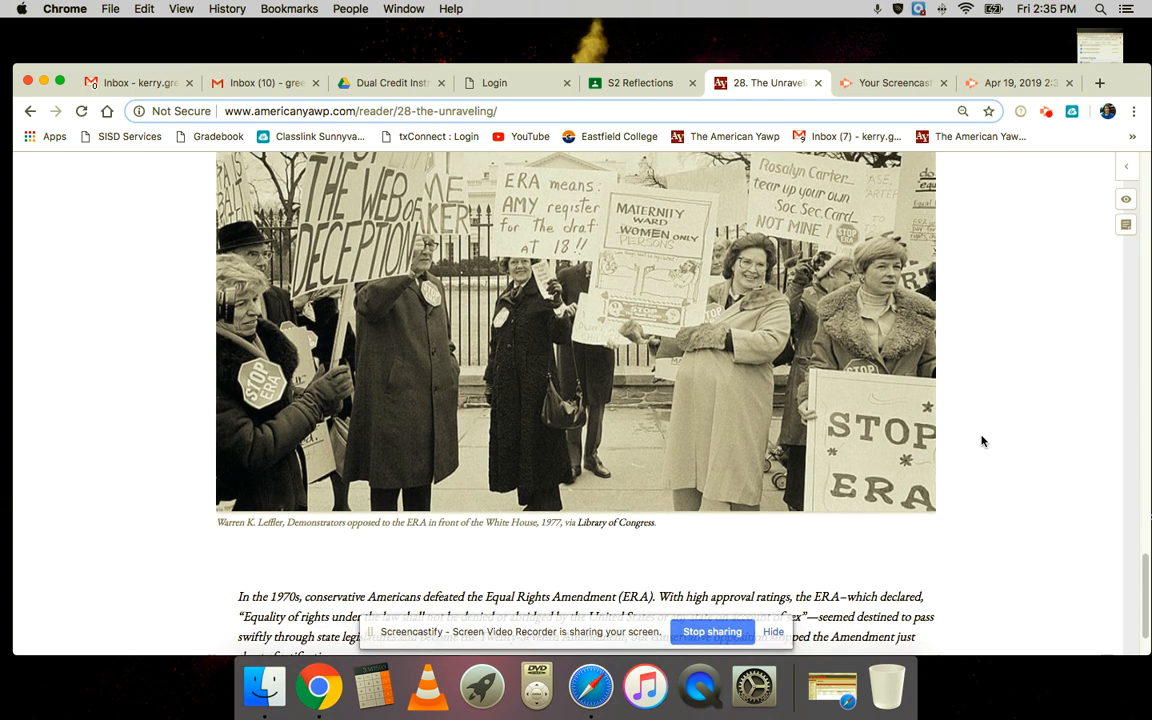
scroll("down", 3)
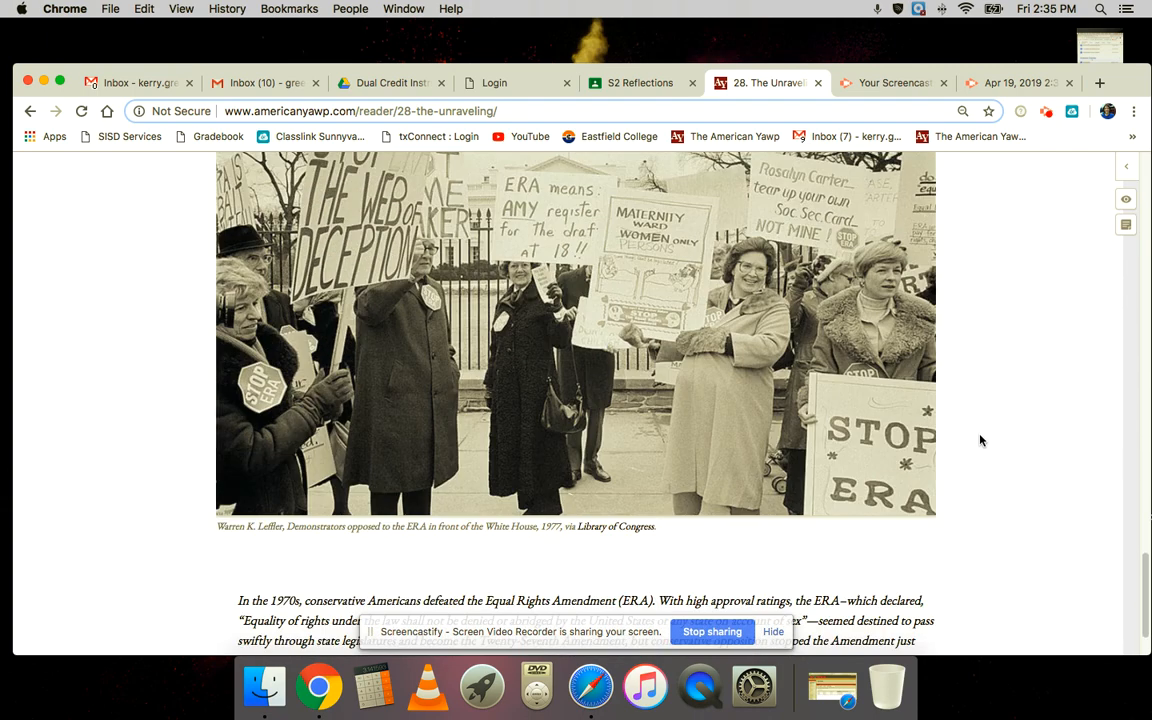
scroll("down", 3)
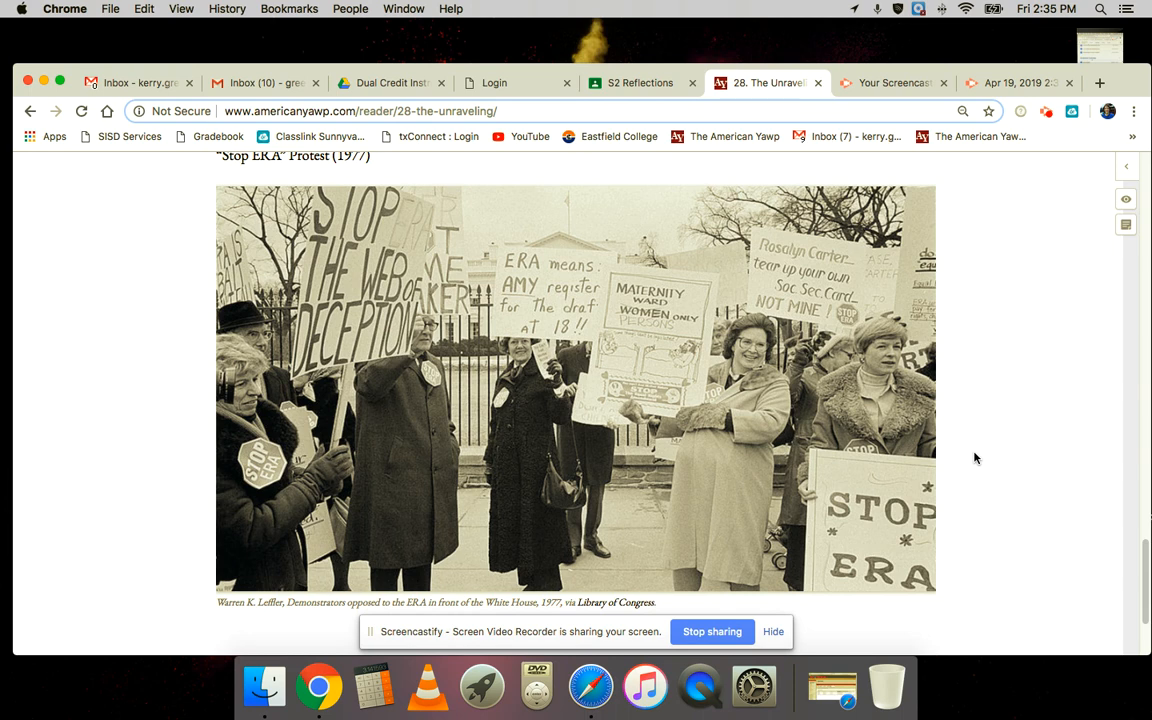
mouse_move(984, 458)
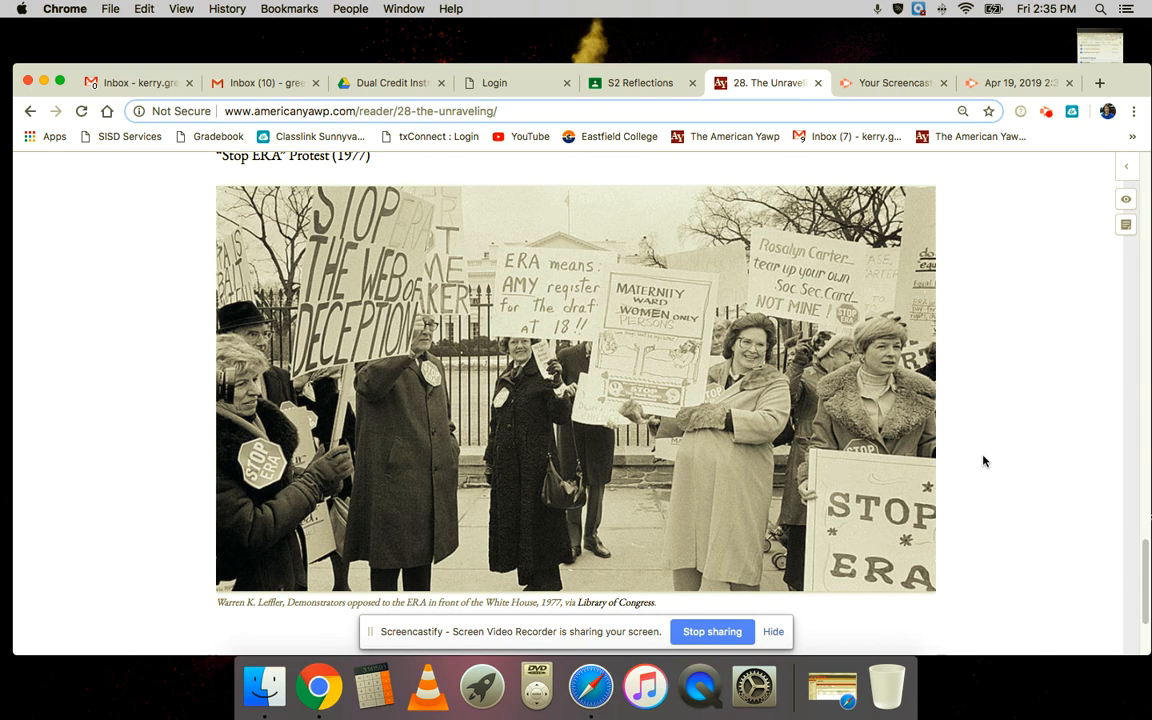
Scroll back up to the Documents list for the 1968 Civil Disorders report link.
scroll("down", 3)
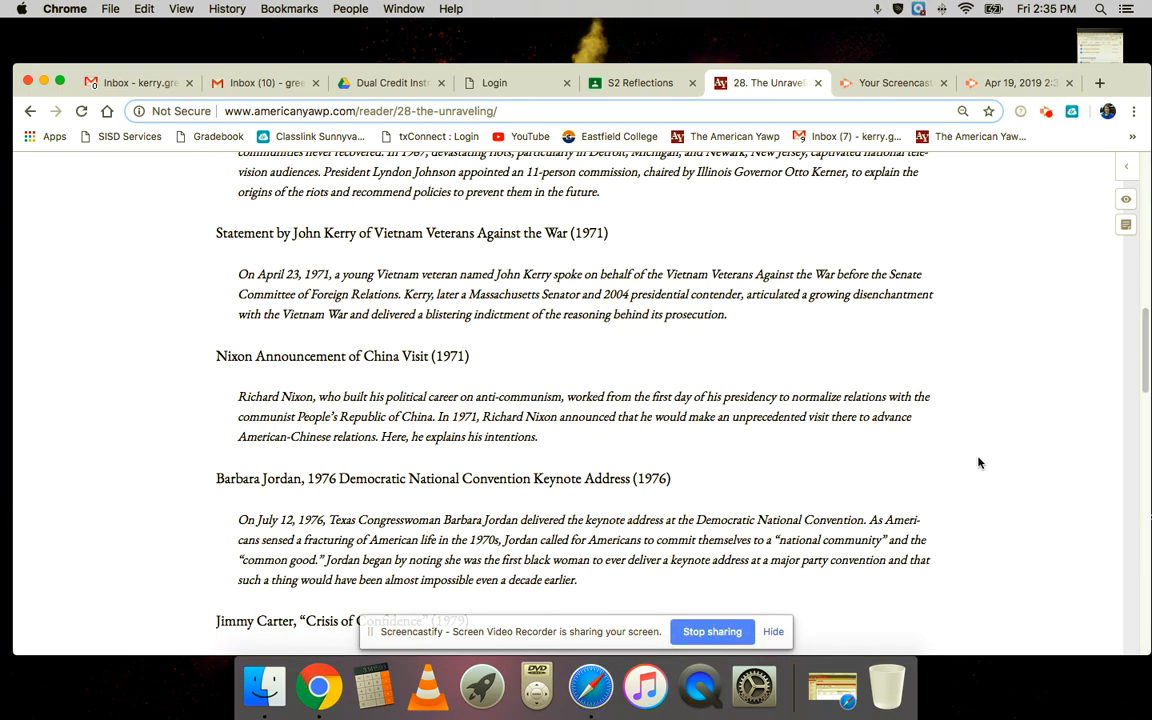
scroll("up", 3)
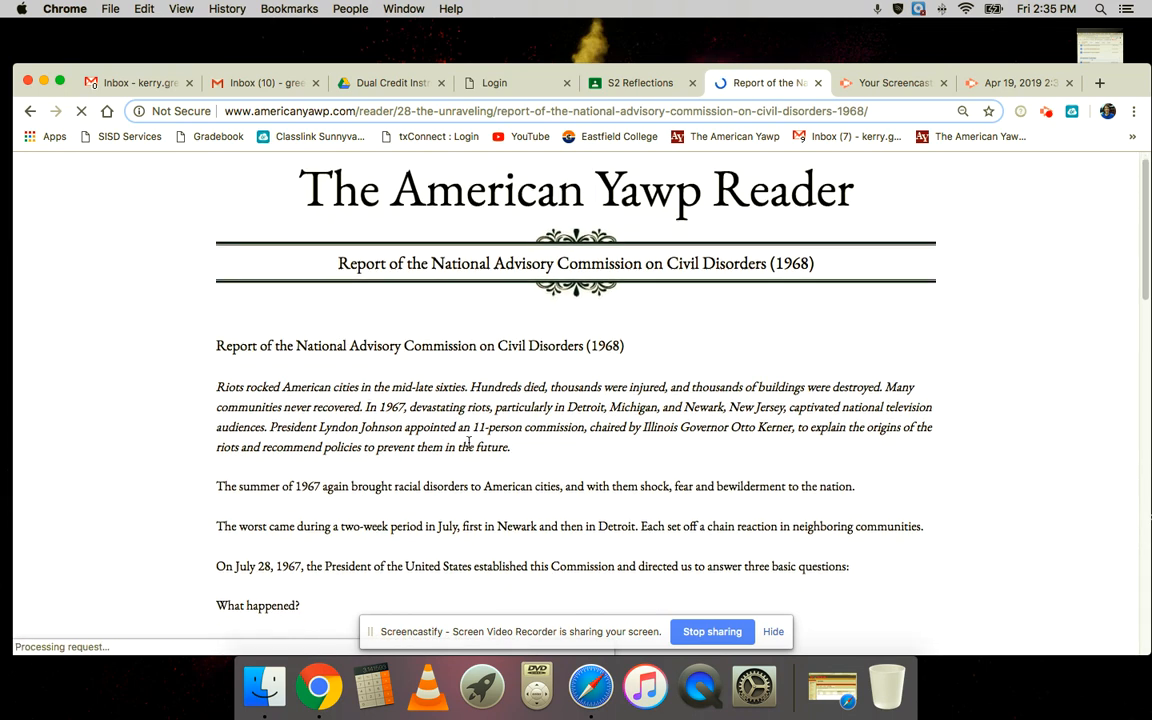
Read down through the body of the Kerner Commission report.
scroll("down", 3)
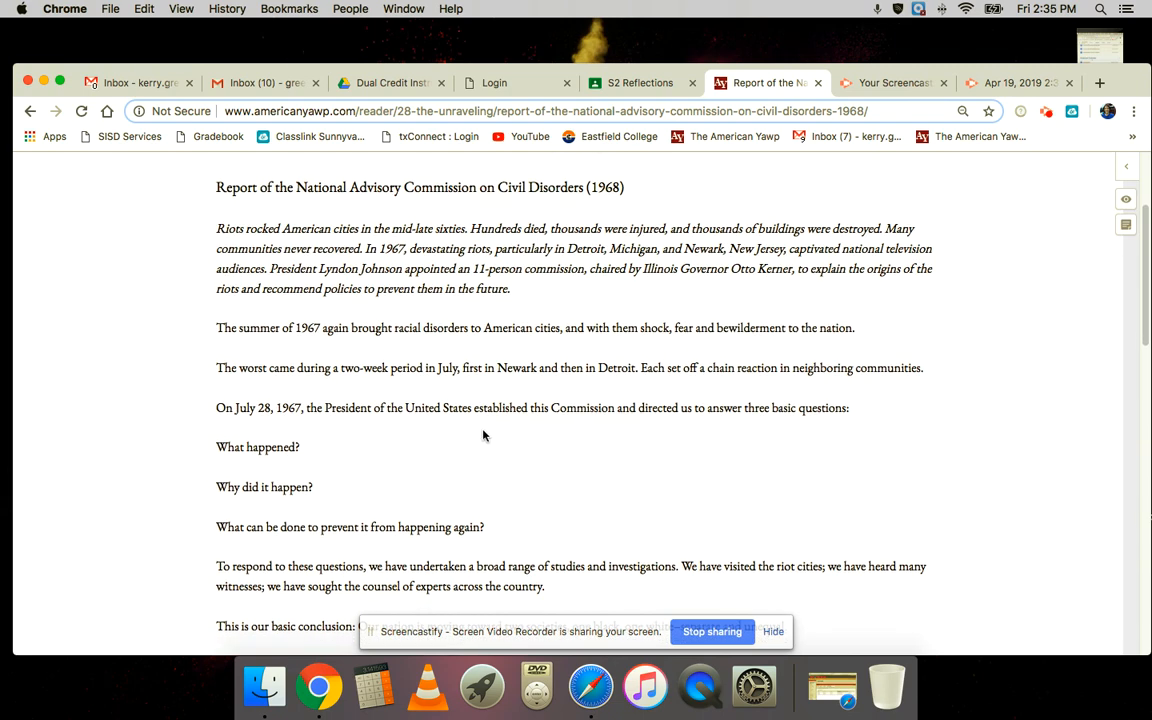
mouse_move(550, 370)
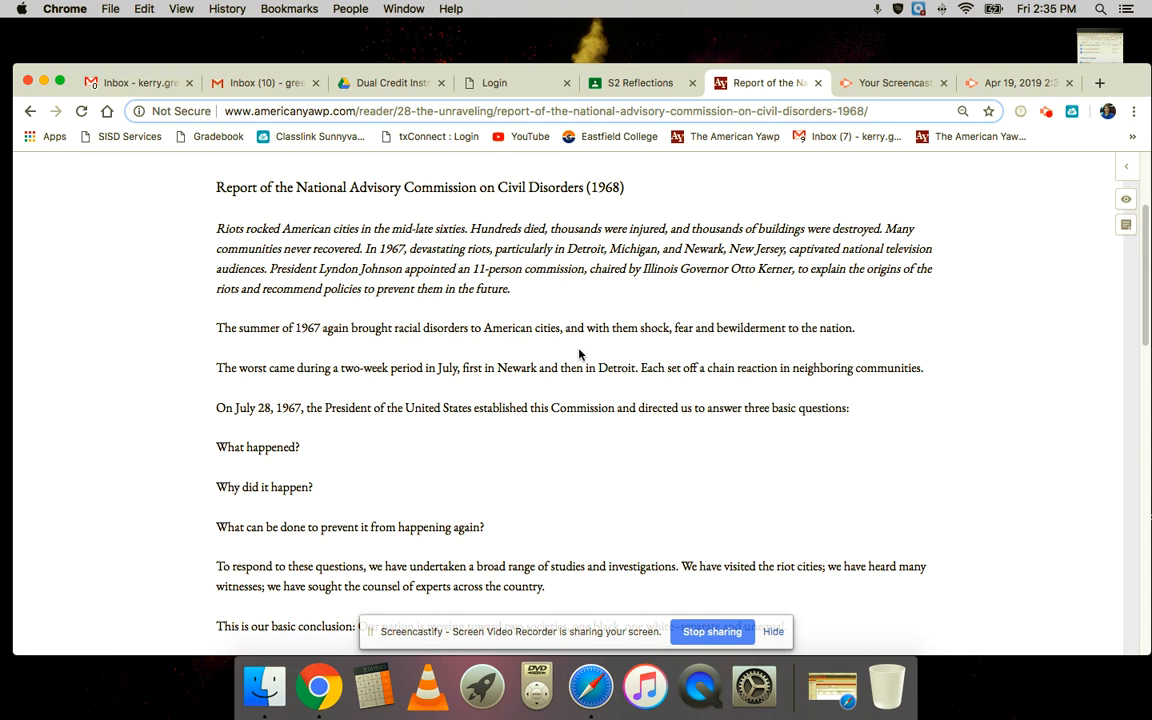
scroll("down", 3)
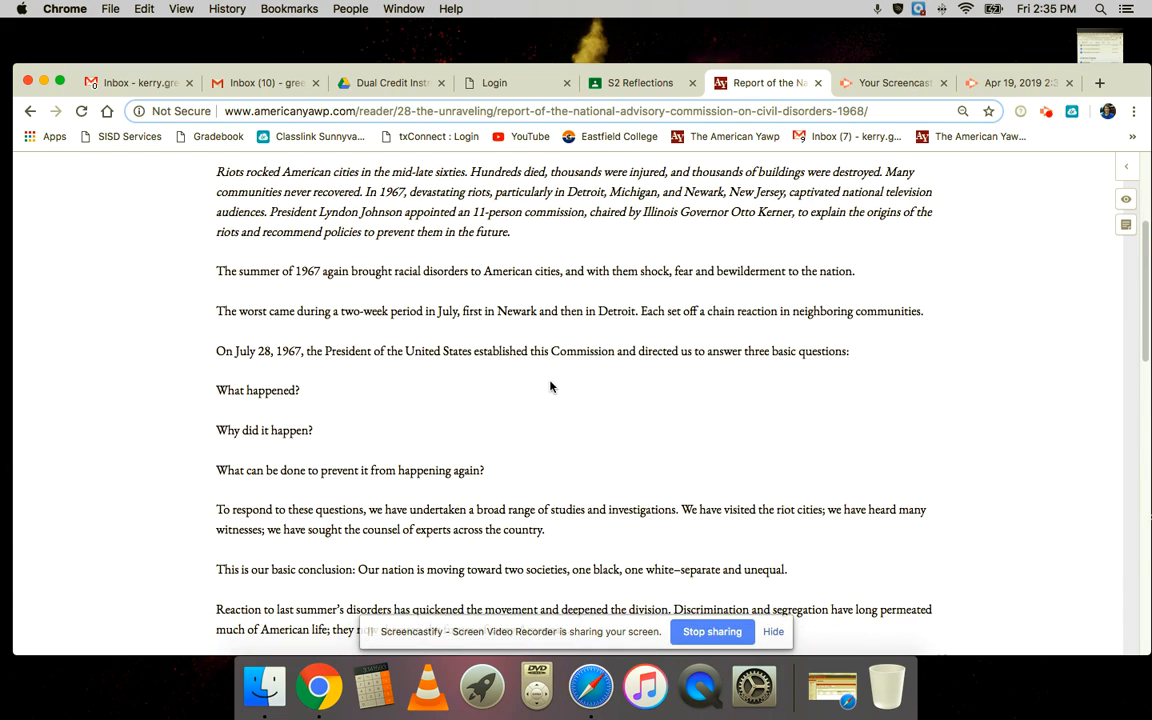
scroll("down", 3)
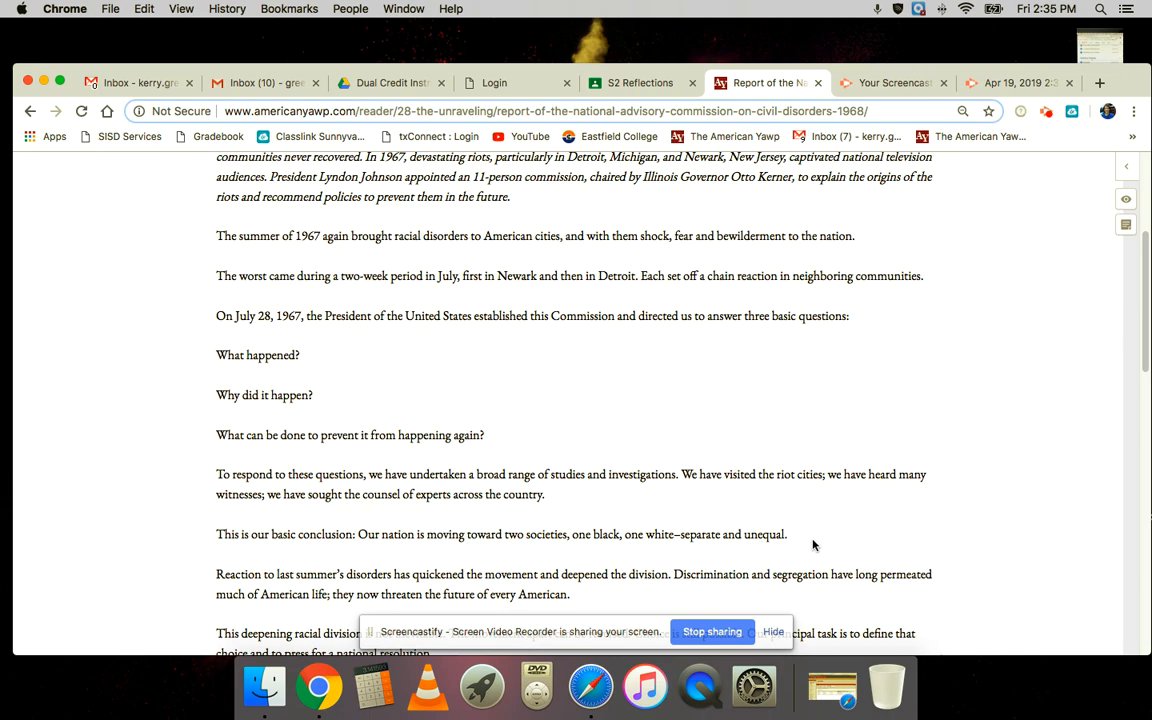
scroll("down", 3)
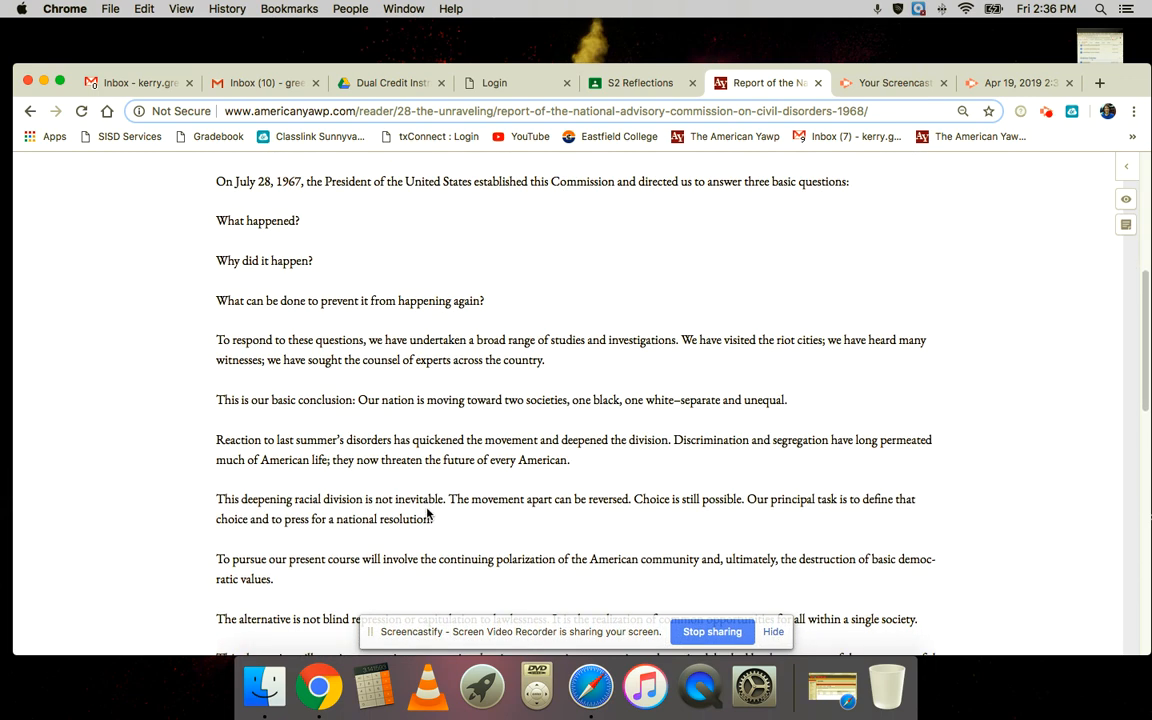
scroll("down", 3)
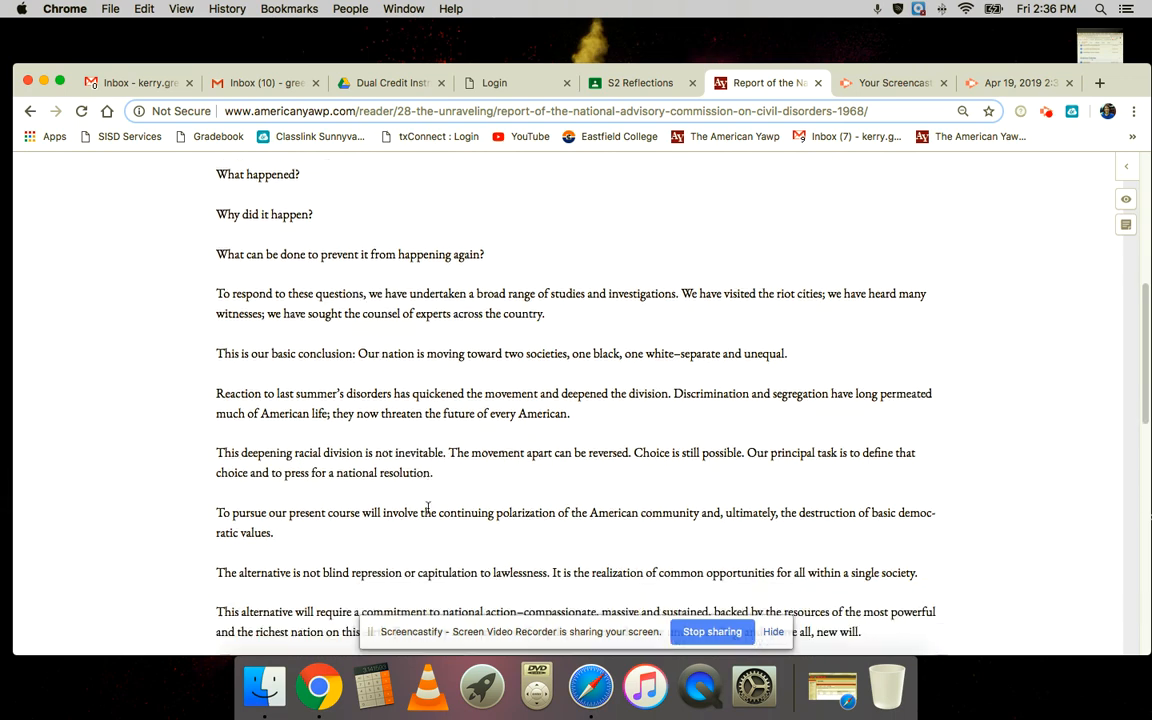
scroll("down", 3)
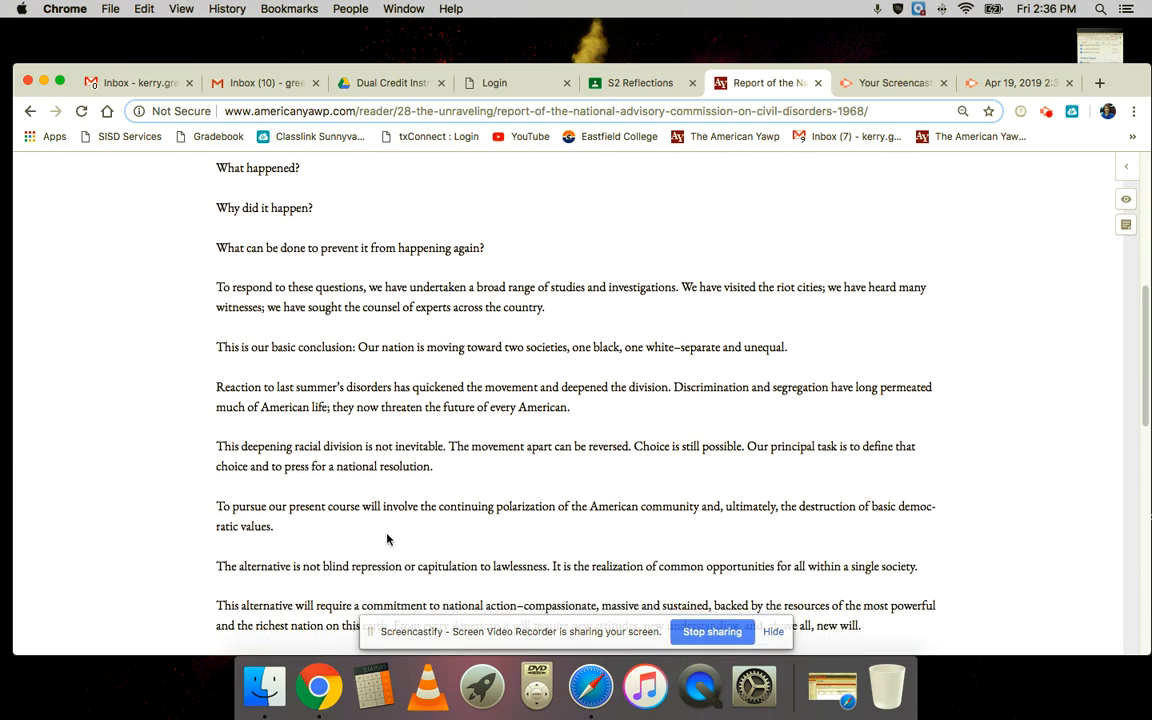
mouse_move(572, 520)
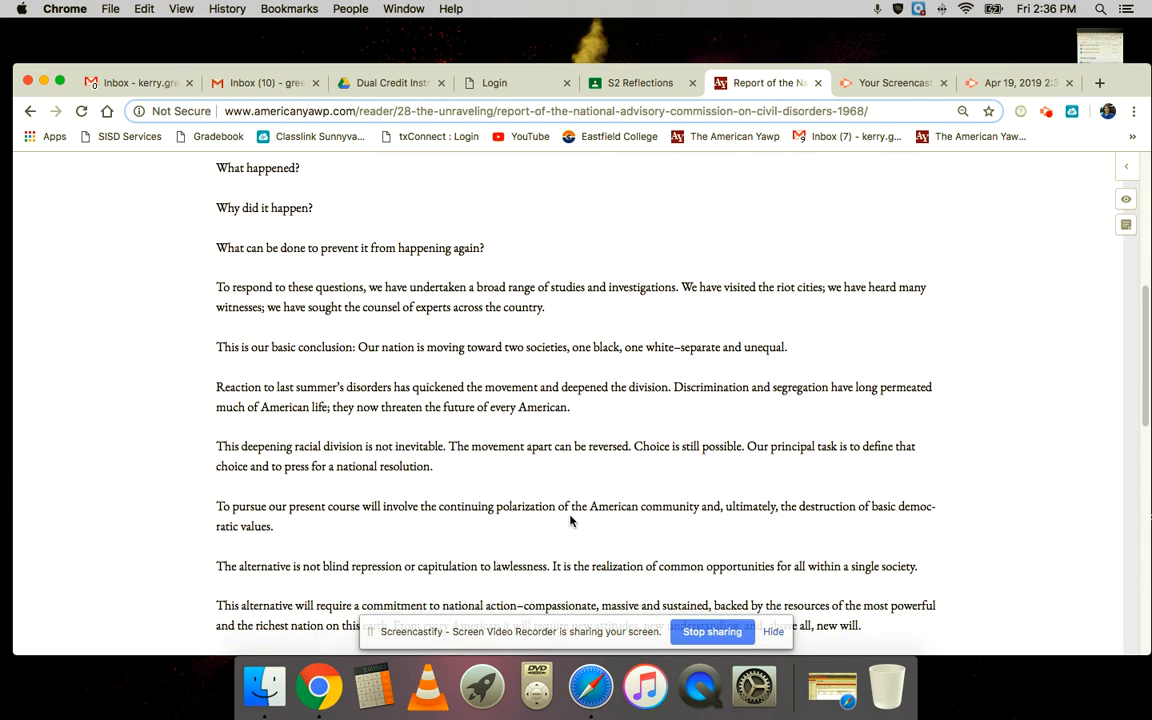
mouse_move(904, 500)
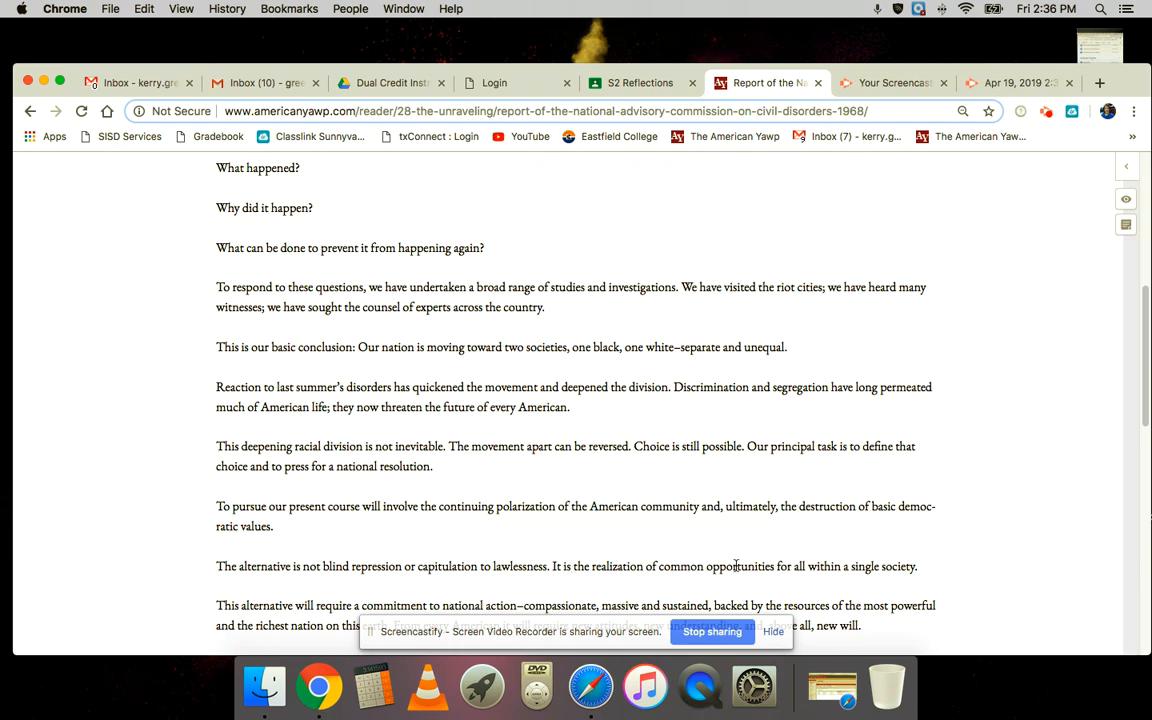
scroll("down", 3)
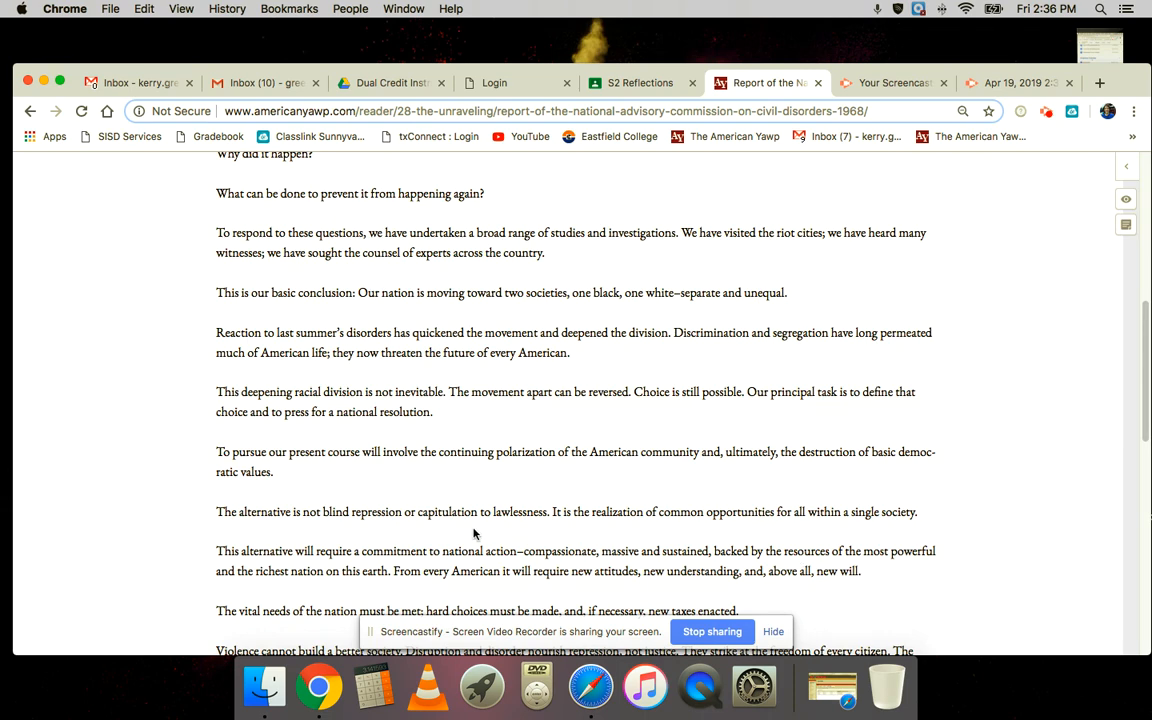
scroll("down", 3)
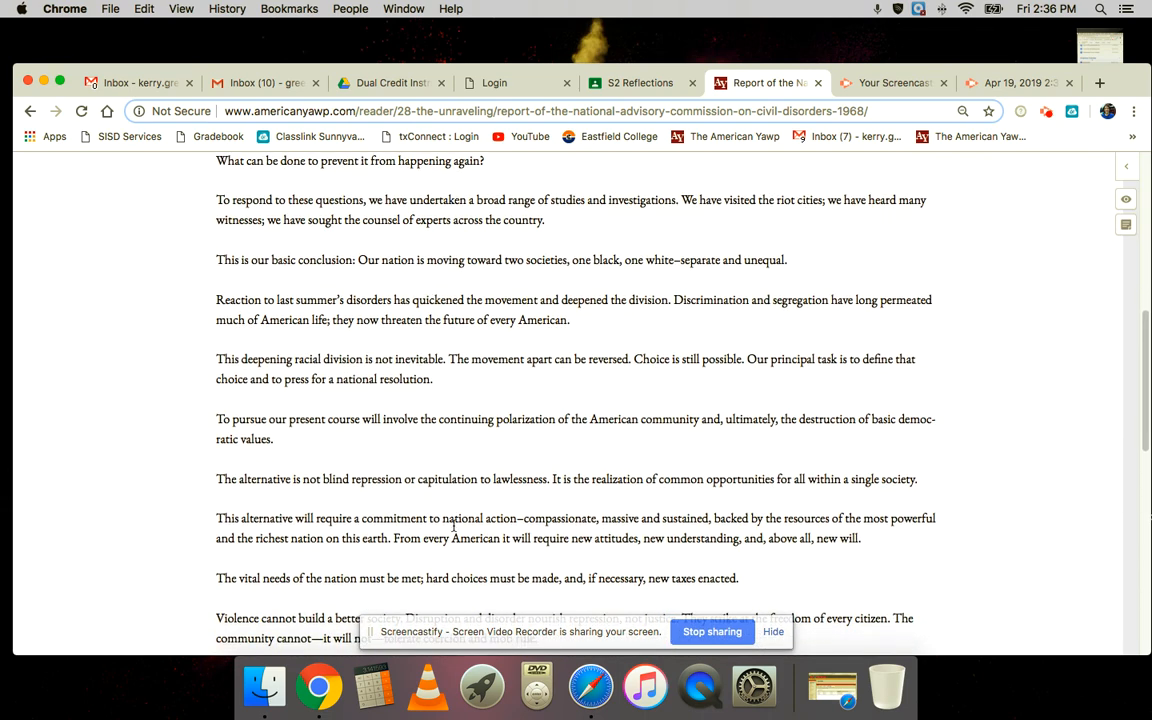
scroll("down", 3)
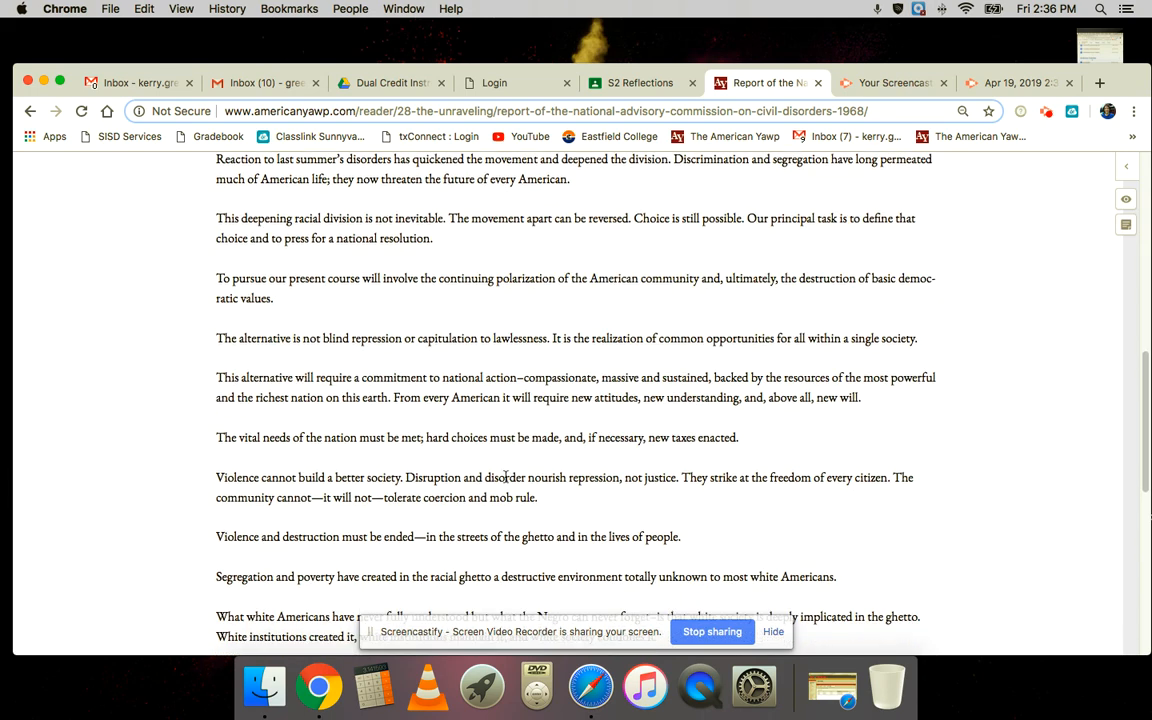
Reach the report's source citation and follow the next-document link to John Kerry's statement.
scroll("down", 3)
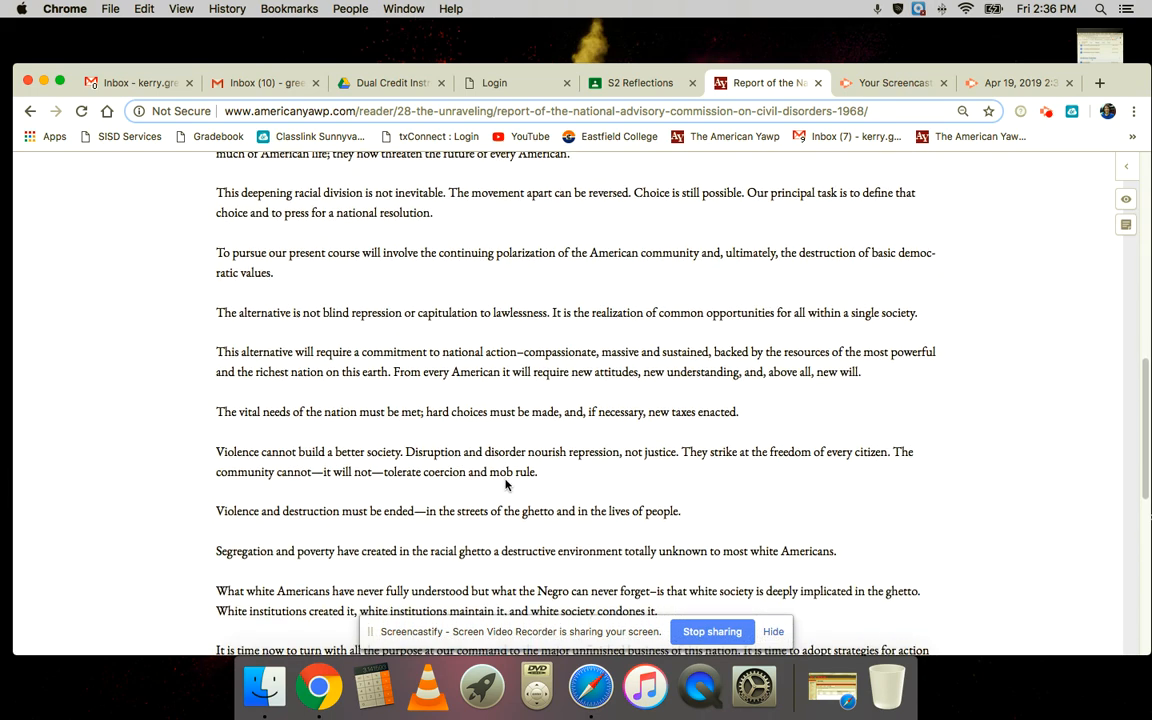
scroll("down", 3)
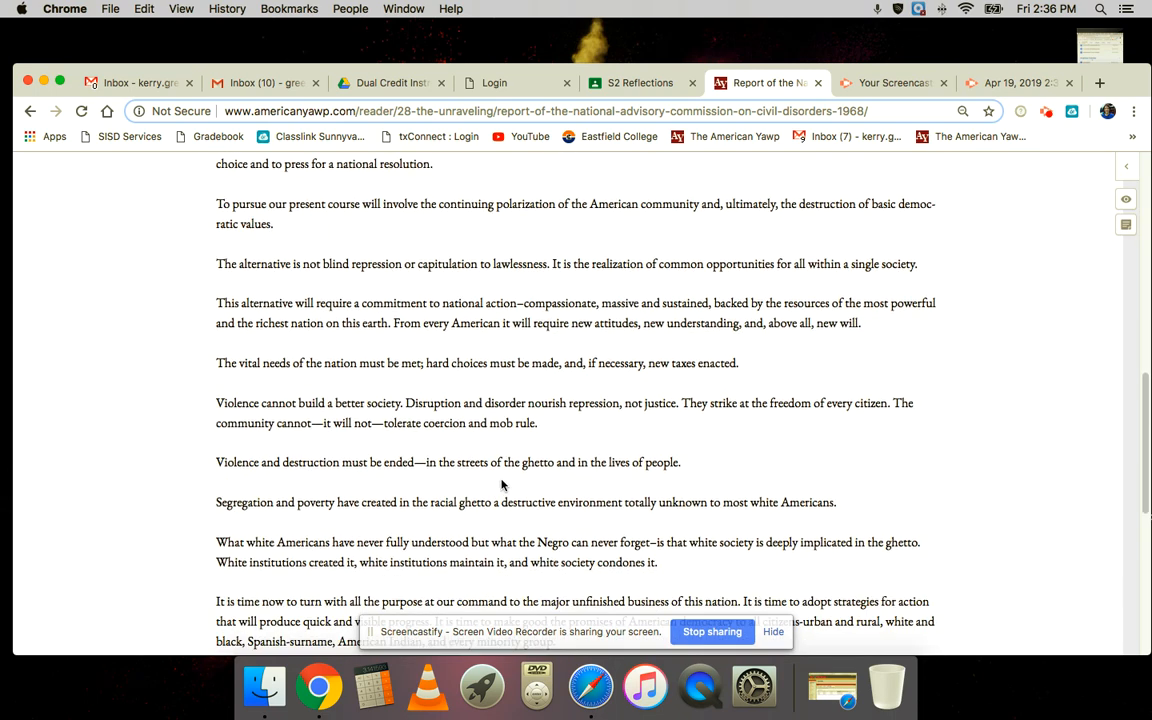
scroll("down", 3)
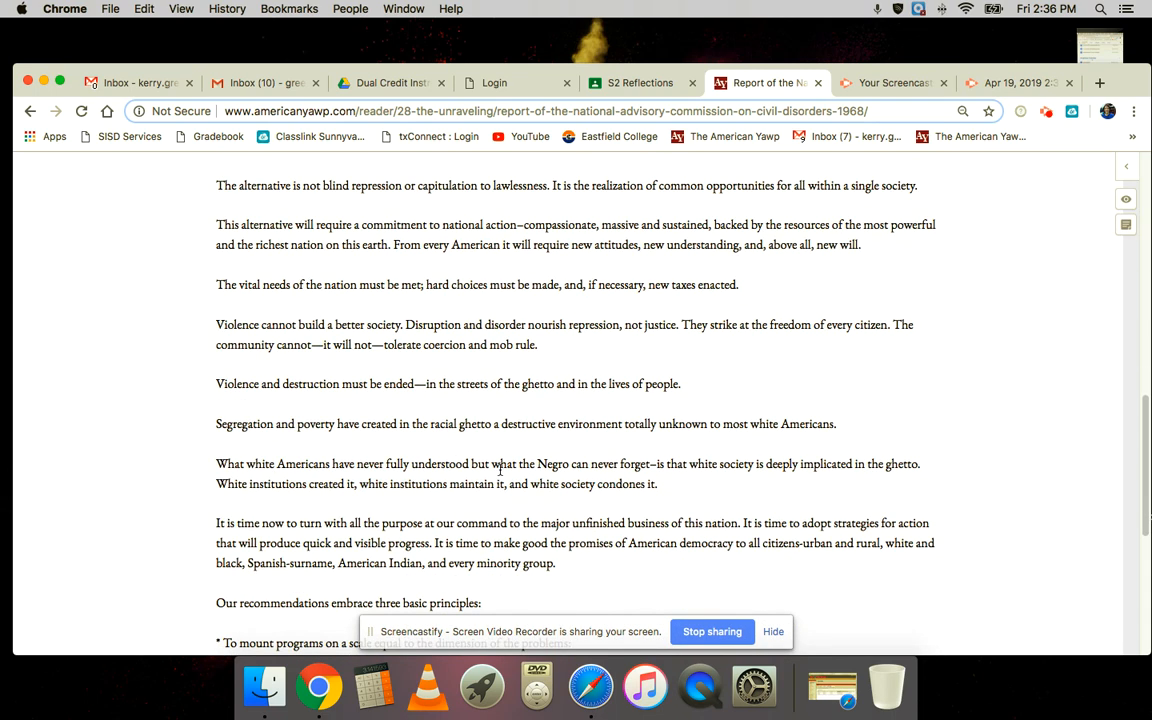
mouse_move(432, 468)
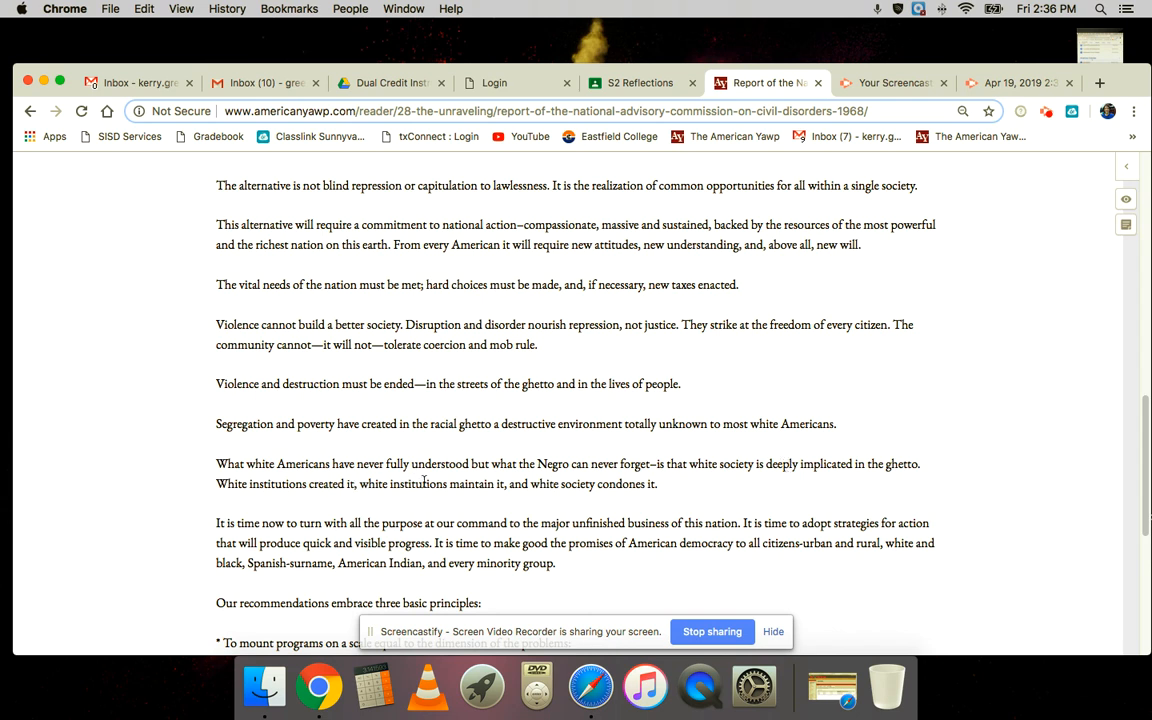
mouse_move(500, 498)
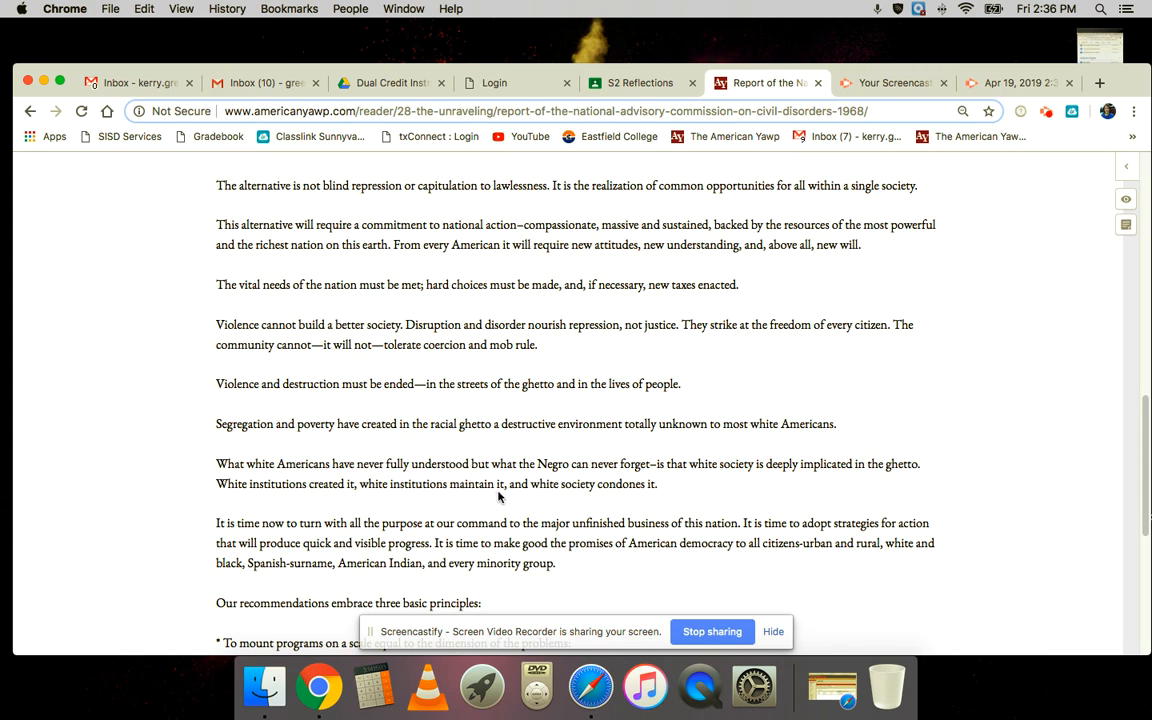
mouse_move(420, 524)
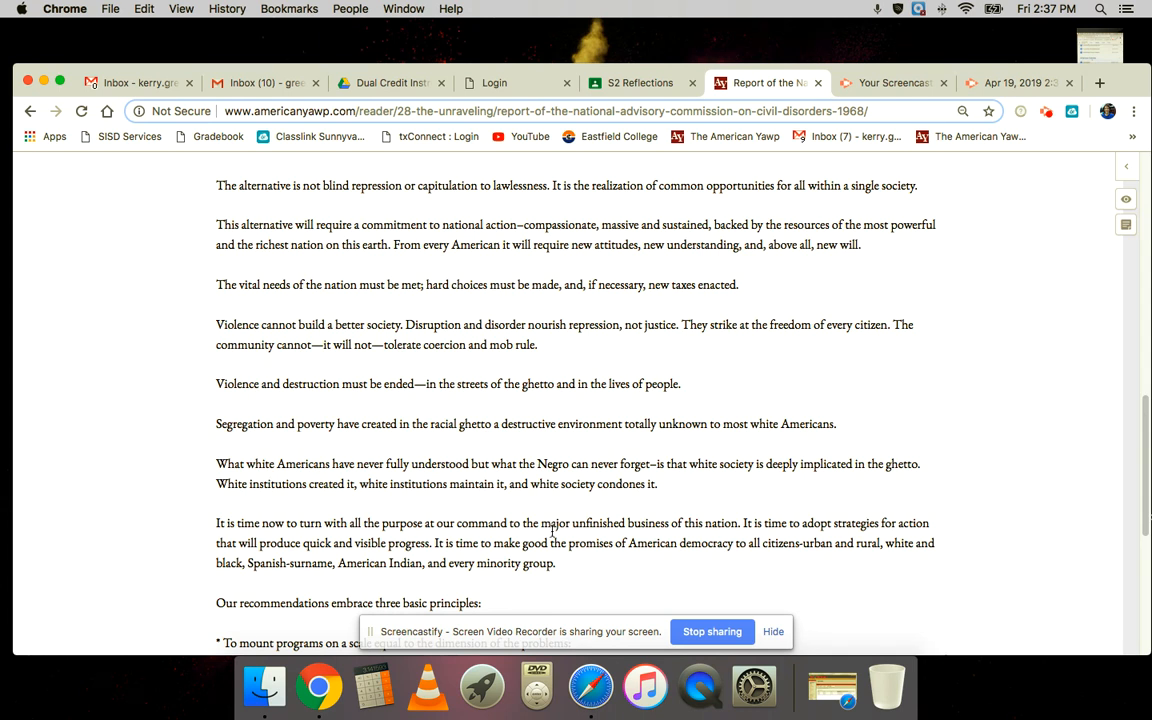
scroll("down", 3)
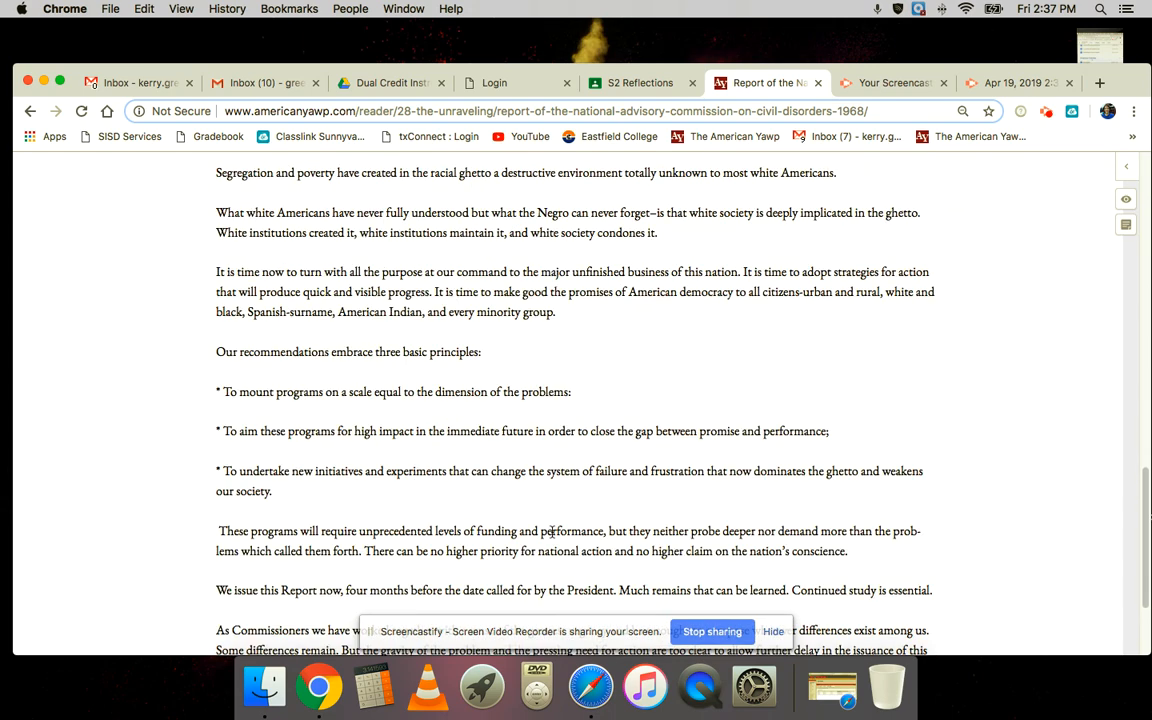
scroll("down", 3)
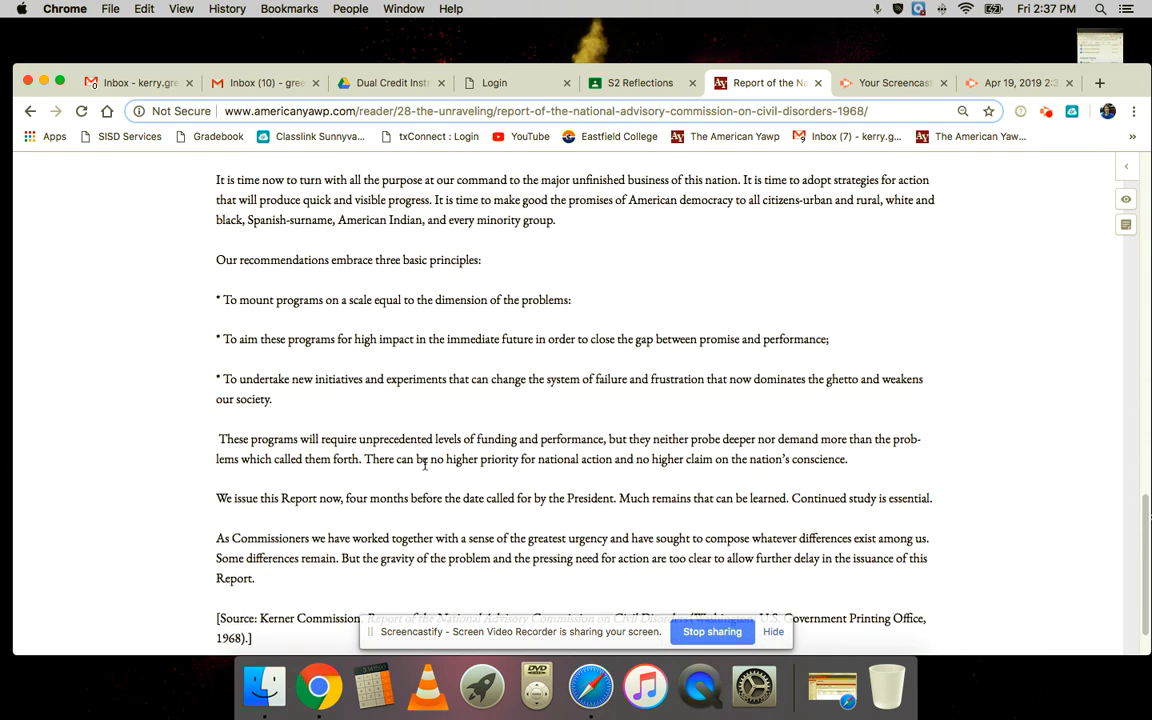
scroll("down", 3)
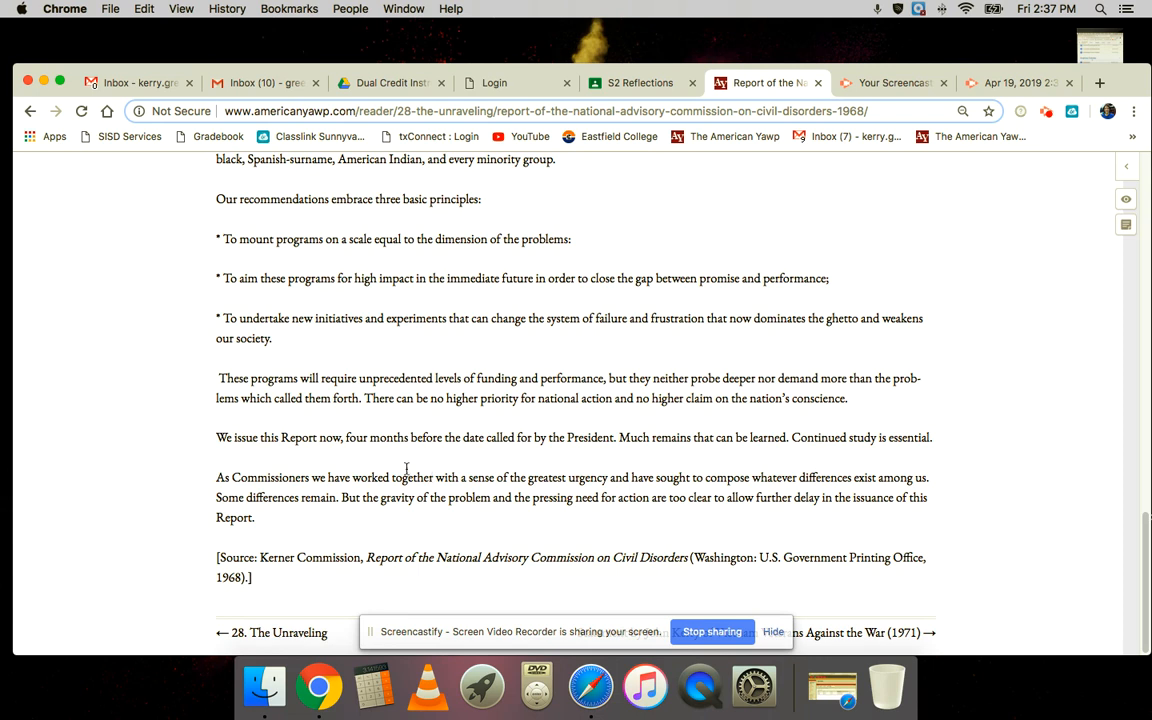
mouse_move(380, 460)
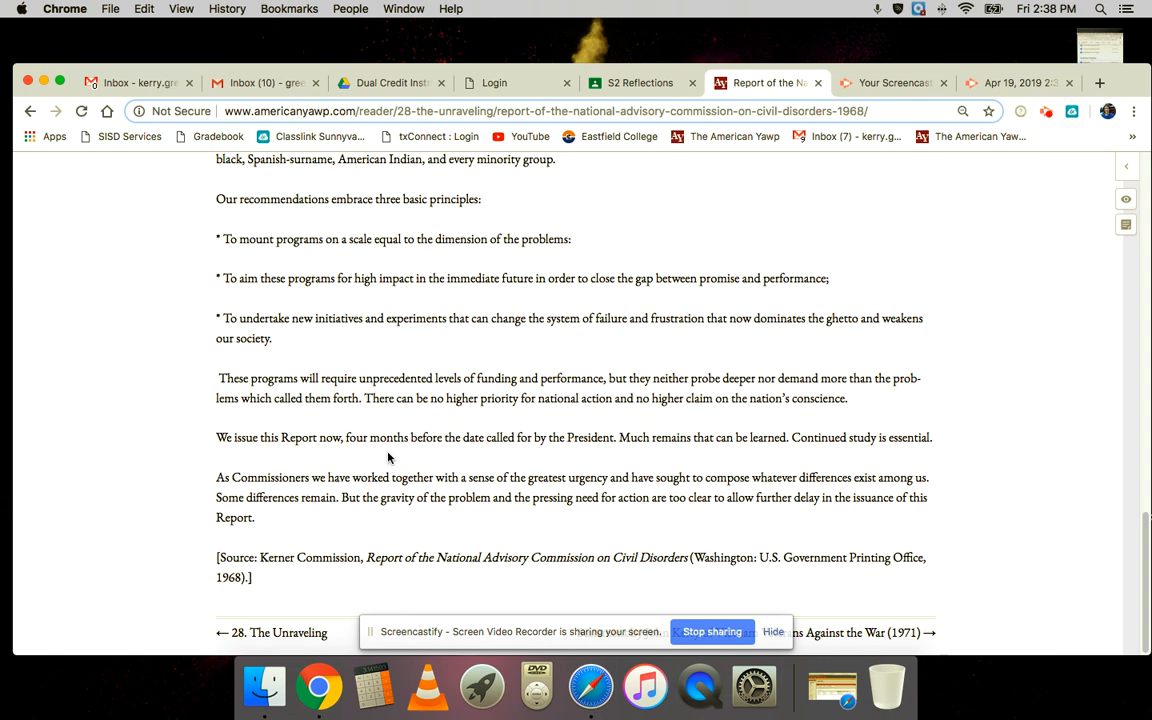
mouse_move(710, 436)
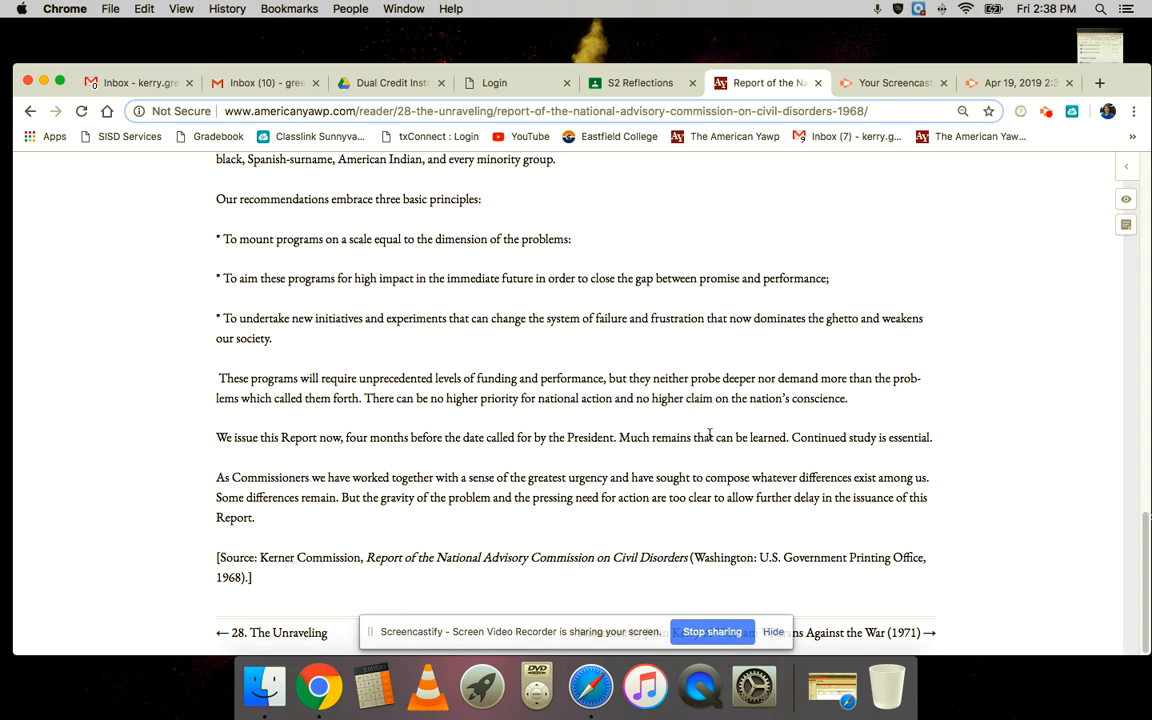
left_click(860, 632)
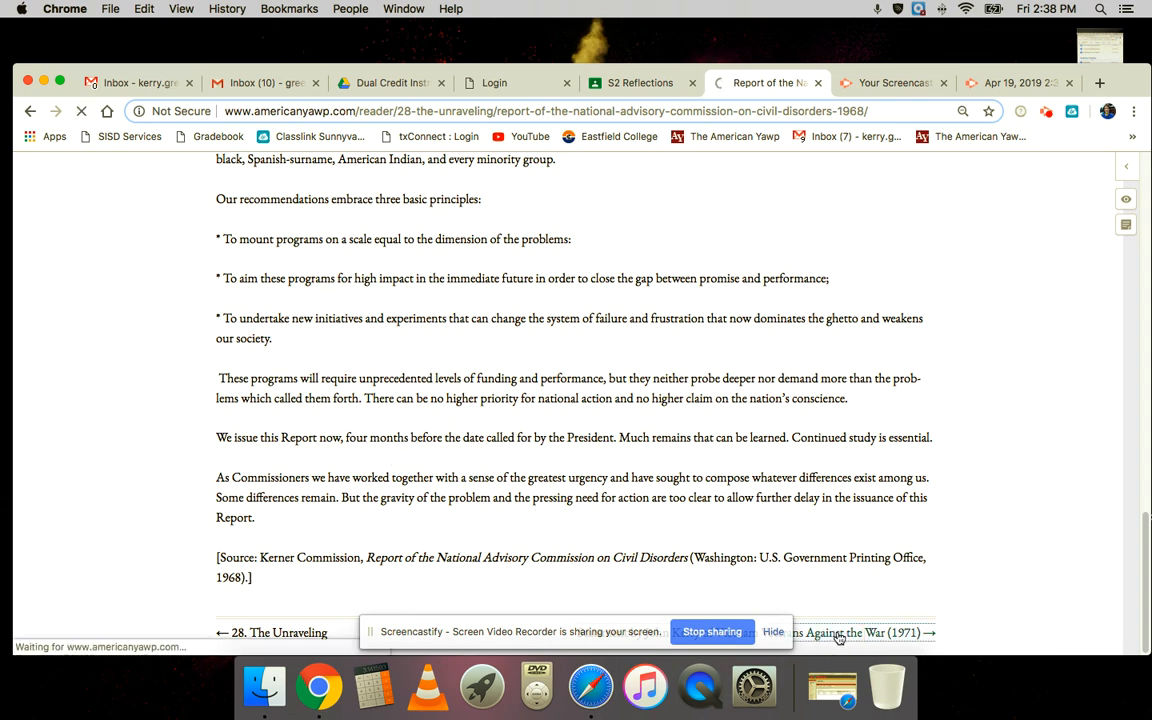
Land on John Kerry's Vietnam veterans statement and read its opening sections.
left_click(850, 632)
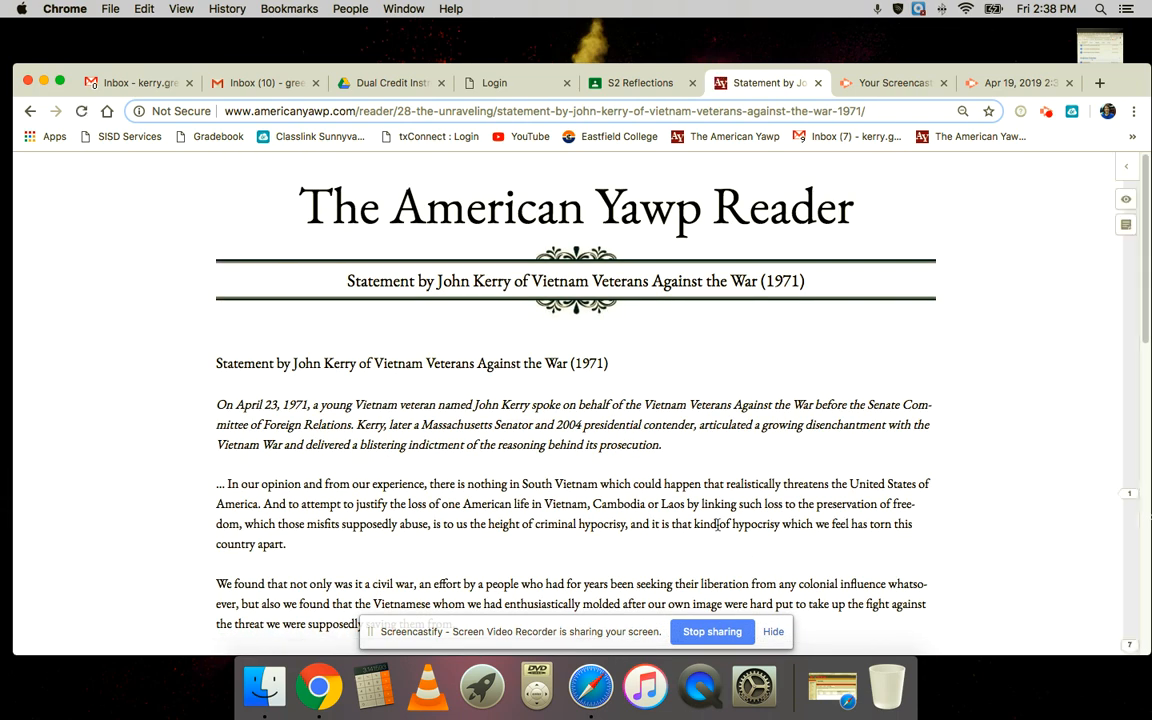
mouse_move(536, 468)
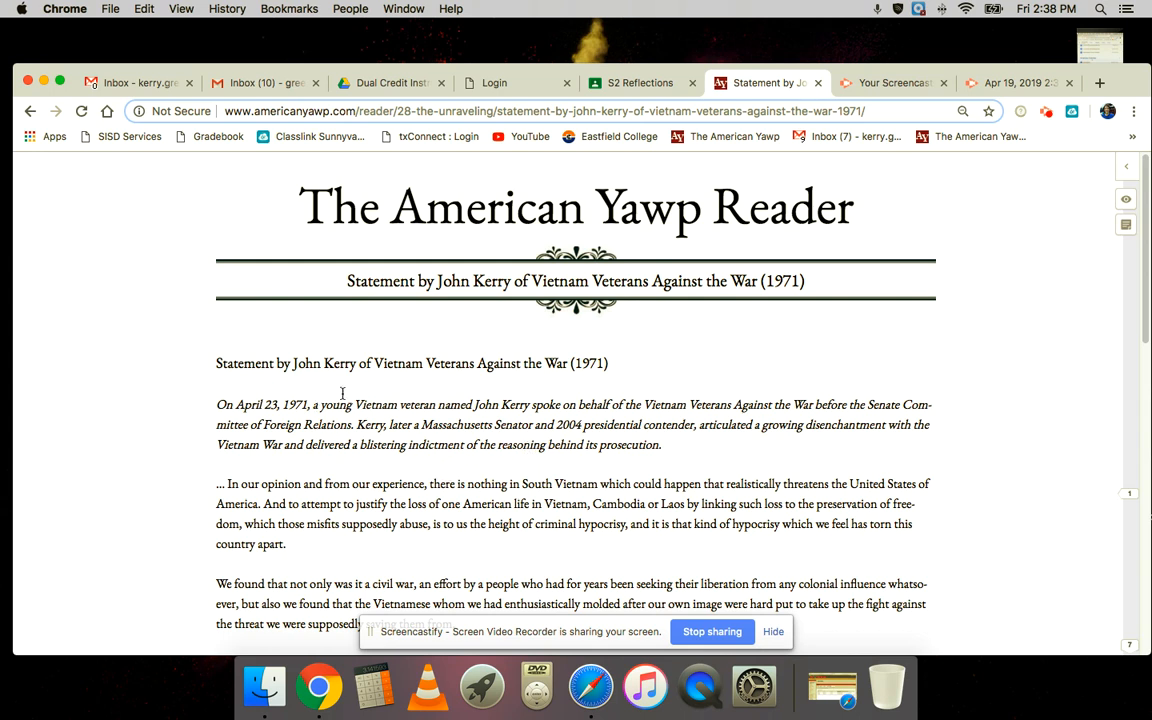
mouse_move(510, 540)
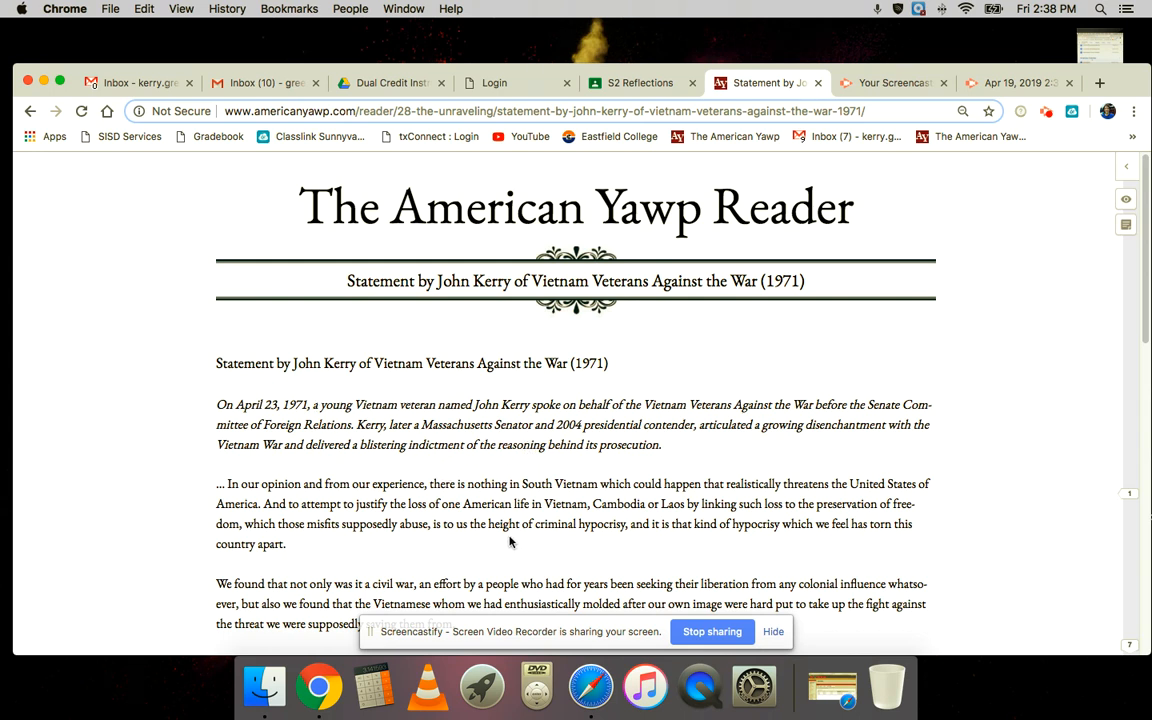
scroll("down", 3)
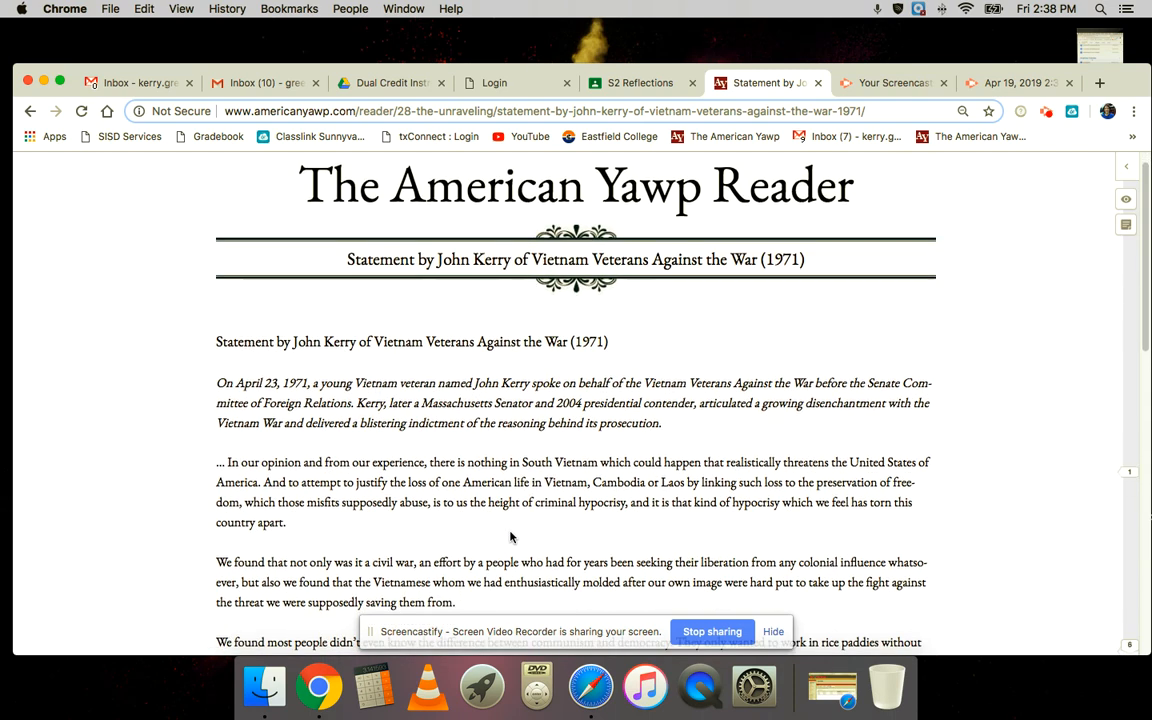
scroll("down", 3)
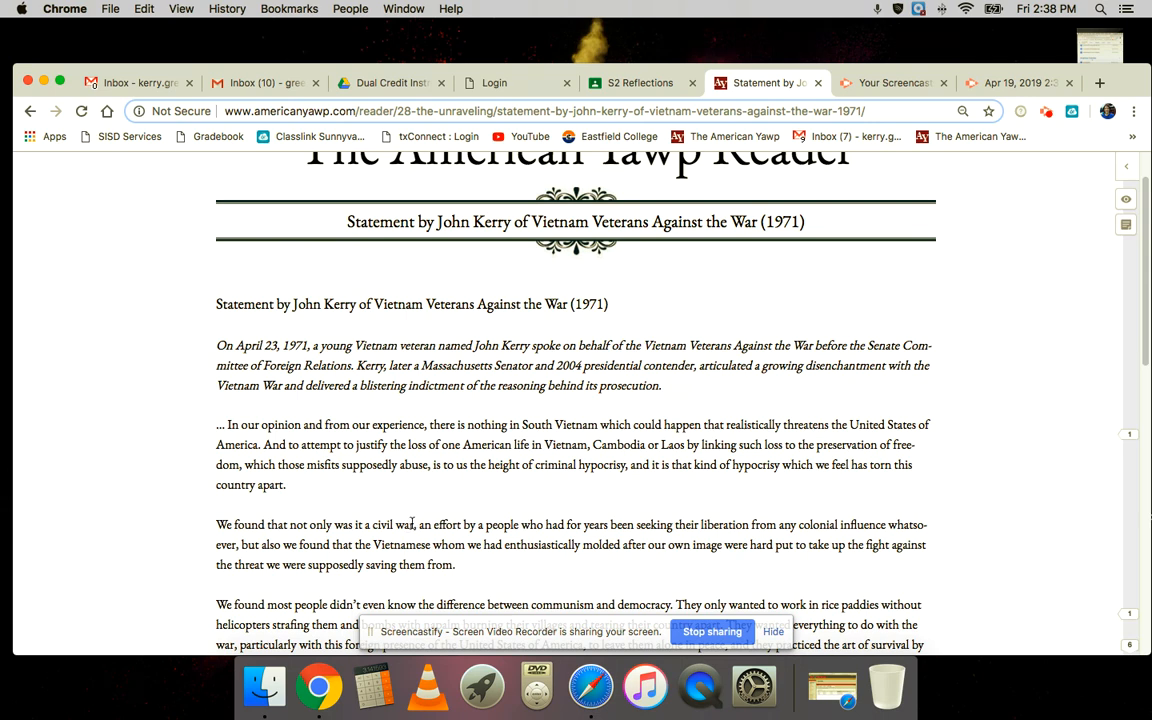
scroll("down", 3)
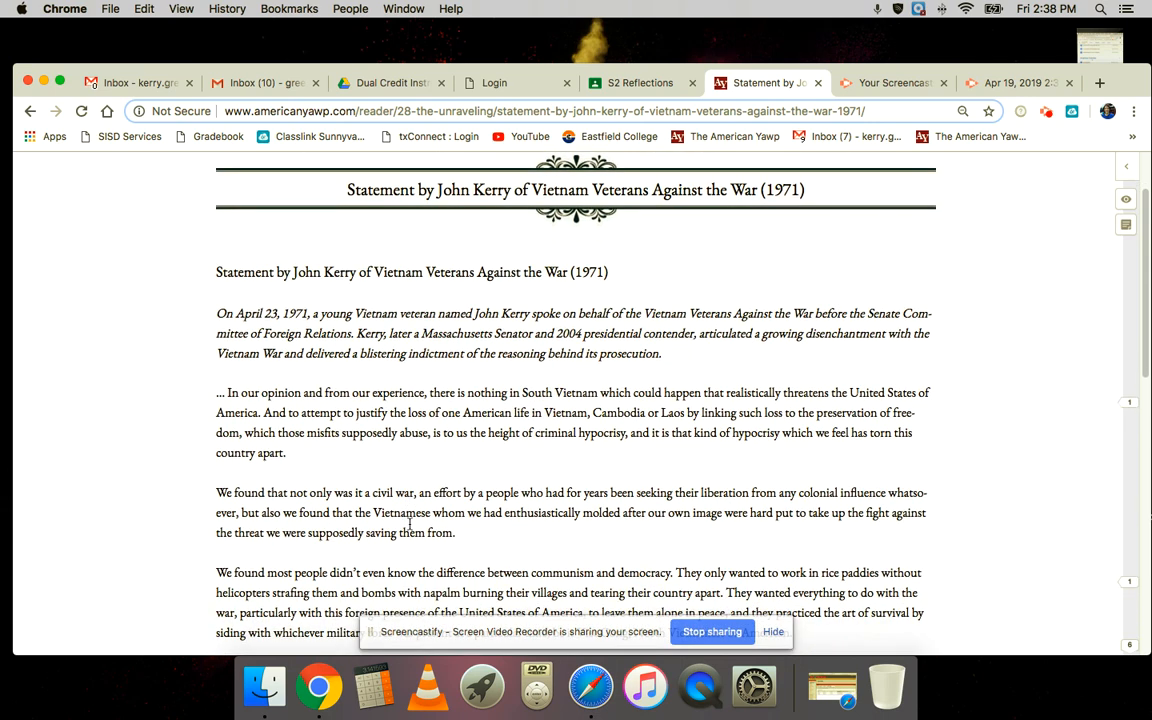
scroll("down", 3)
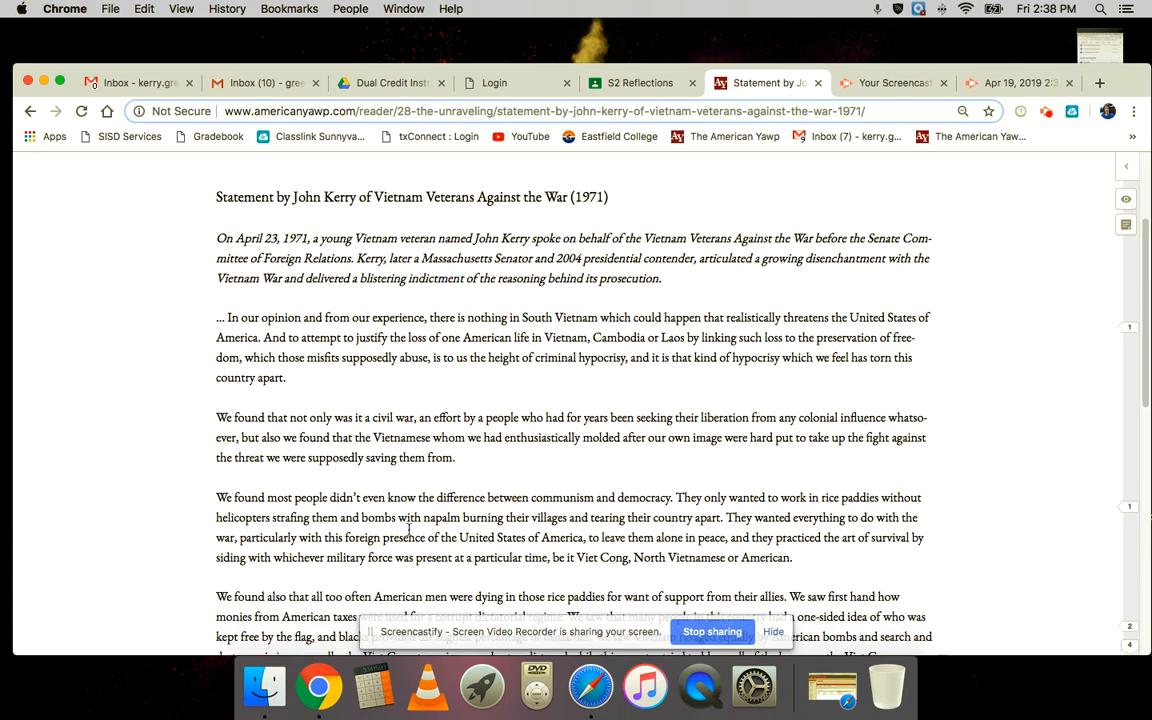
scroll("down", 3)
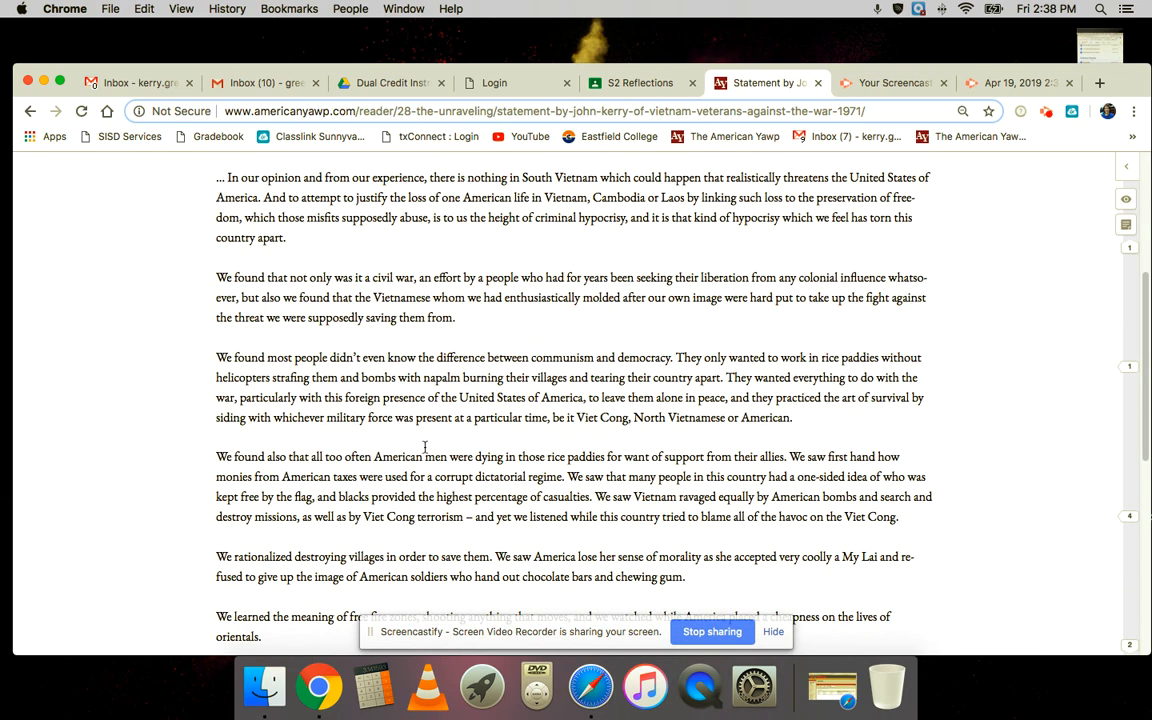
mouse_move(428, 436)
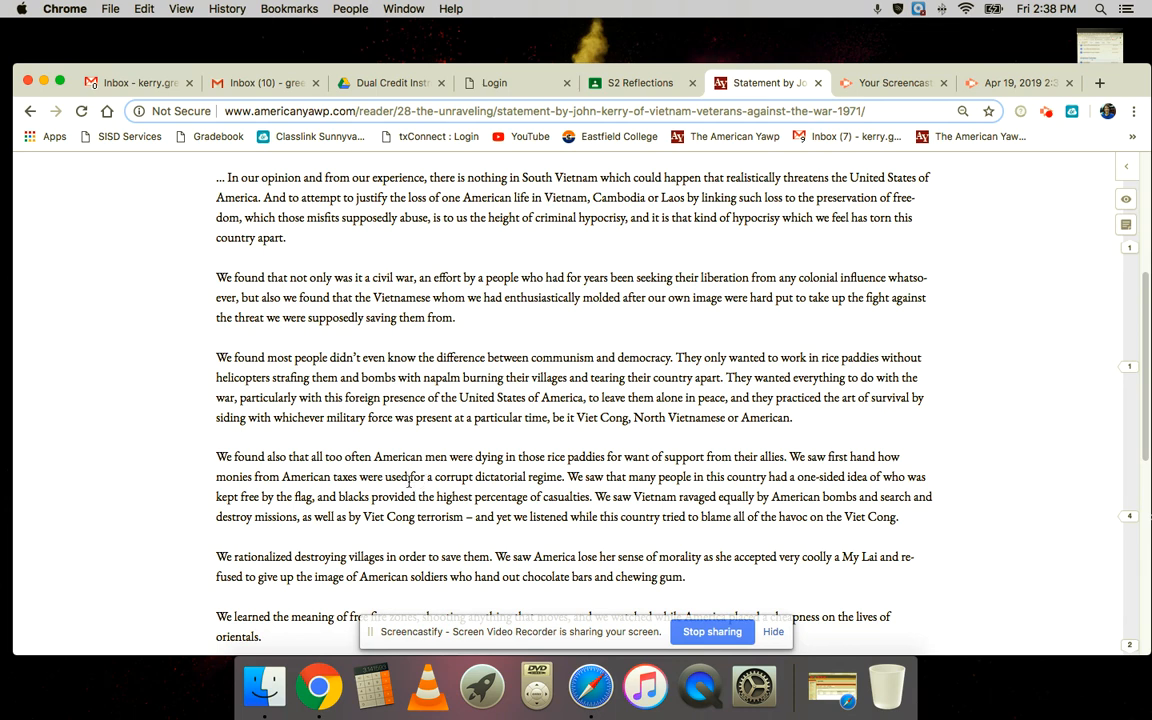
scroll("down", 3)
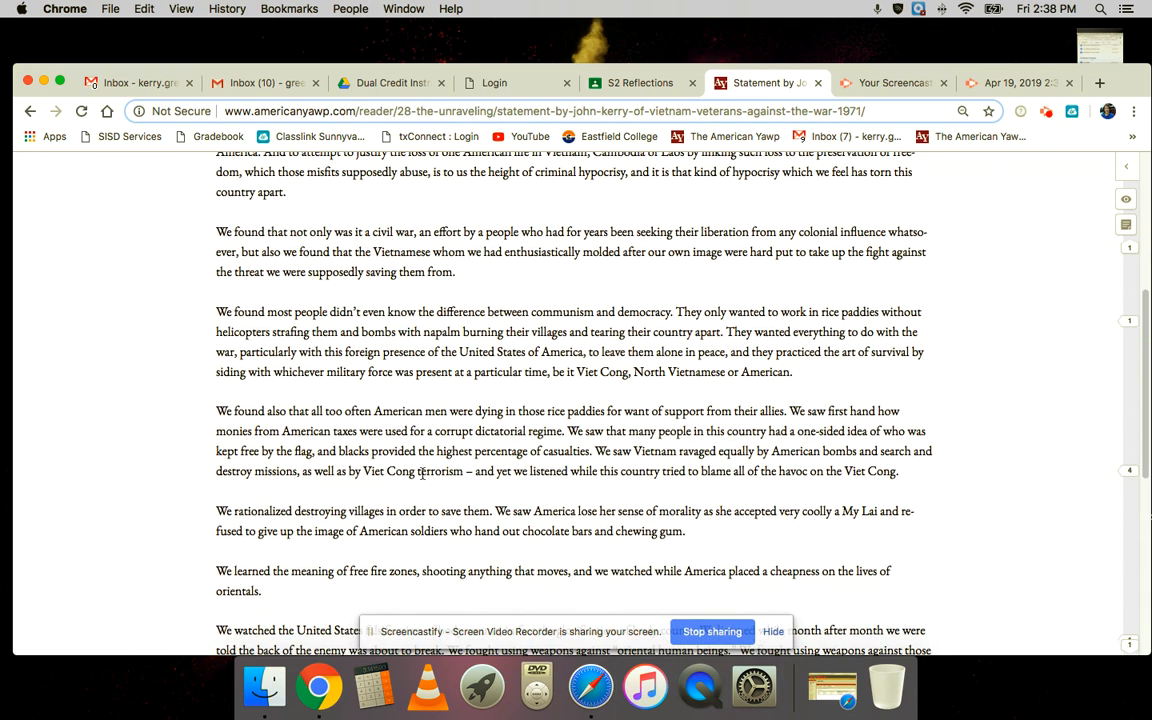
Read Kerry's statement to its citation and reach the Nixon Announcement of China Visit (1971) link.
scroll("down", 3)
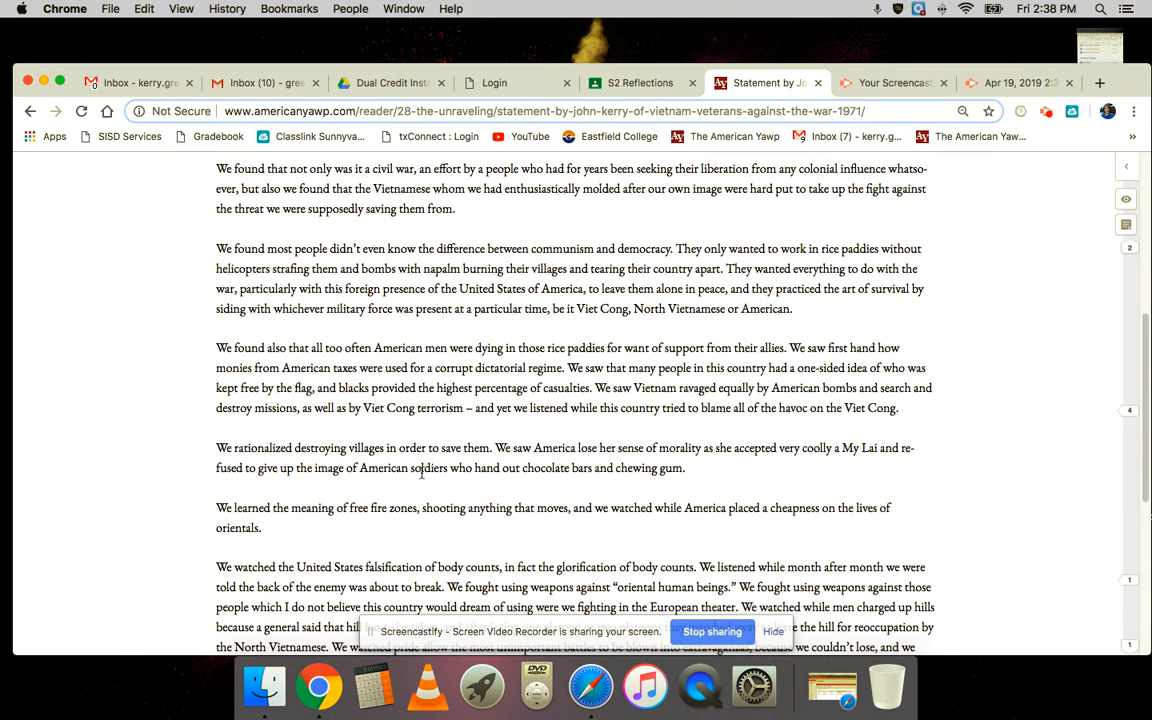
scroll("down", 3)
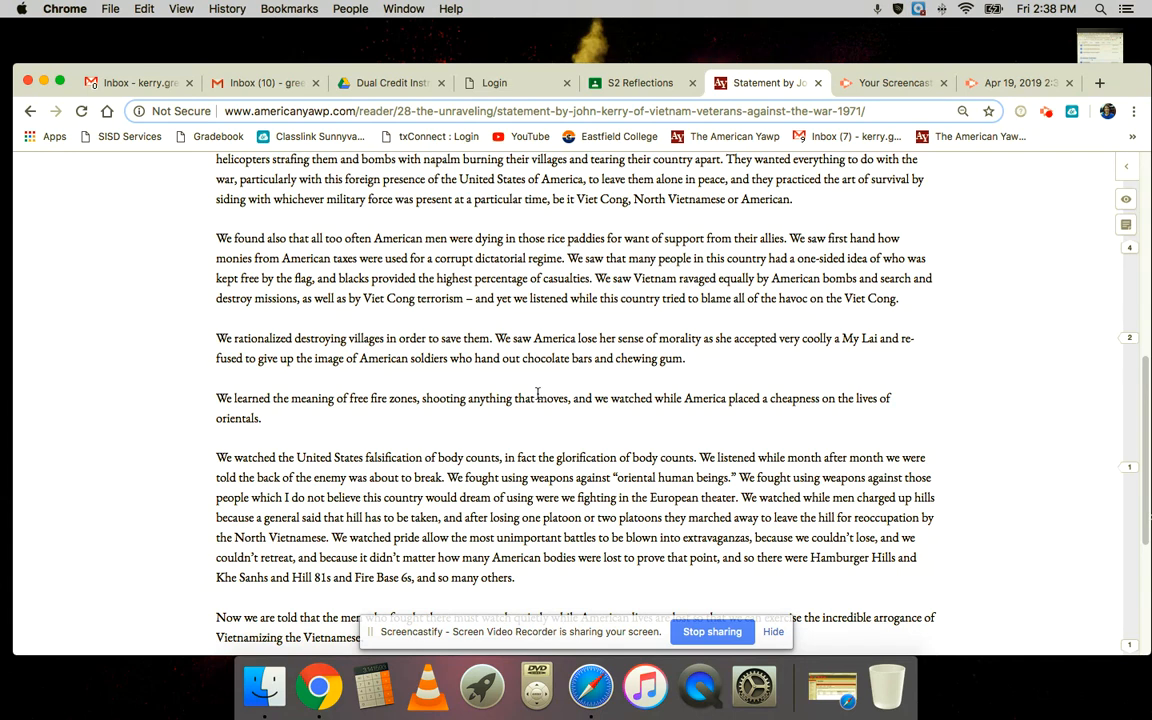
scroll("down", 3)
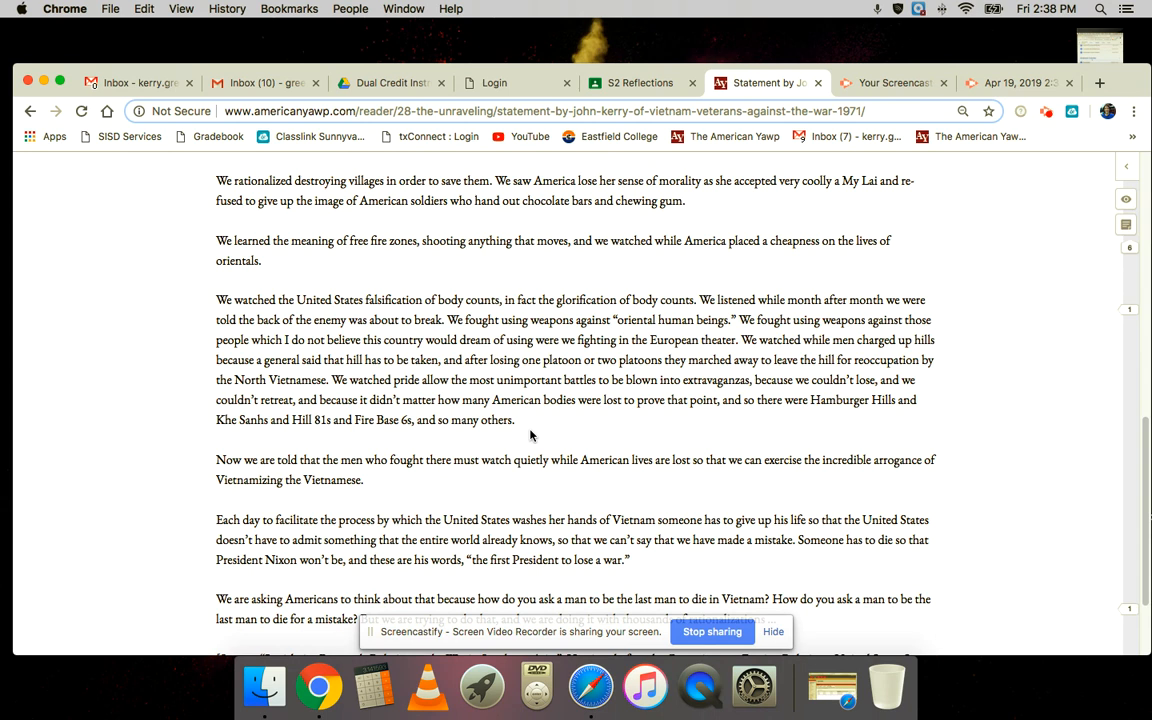
mouse_move(542, 428)
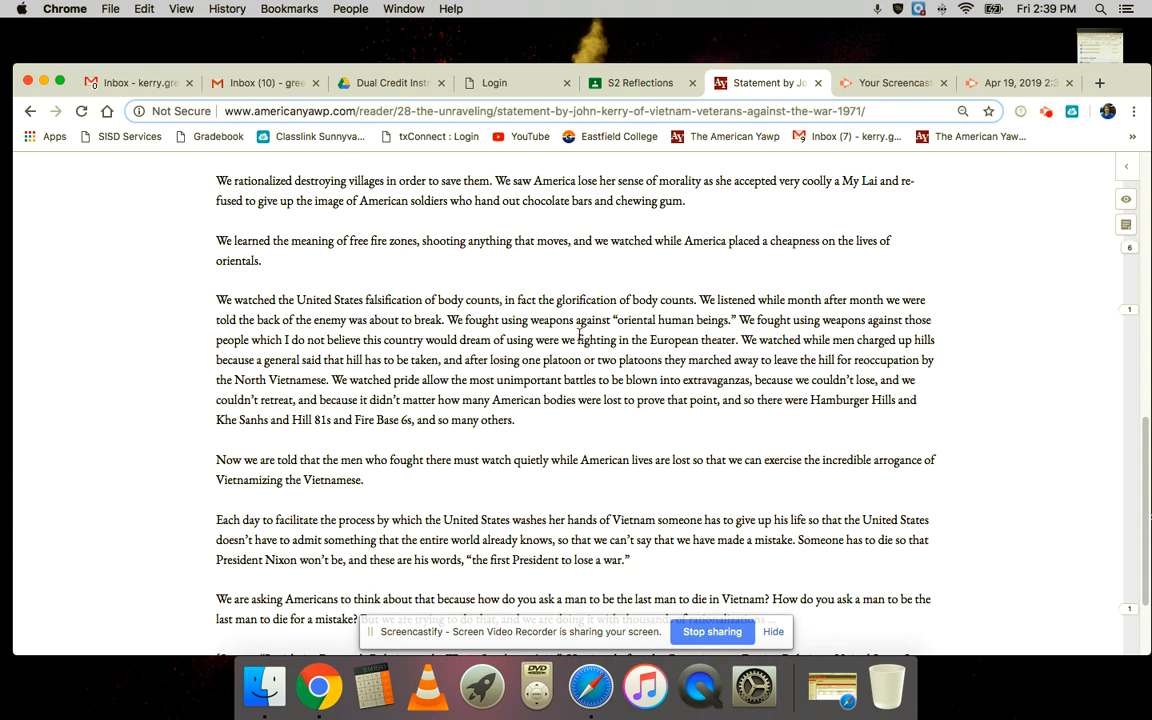
scroll("down", 3)
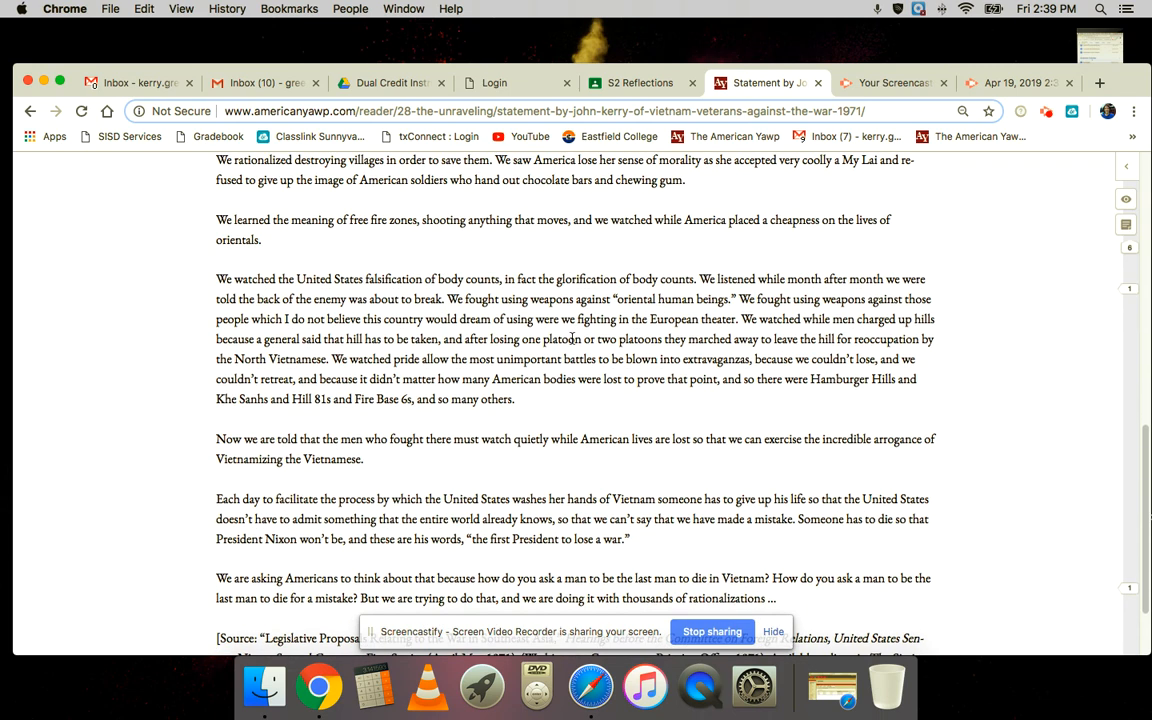
scroll("down", 3)
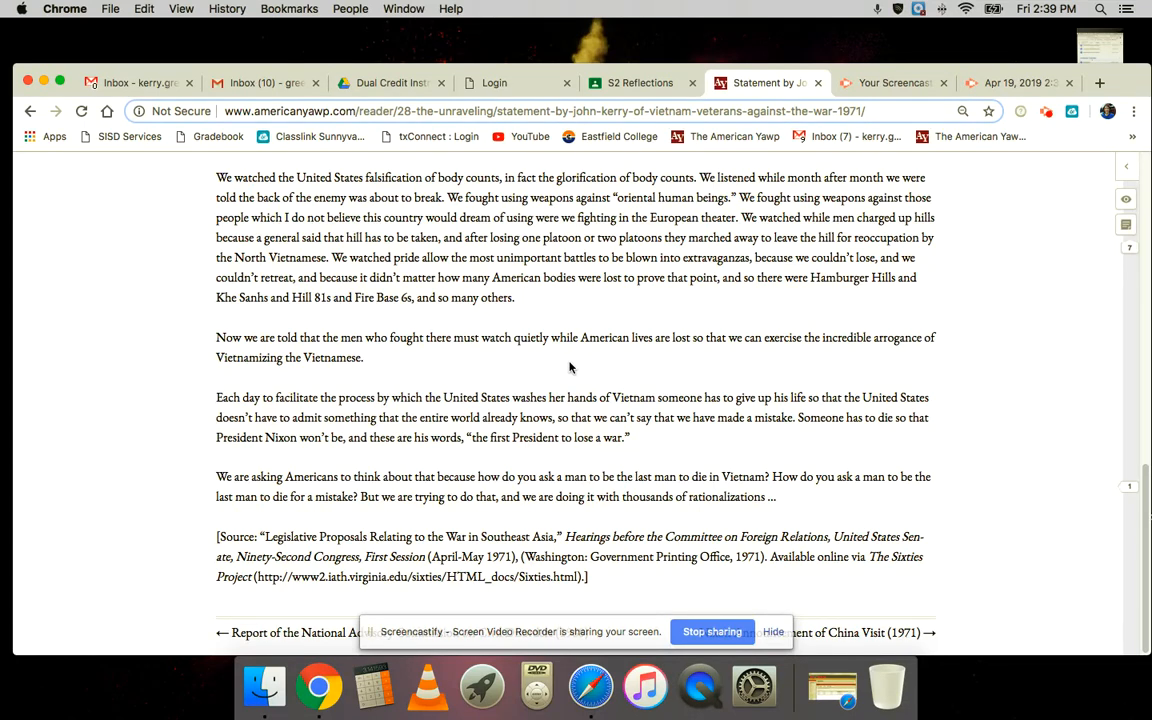
mouse_move(576, 352)
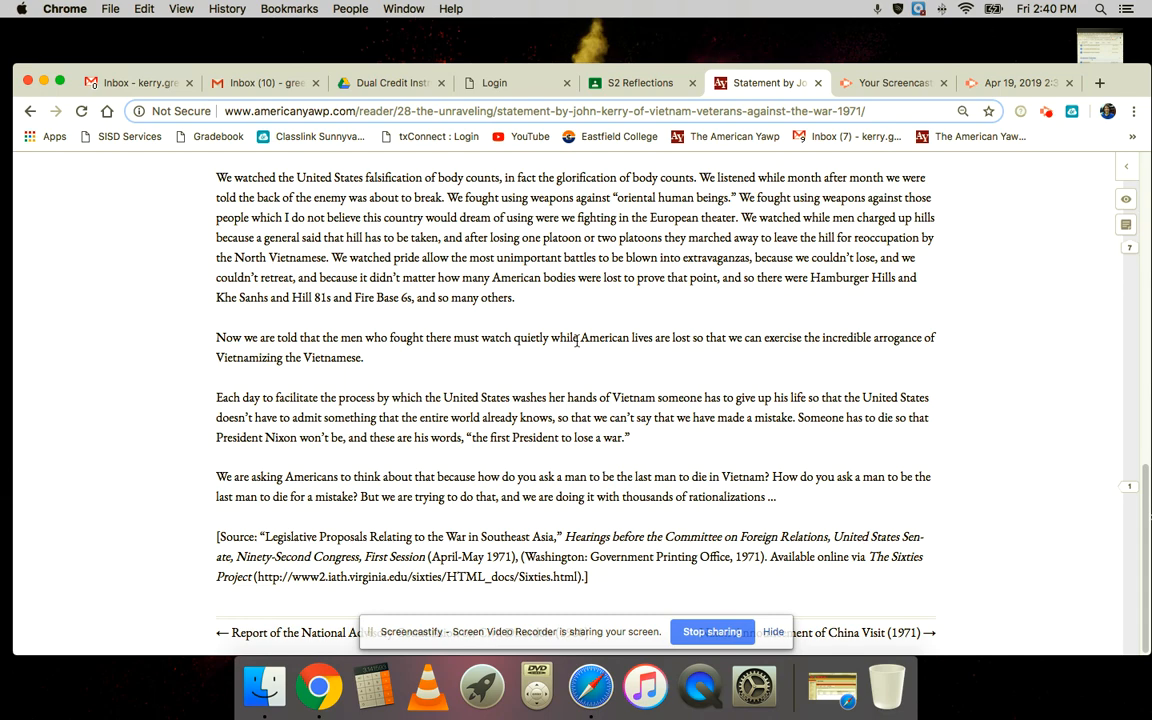
scroll("up", 3)
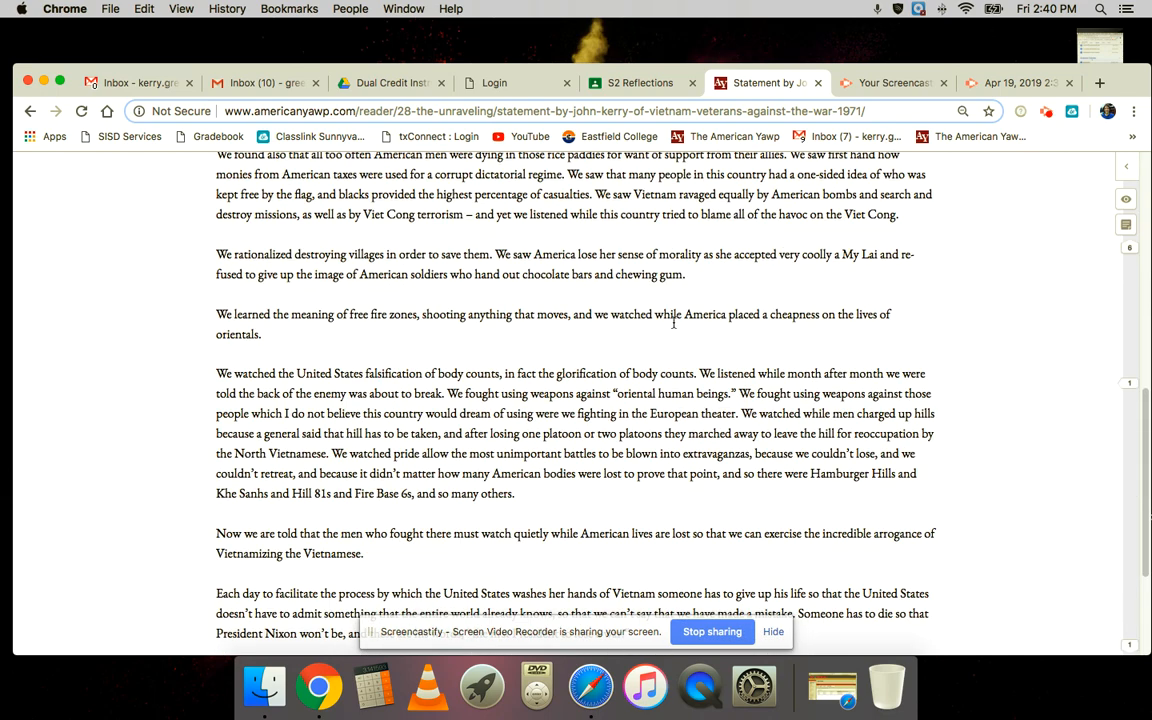
scroll("down", 3)
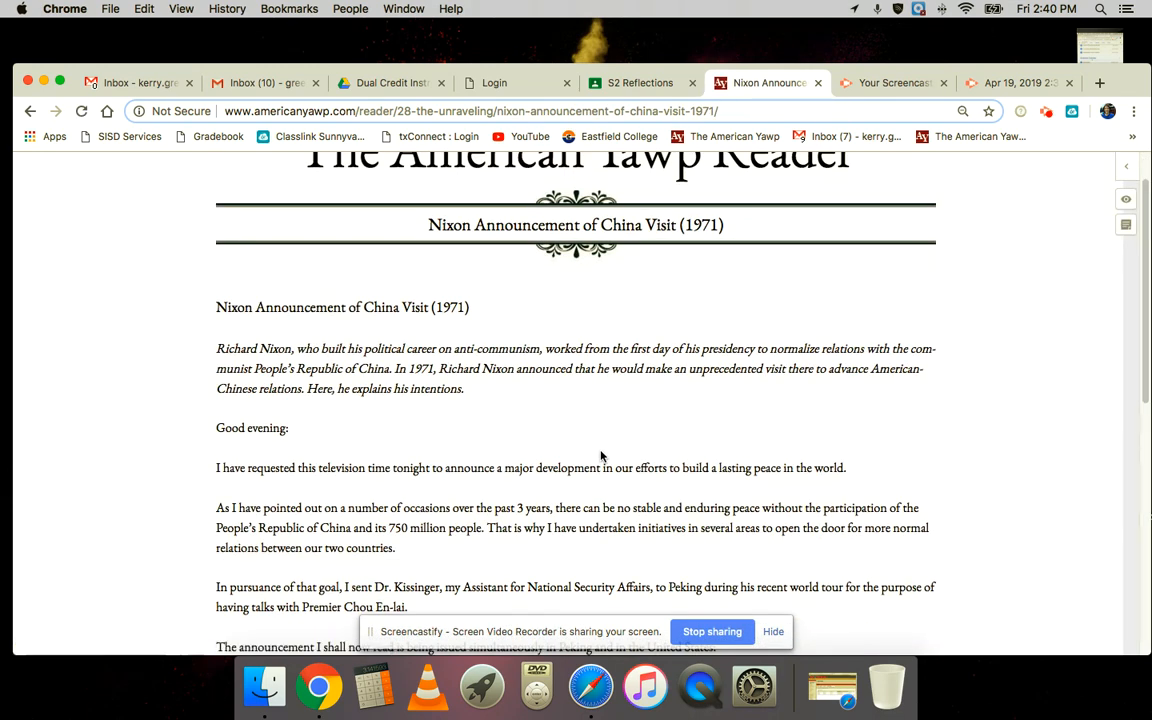
Read Nixon's China announcement to its citation and follow the link to Barbara Jordan's 1976 keynote.
scroll("down", 3)
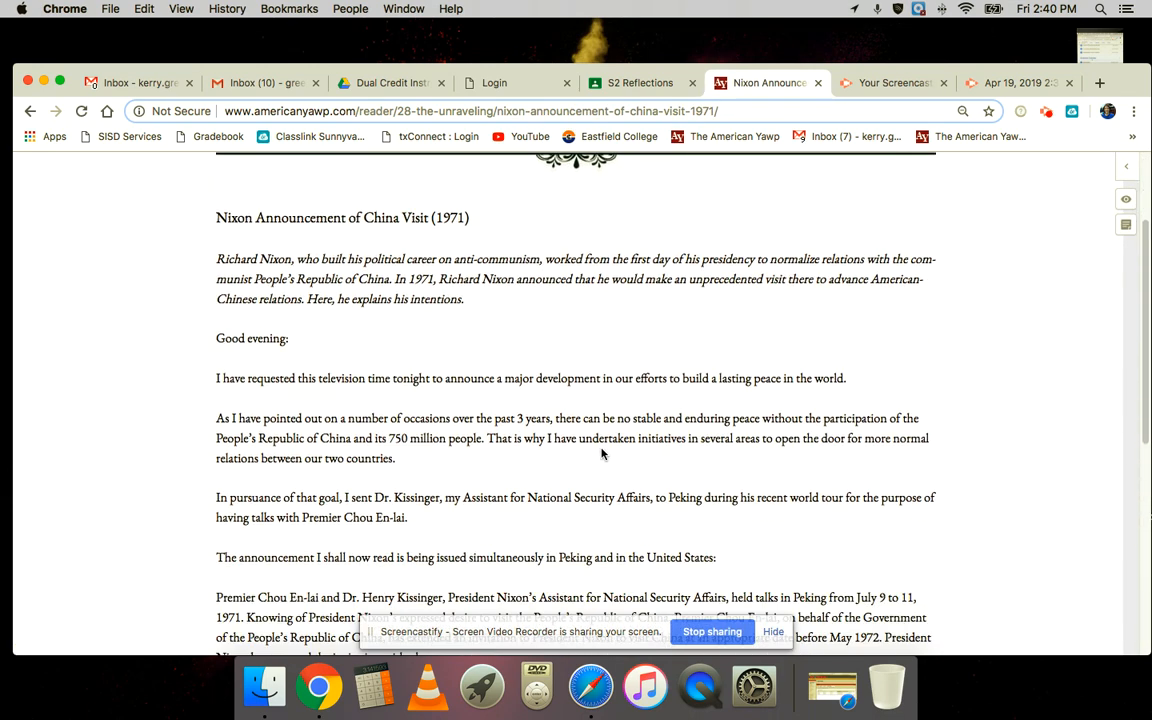
scroll("down", 3)
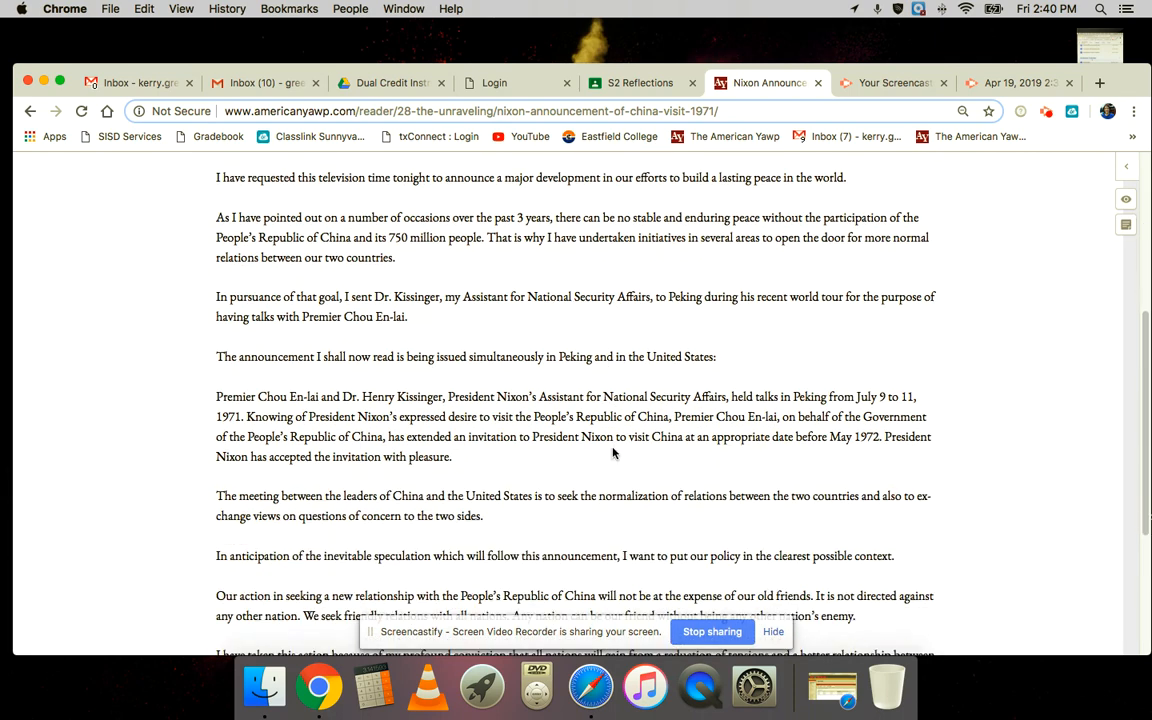
scroll("down", 3)
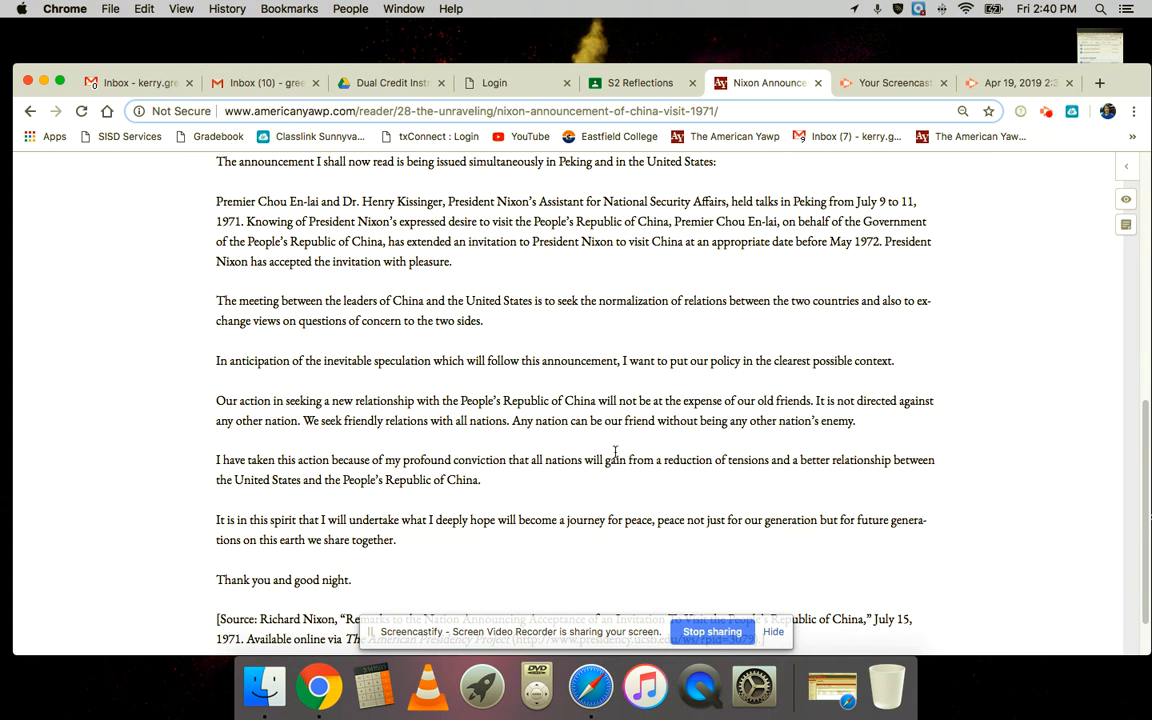
mouse_move(616, 456)
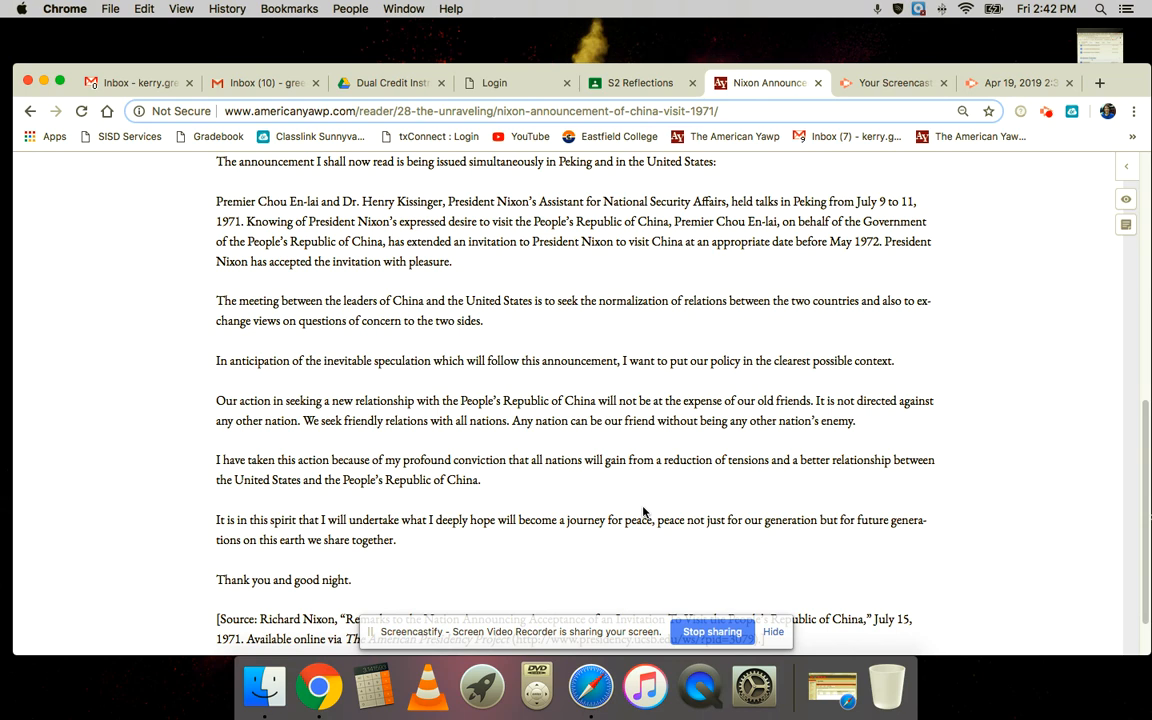
mouse_move(700, 348)
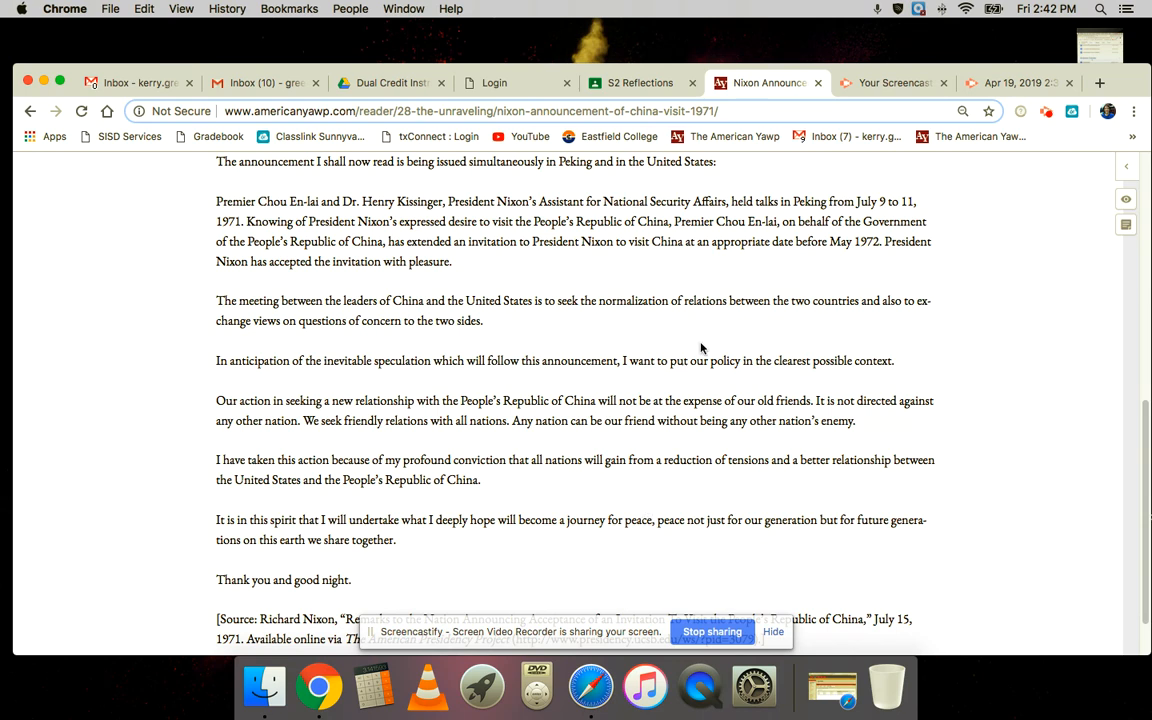
scroll("down", 3)
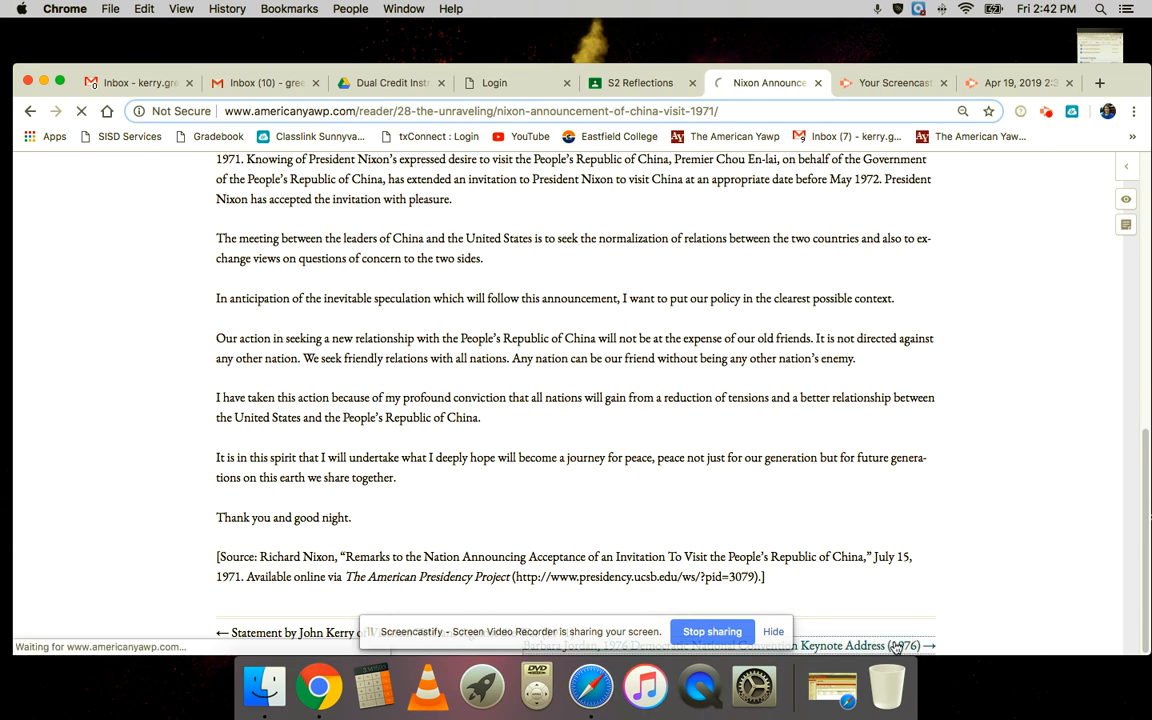
left_click(860, 644)
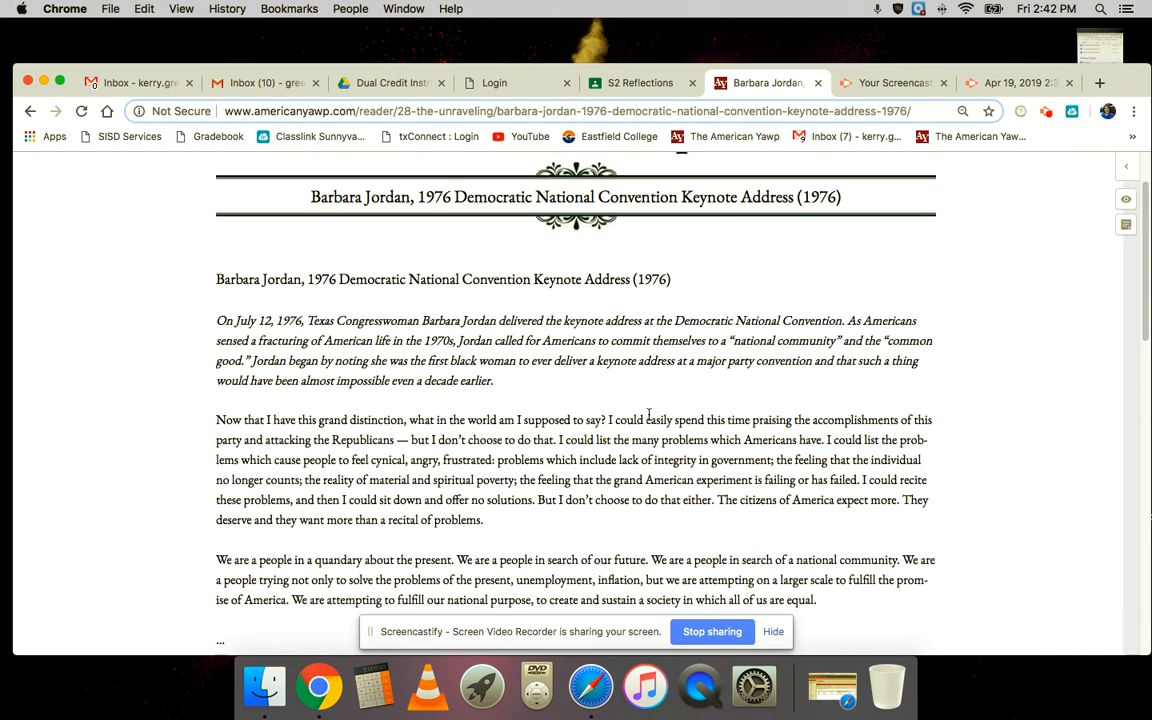
scroll("down", 3)
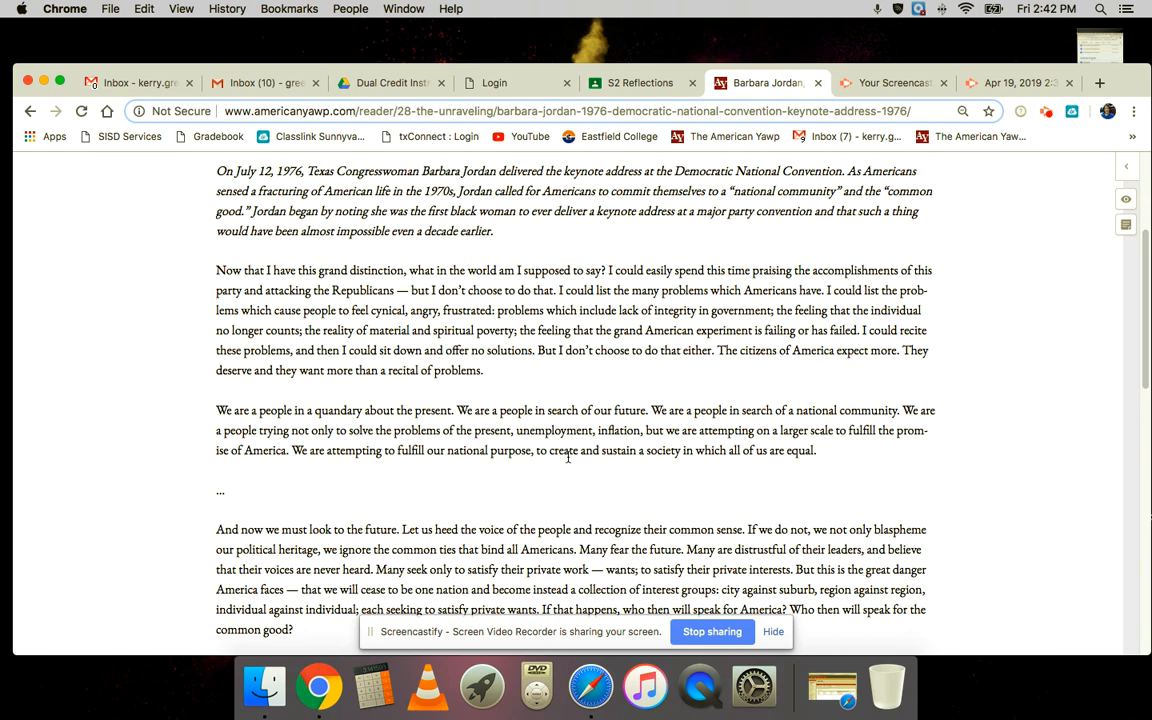
mouse_move(590, 404)
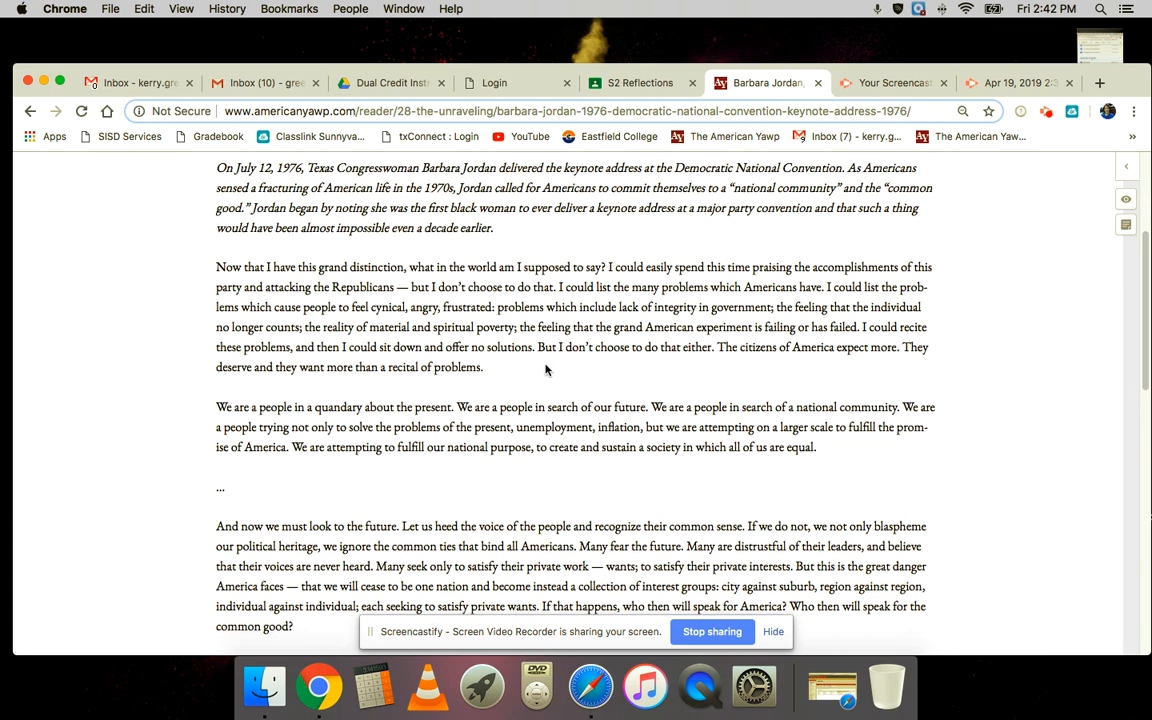
scroll("down", 3)
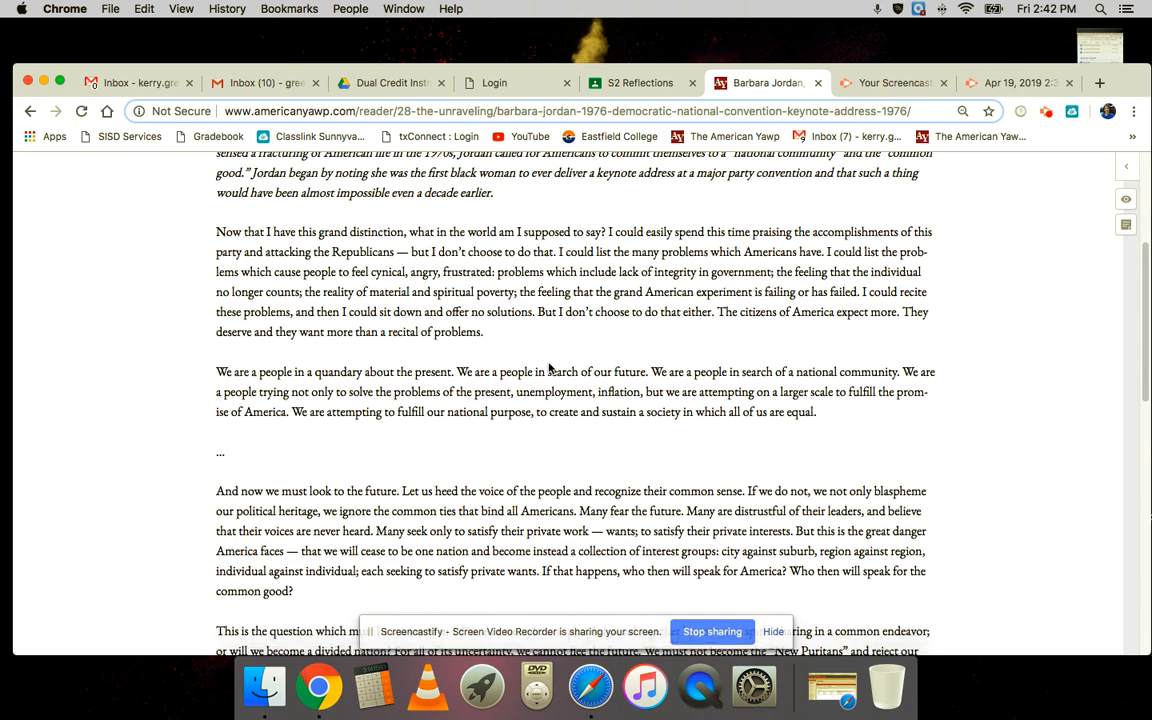
scroll("down", 3)
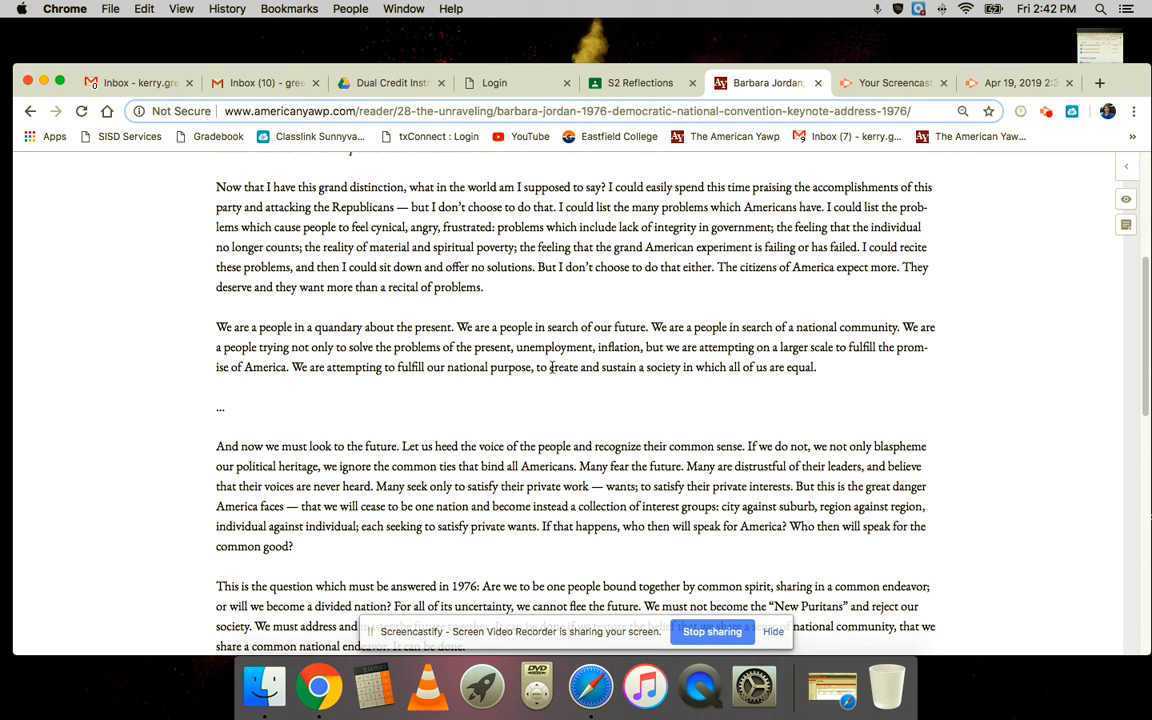
mouse_move(546, 388)
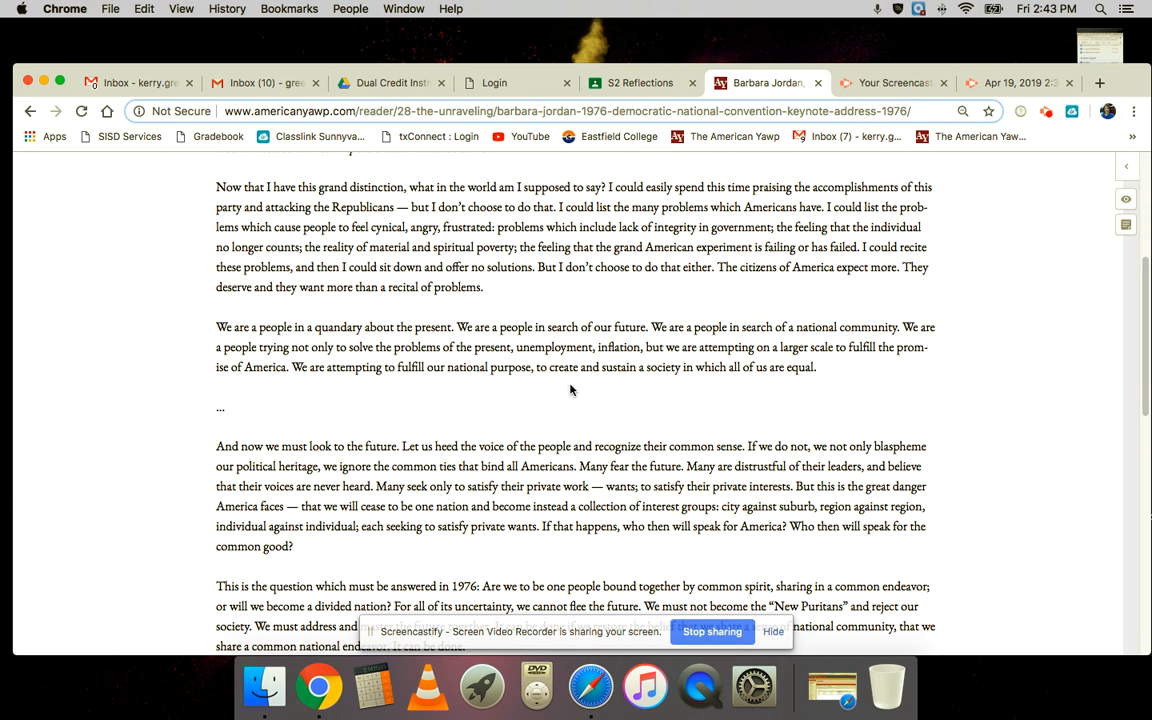
mouse_move(636, 368)
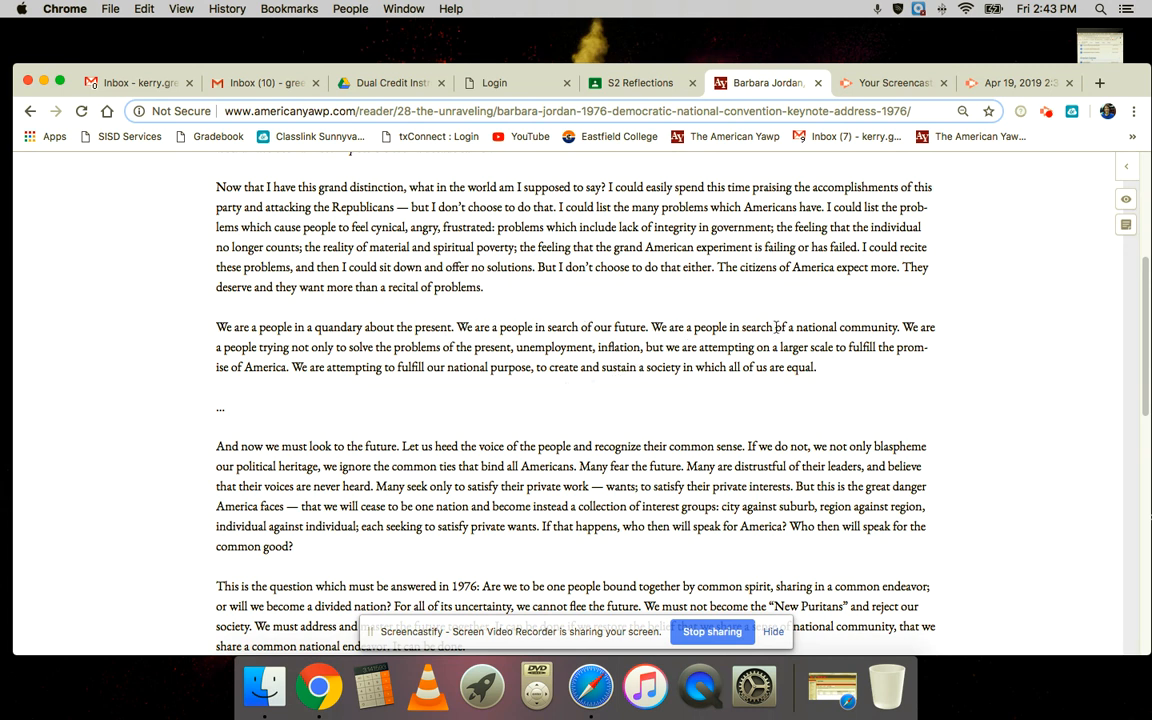
mouse_move(272, 444)
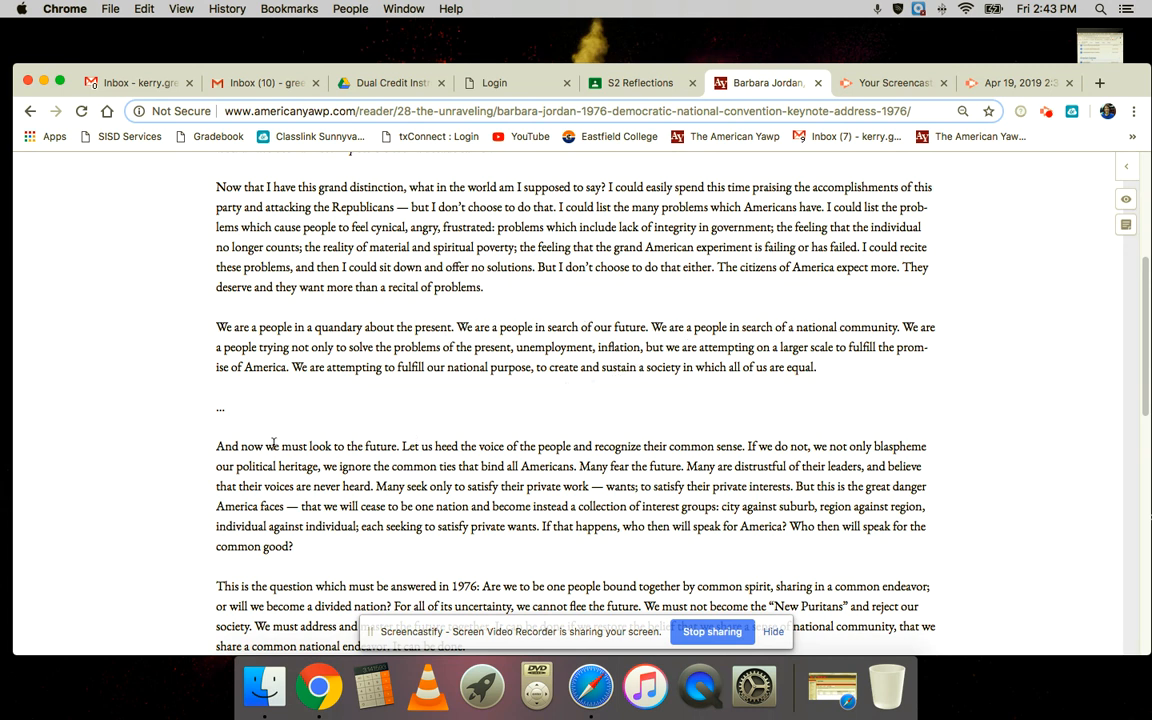
mouse_move(292, 356)
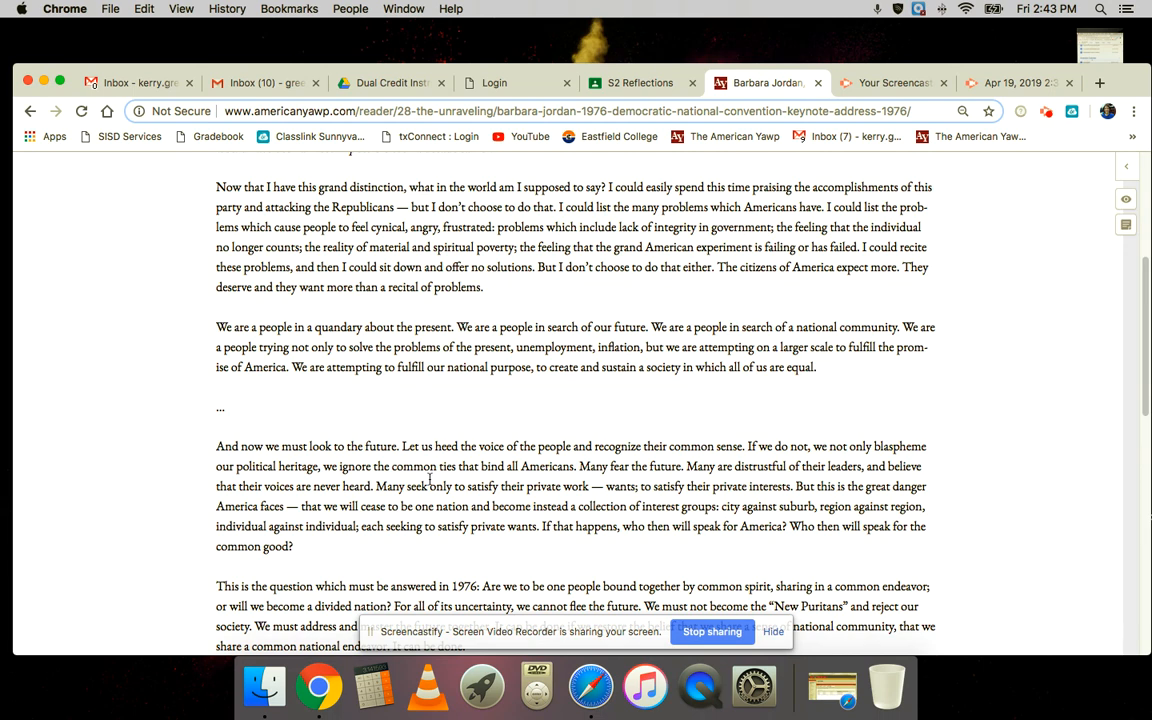
scroll("down", 3)
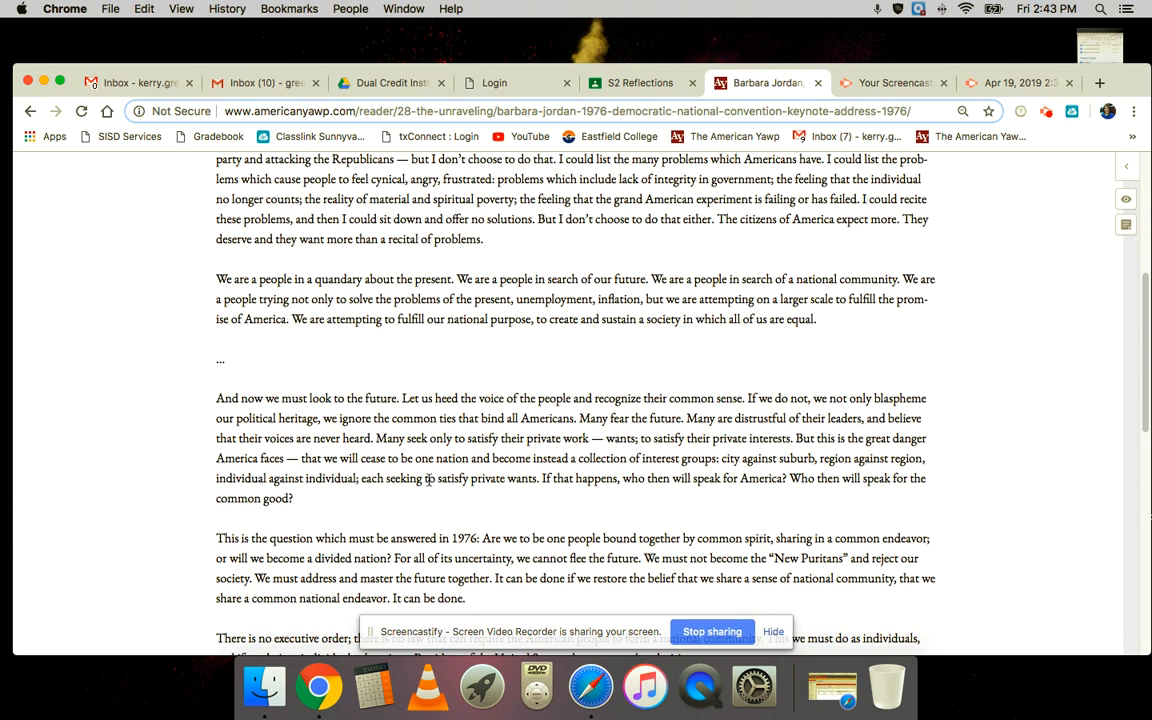
scroll("down", 3)
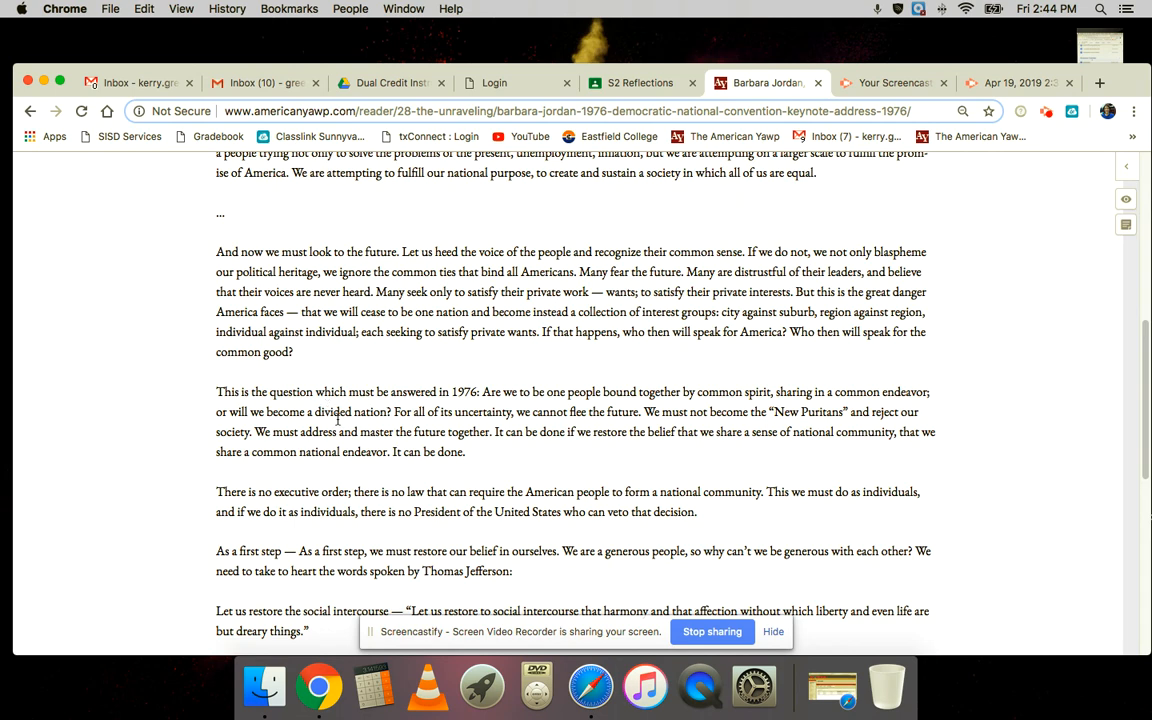
scroll("down", 3)
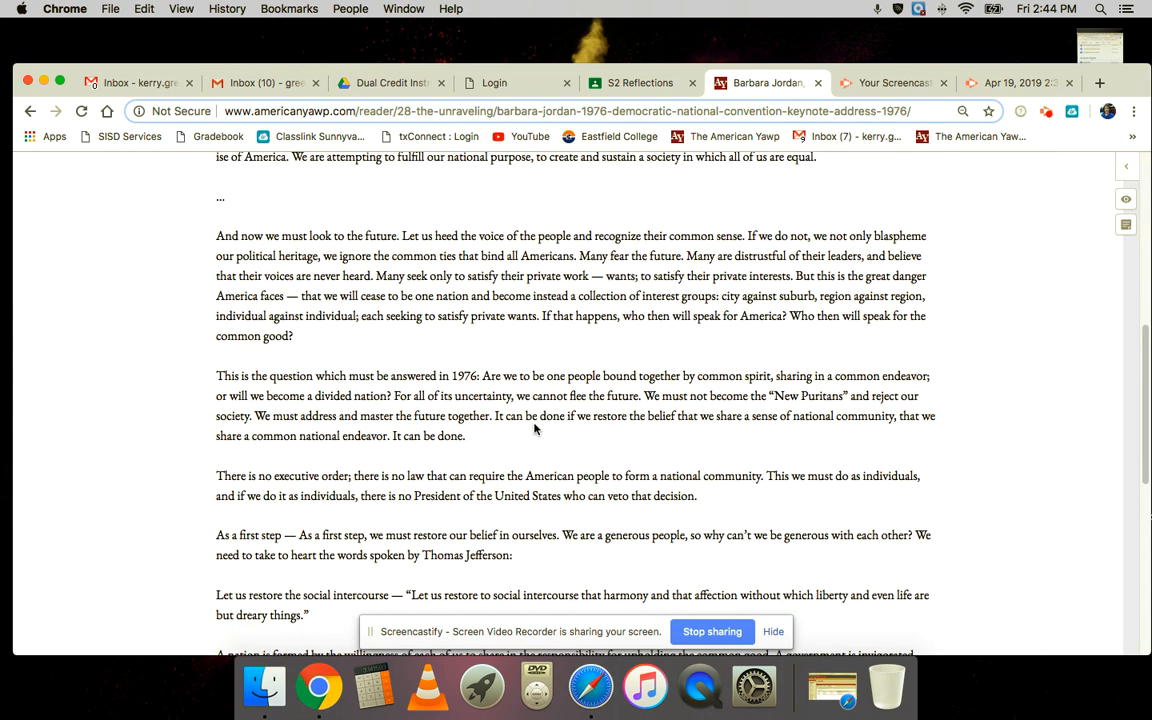
scroll("down", 3)
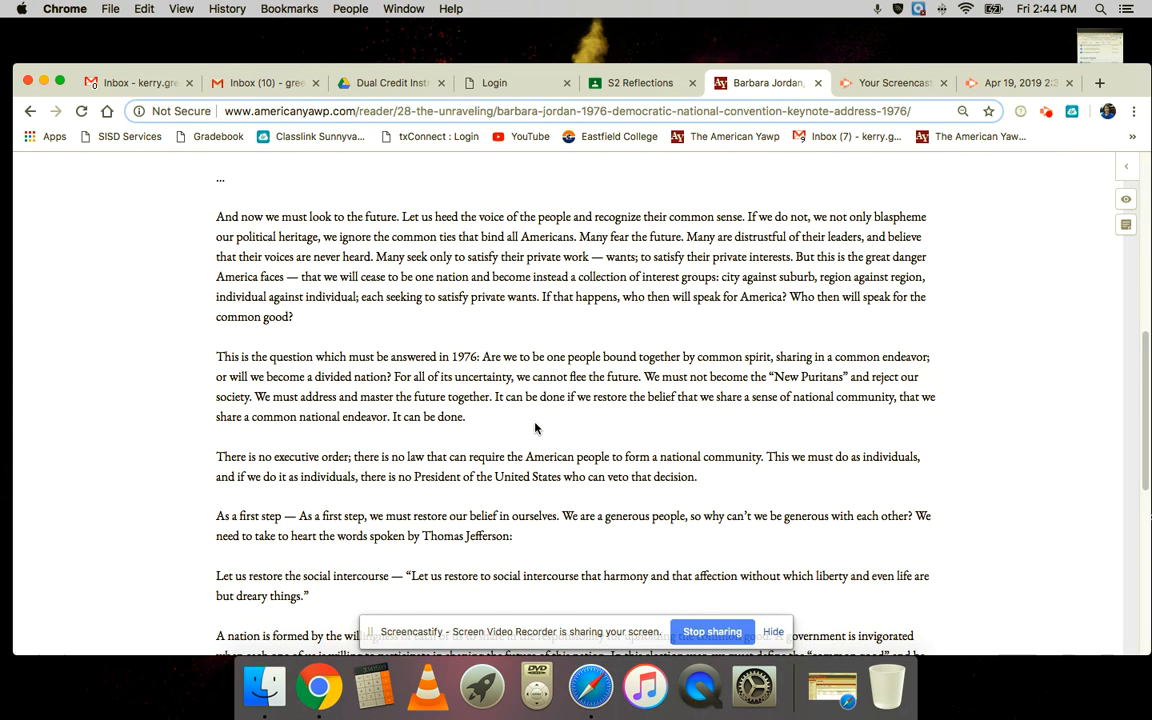
scroll("down", 3)
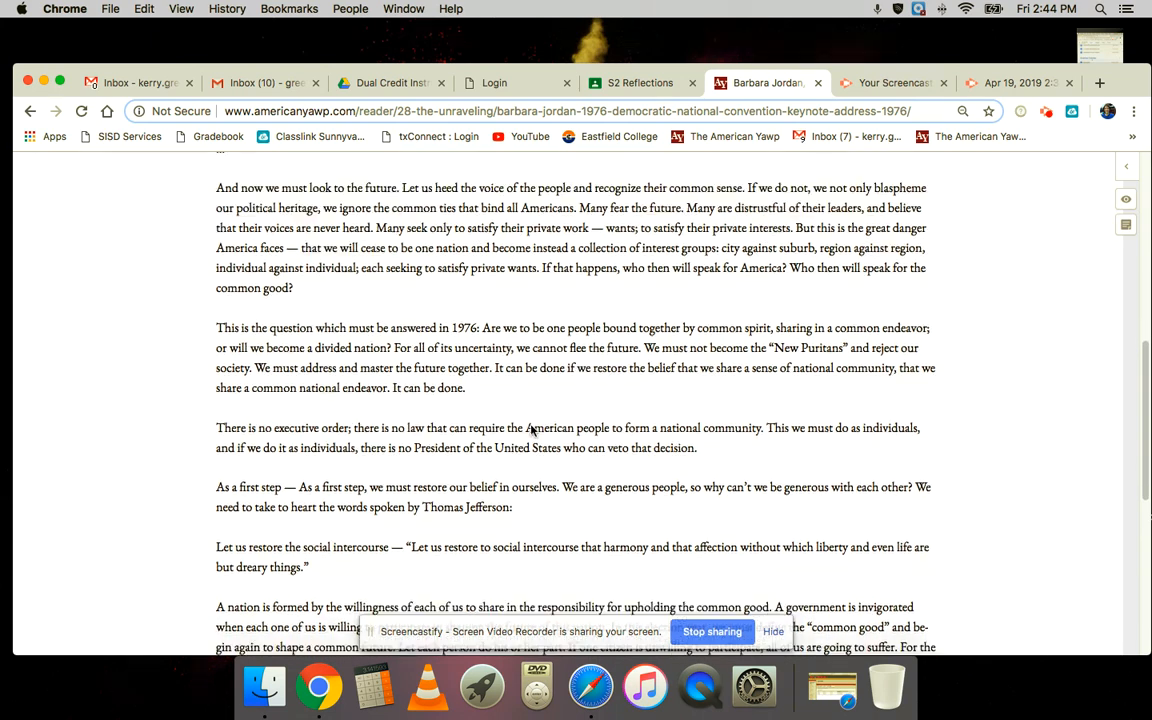
scroll("down", 3)
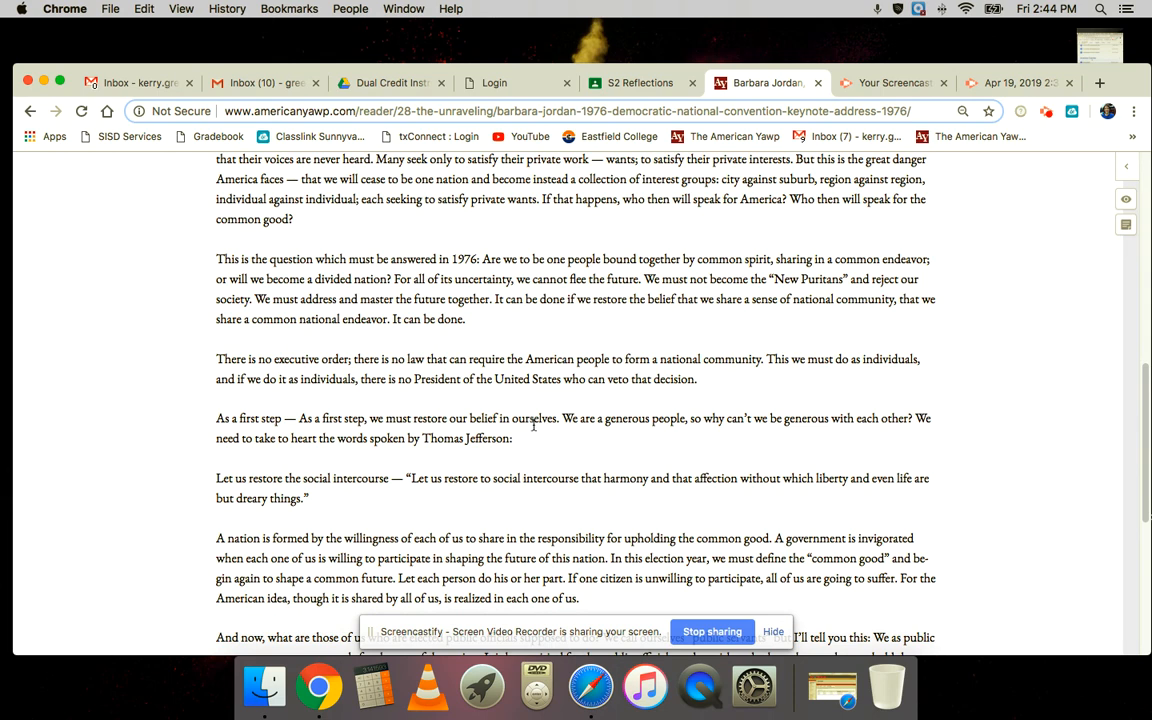
scroll("down", 3)
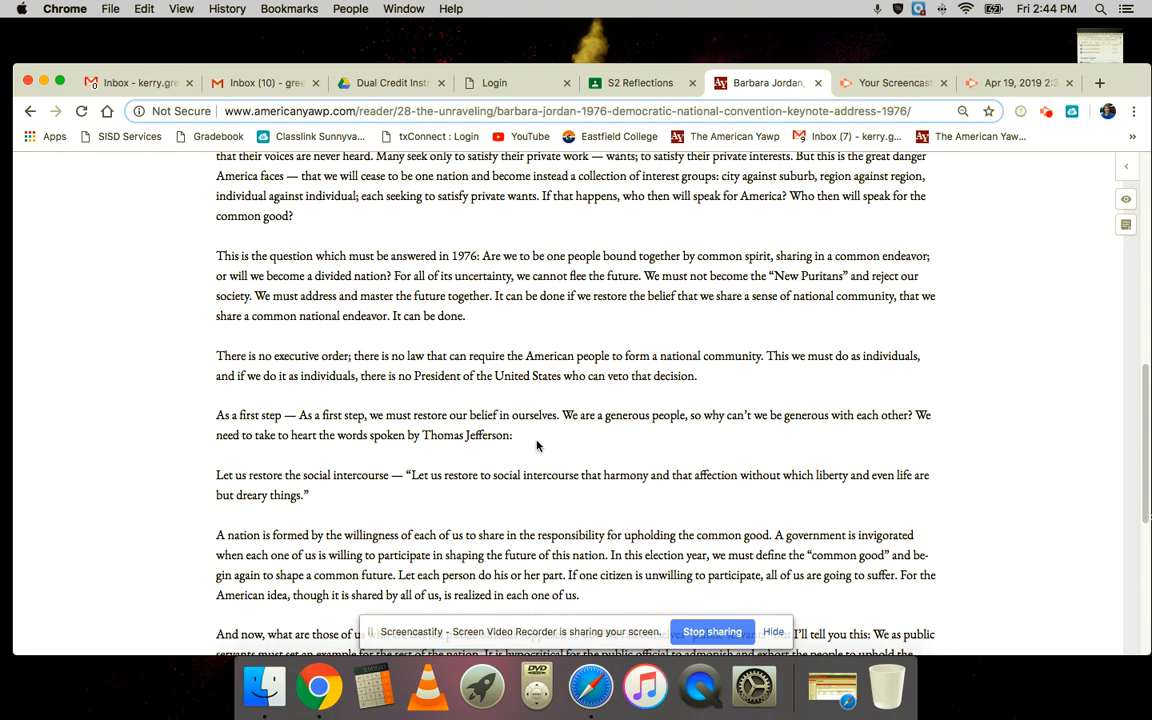
scroll("down", 3)
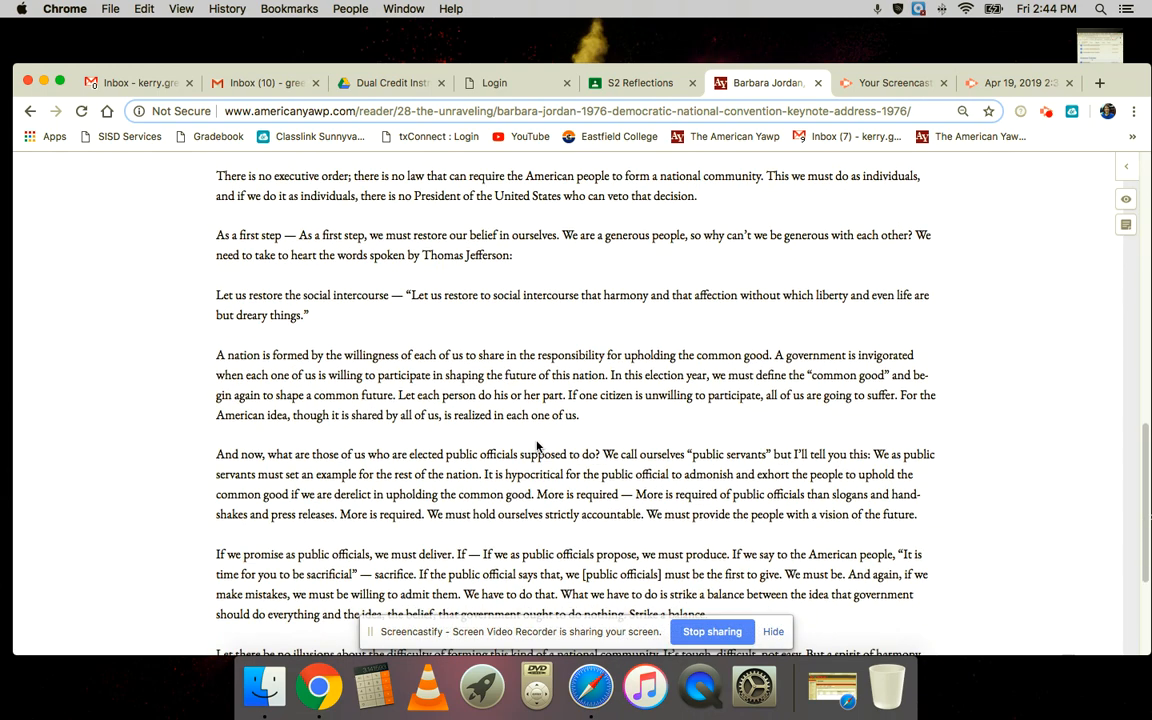
Scroll to the closing line and source citation of Barbara Jordan's keynote address.
scroll("down", 3)
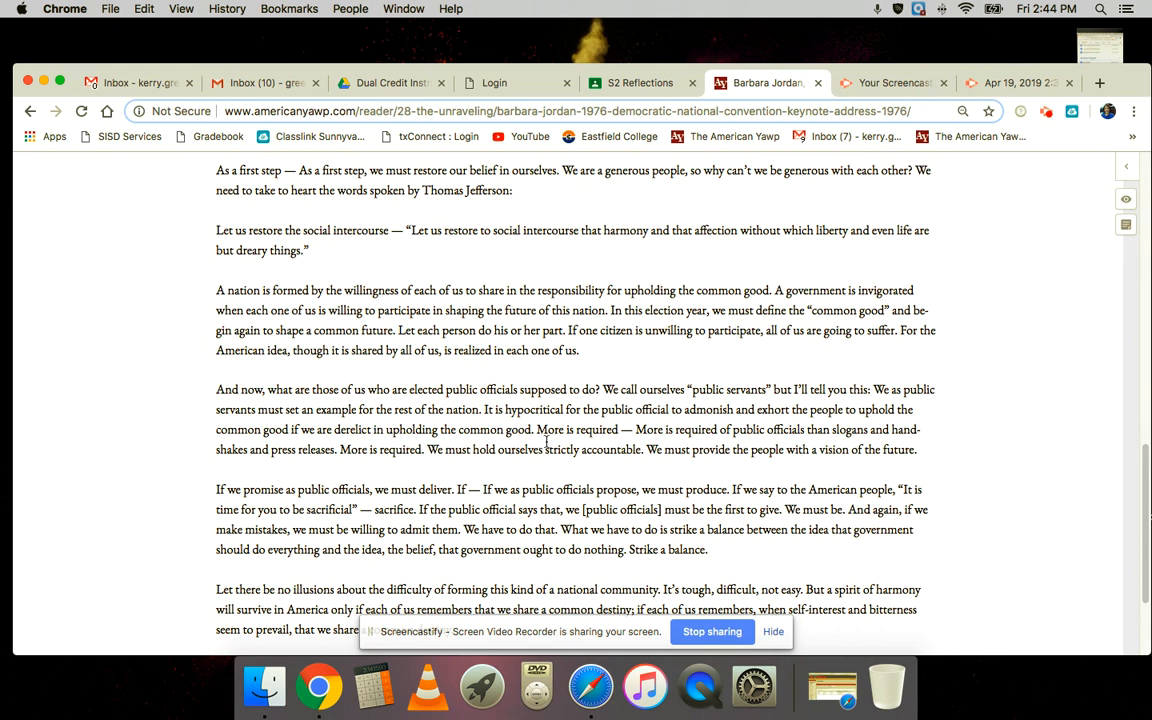
mouse_move(636, 484)
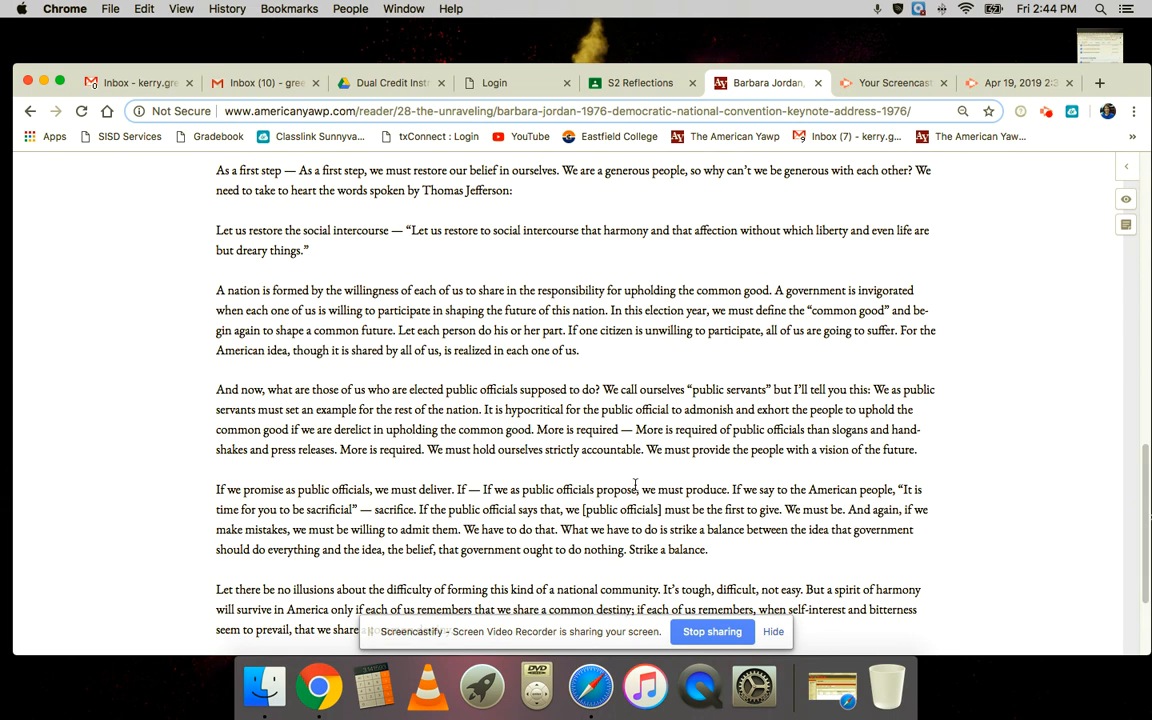
scroll("down", 3)
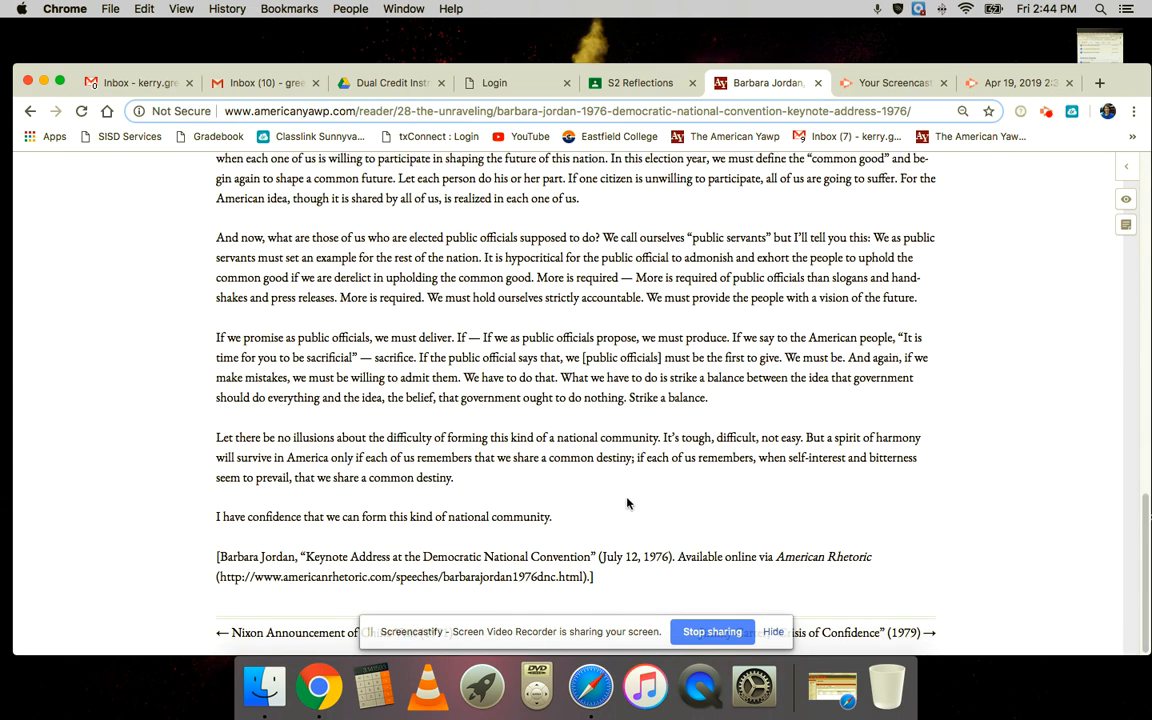
mouse_move(608, 442)
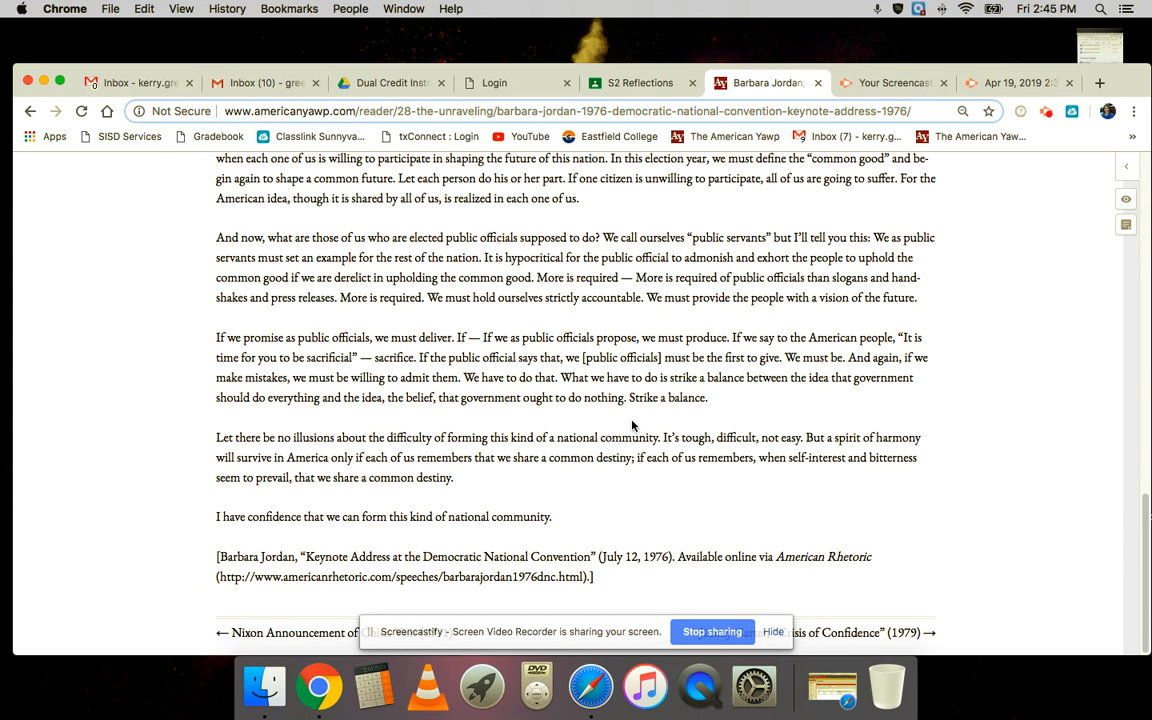
mouse_move(826, 452)
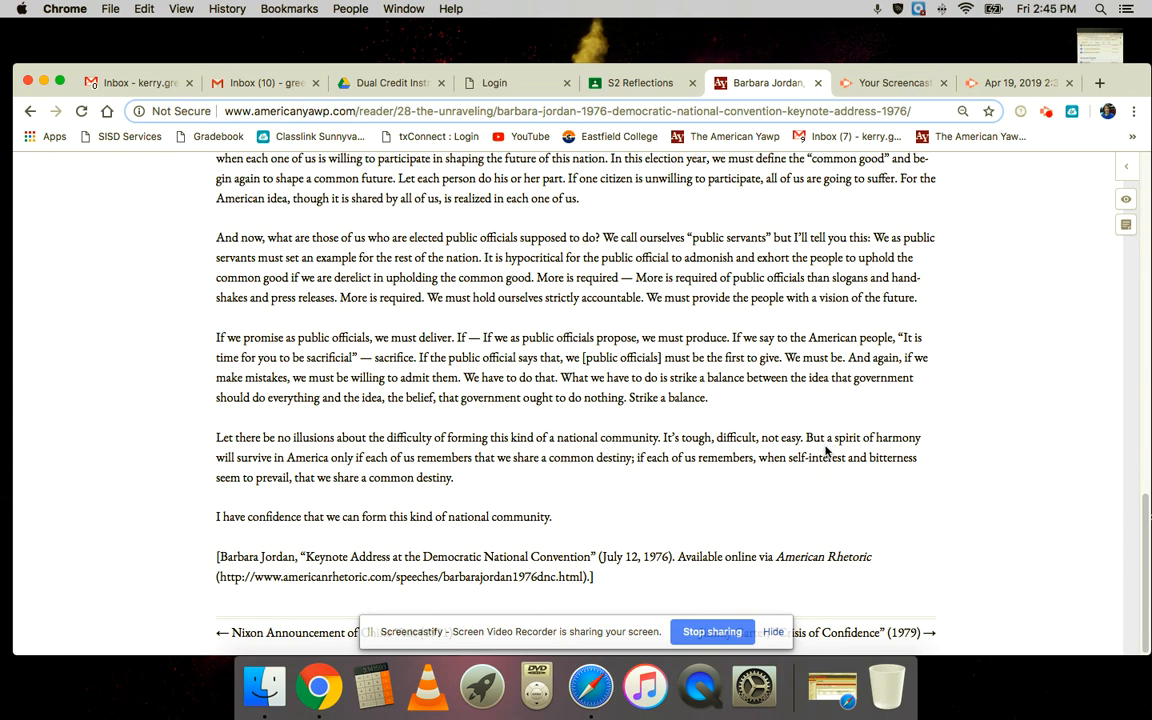
mouse_move(896, 580)
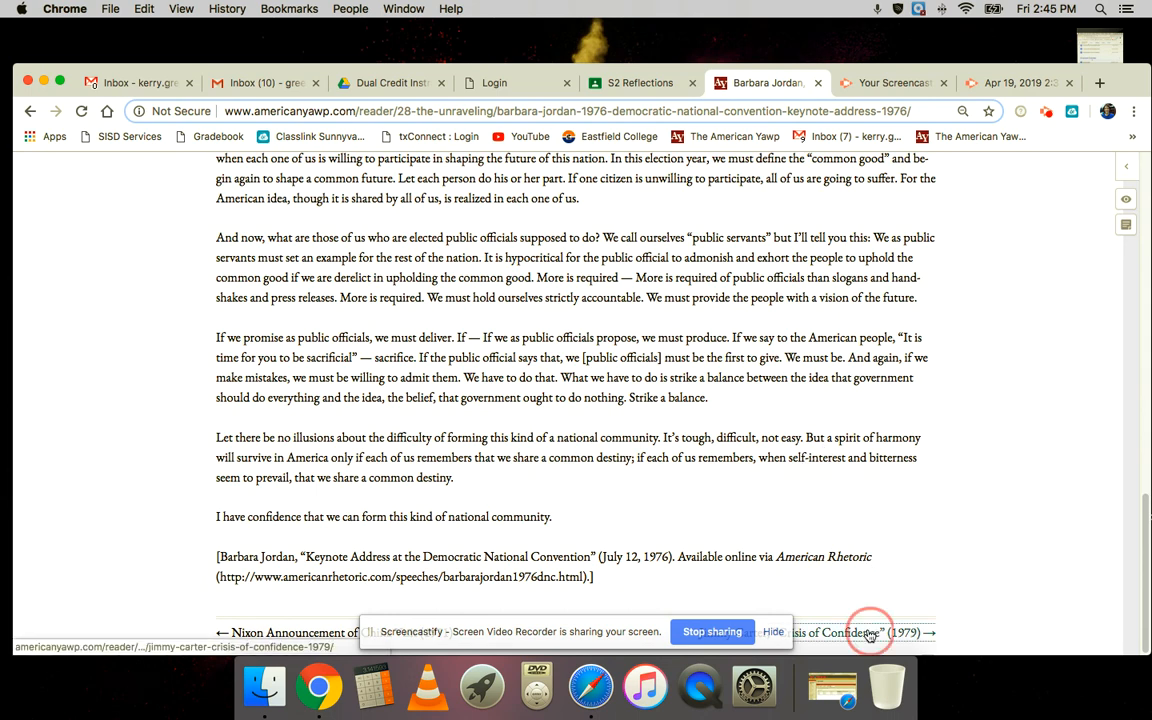
Follow the link to Jimmy Carter's 'Crisis of Confidence' (1979) and read past its introduction.
left_click(856, 632)
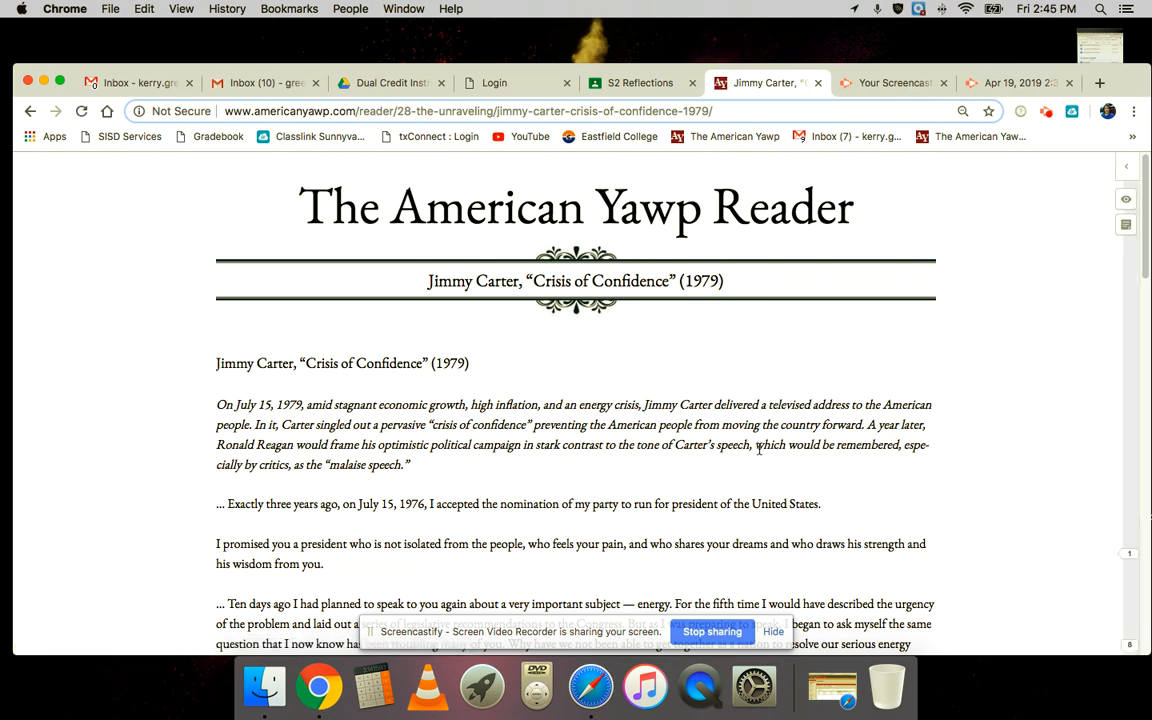
scroll("down", 3)
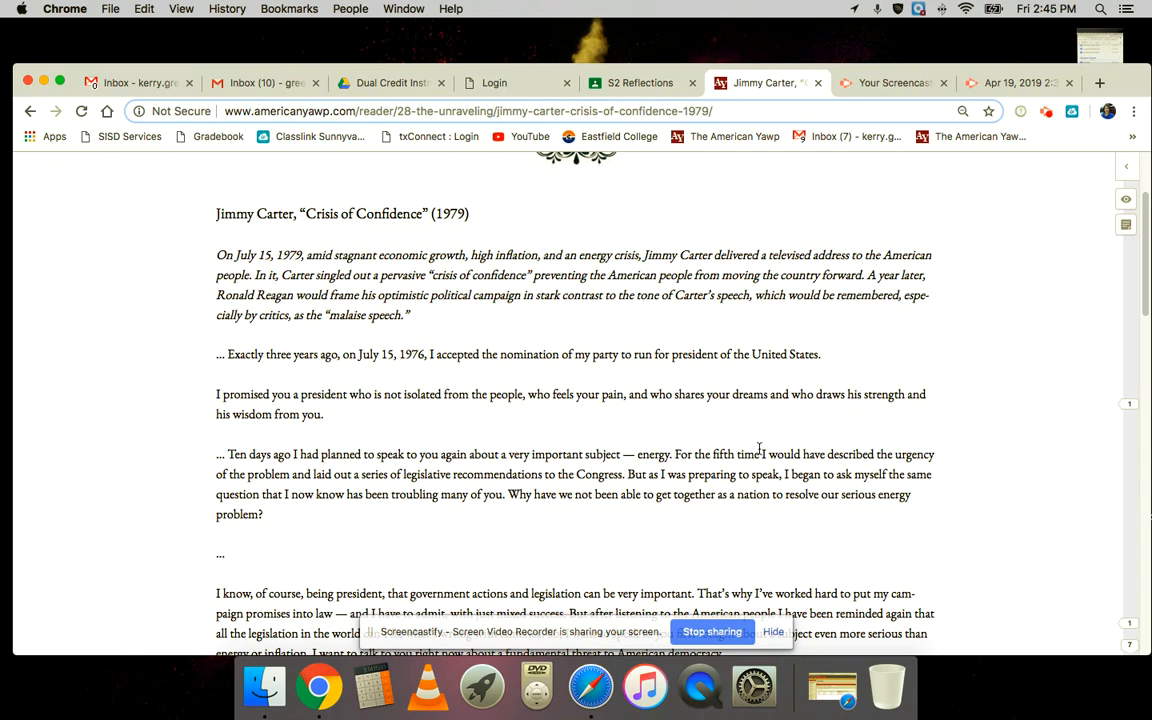
scroll("down", 3)
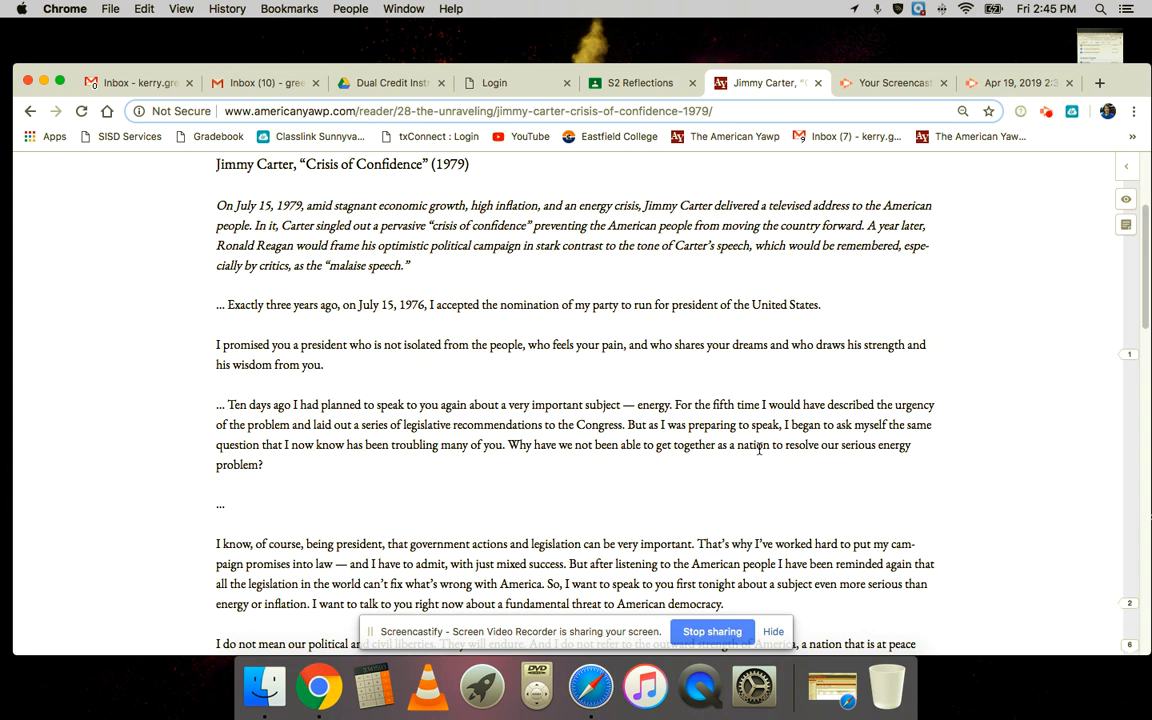
mouse_move(696, 490)
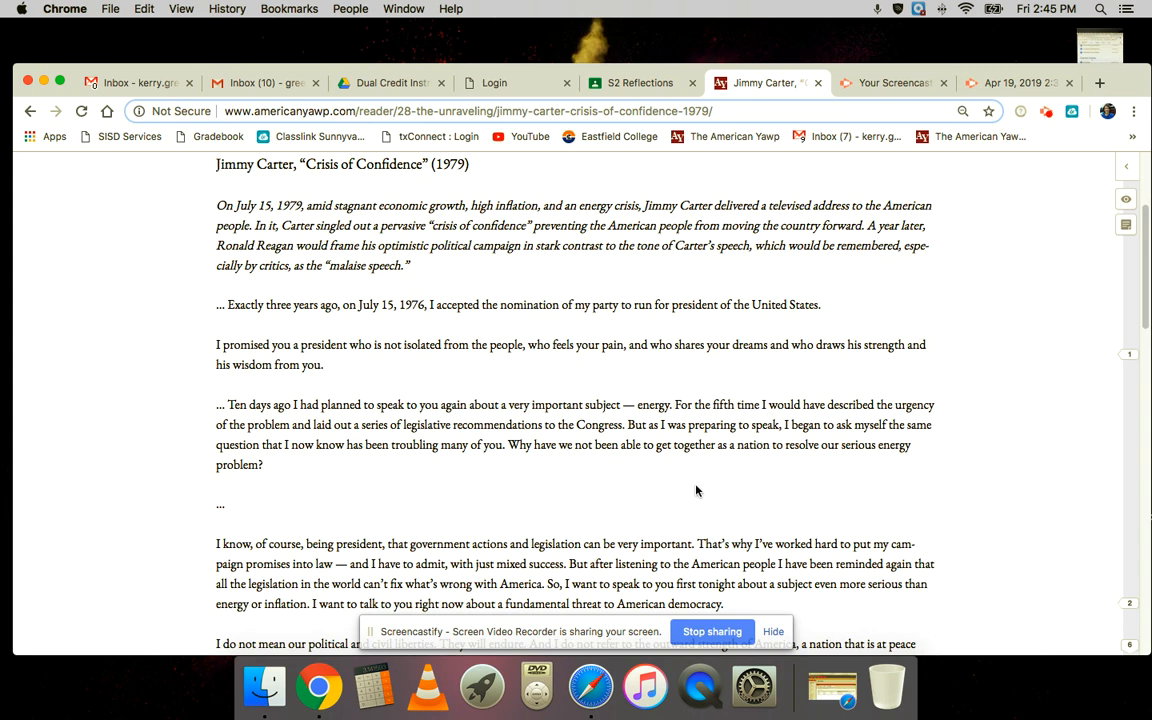
scroll("down", 3)
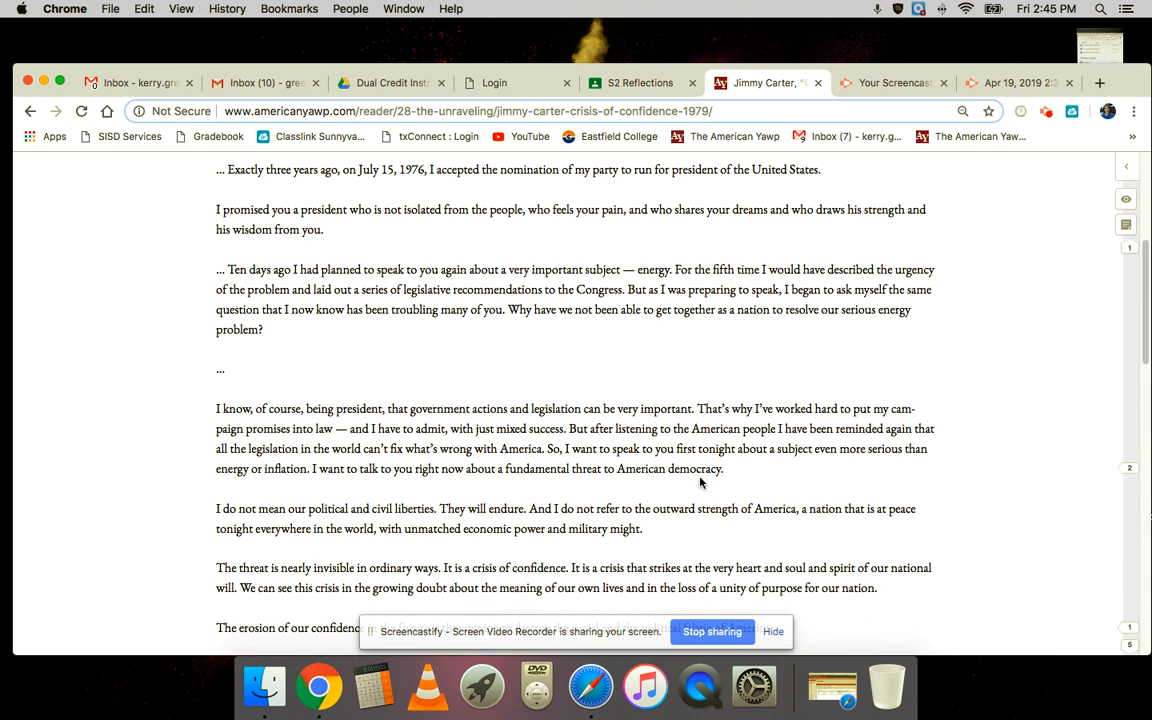
mouse_move(708, 466)
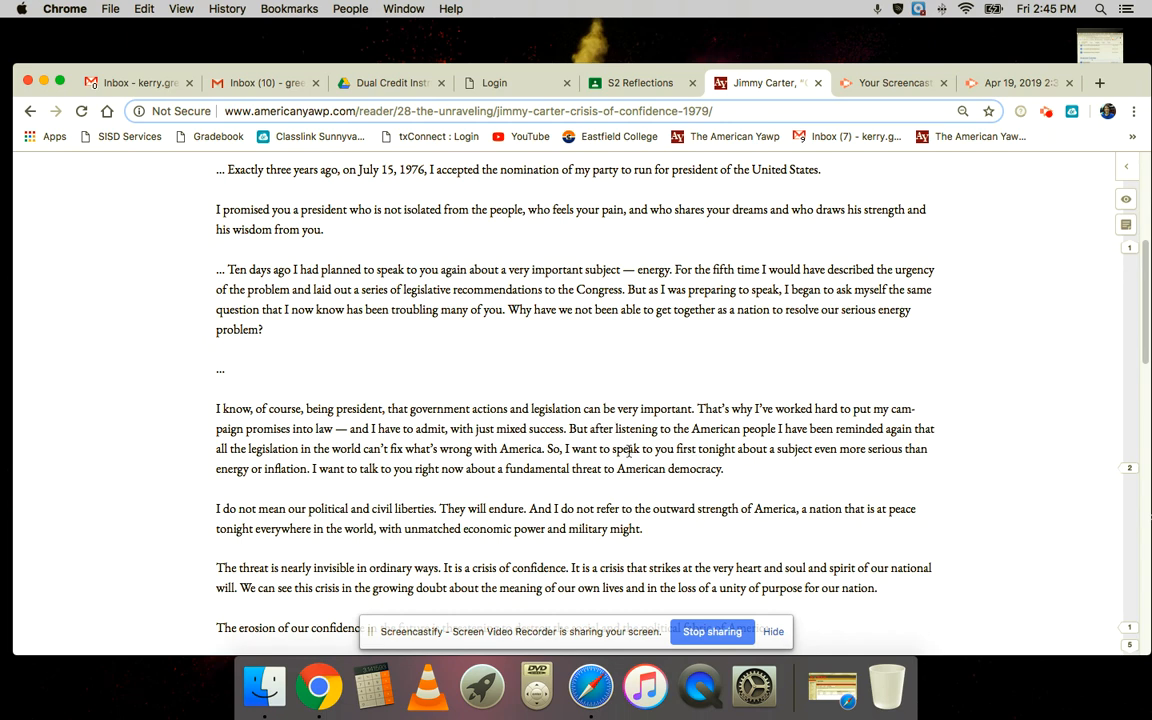
scroll("down", 3)
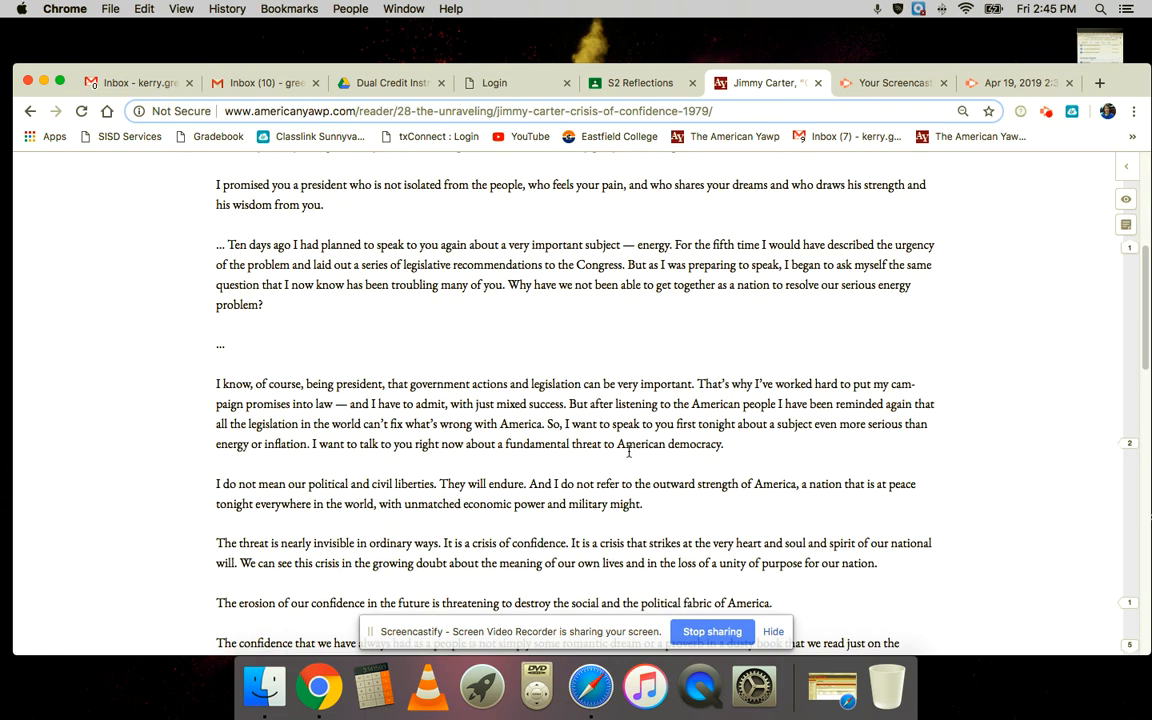
mouse_move(588, 504)
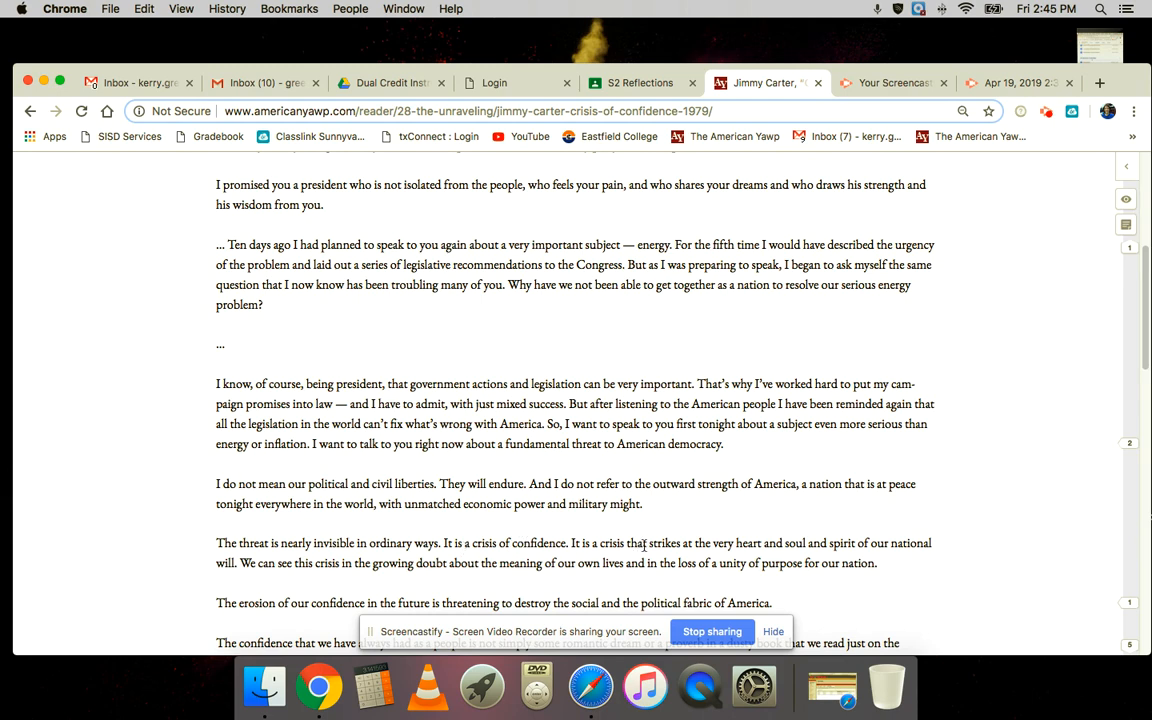
Read Carter's passages on the crisis of confidence down to self-indulgence and consumption.
scroll("down", 3)
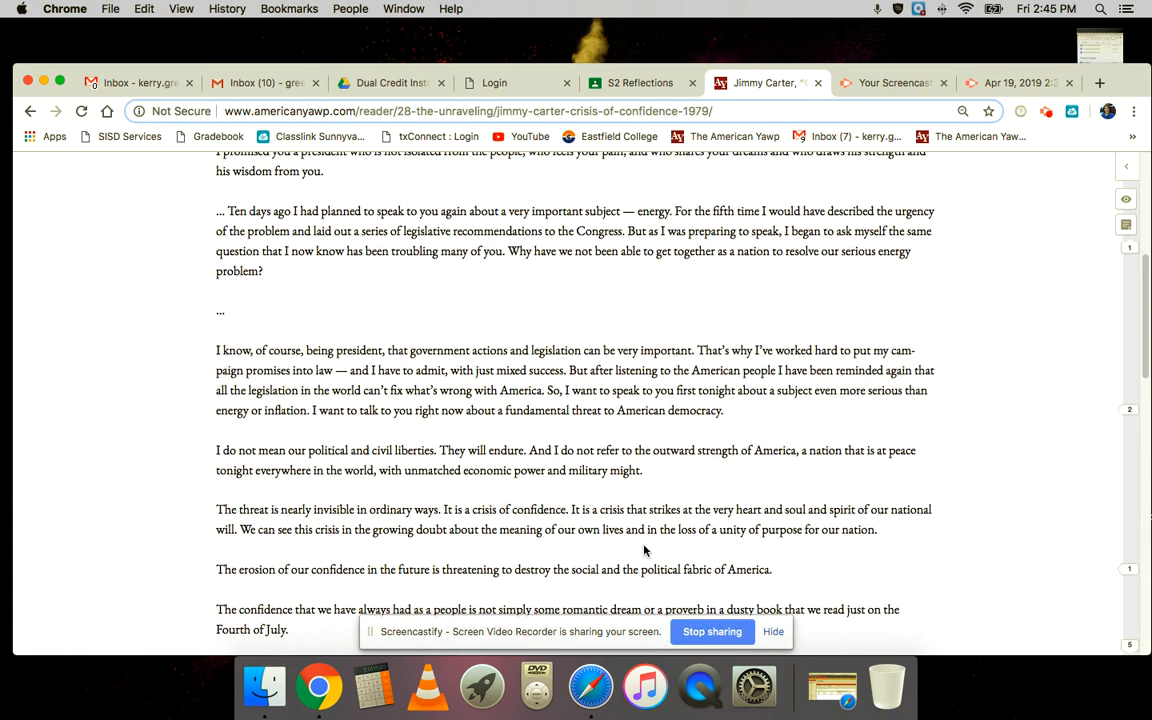
scroll("down", 3)
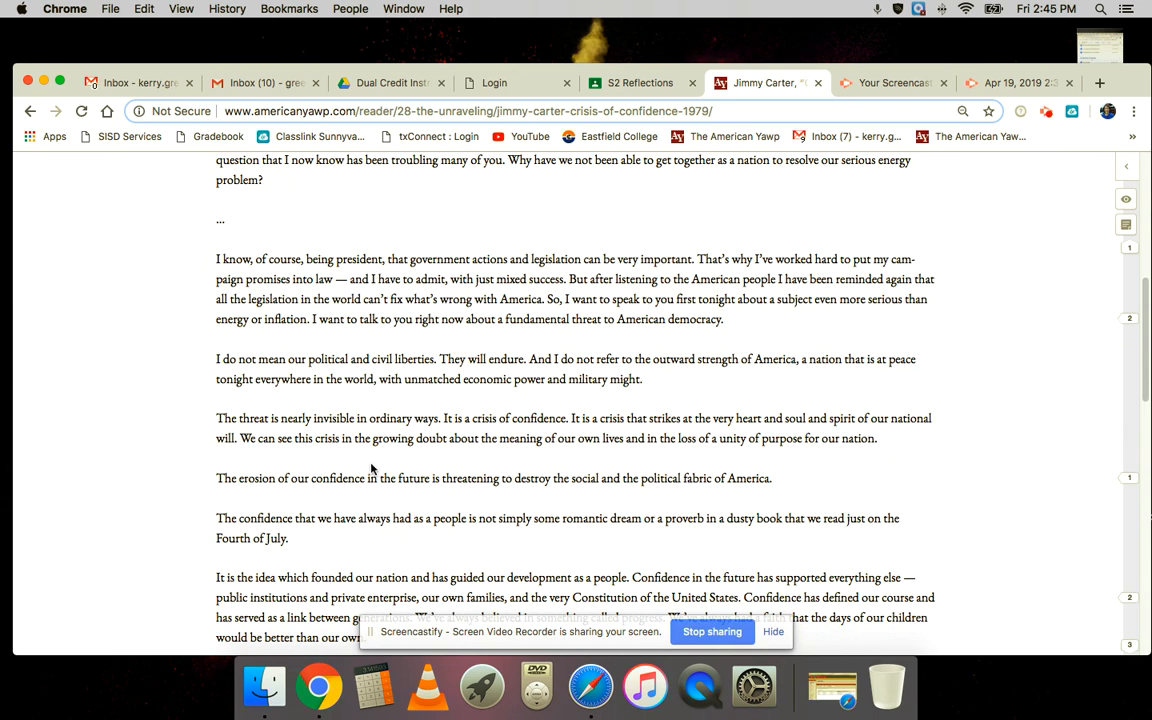
mouse_move(498, 464)
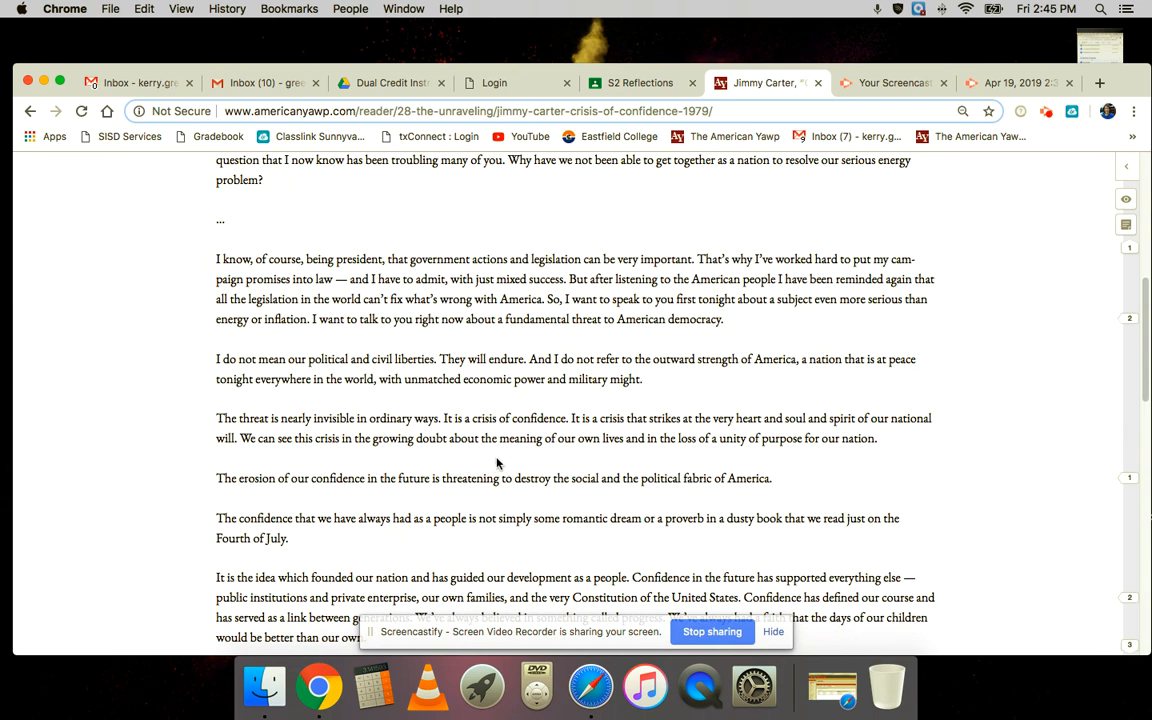
mouse_move(404, 520)
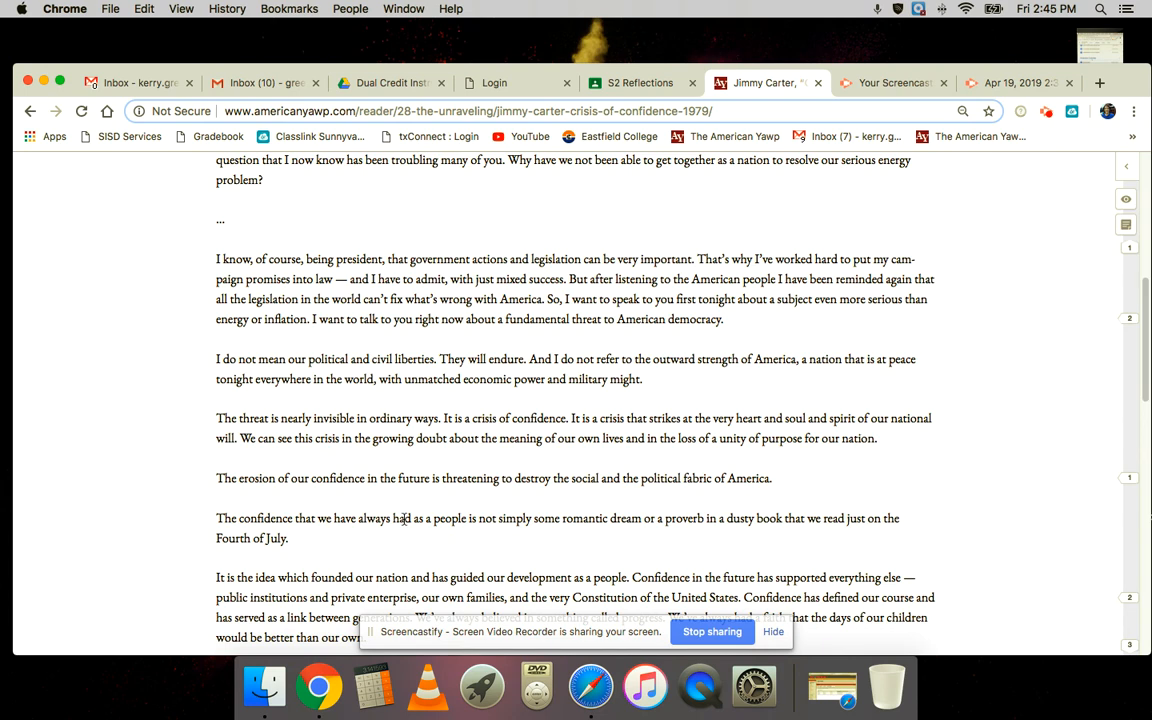
scroll("down", 3)
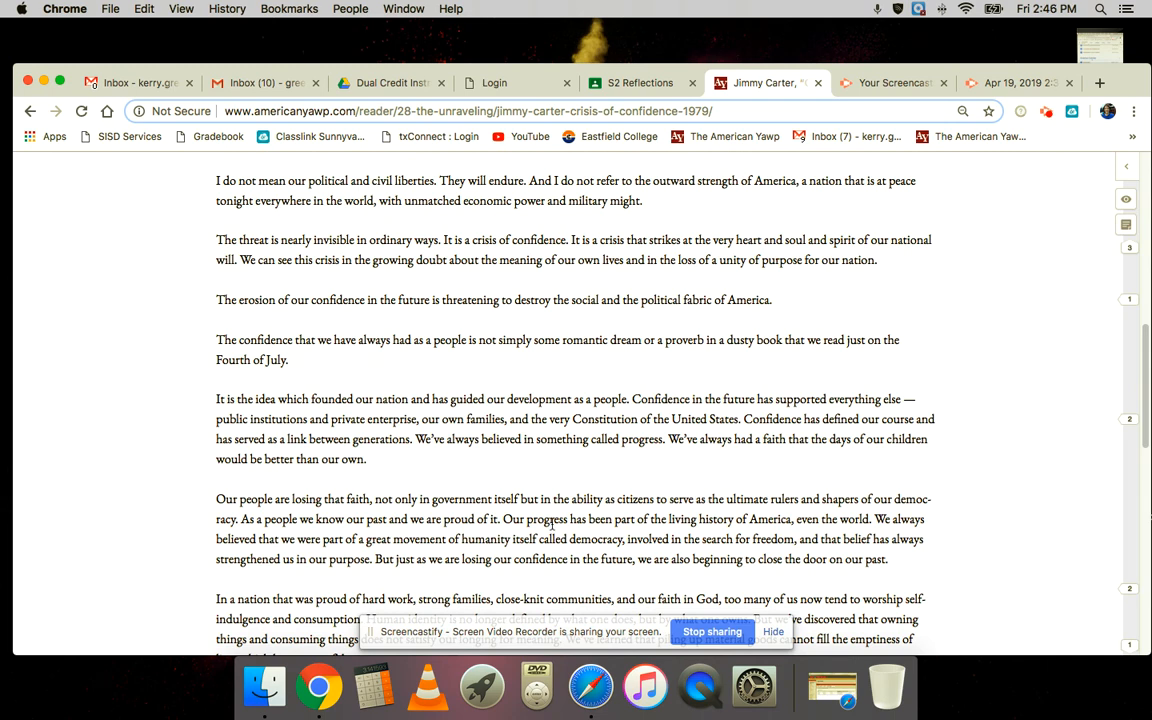
mouse_move(658, 578)
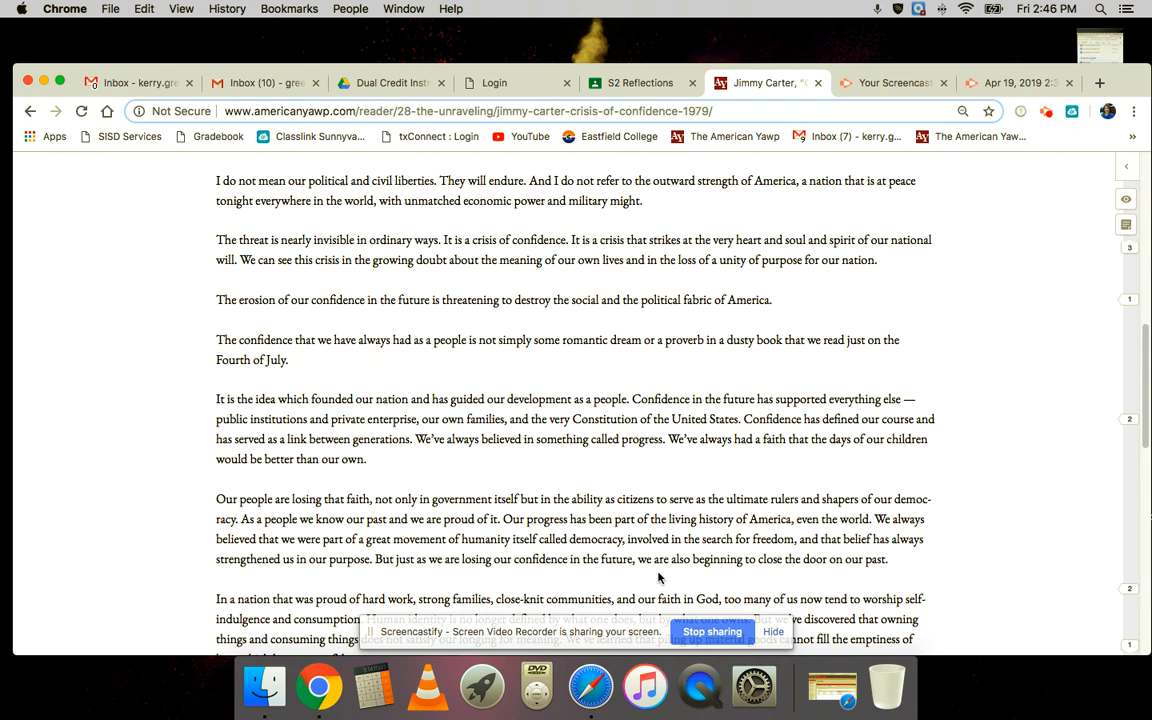
scroll("down", 3)
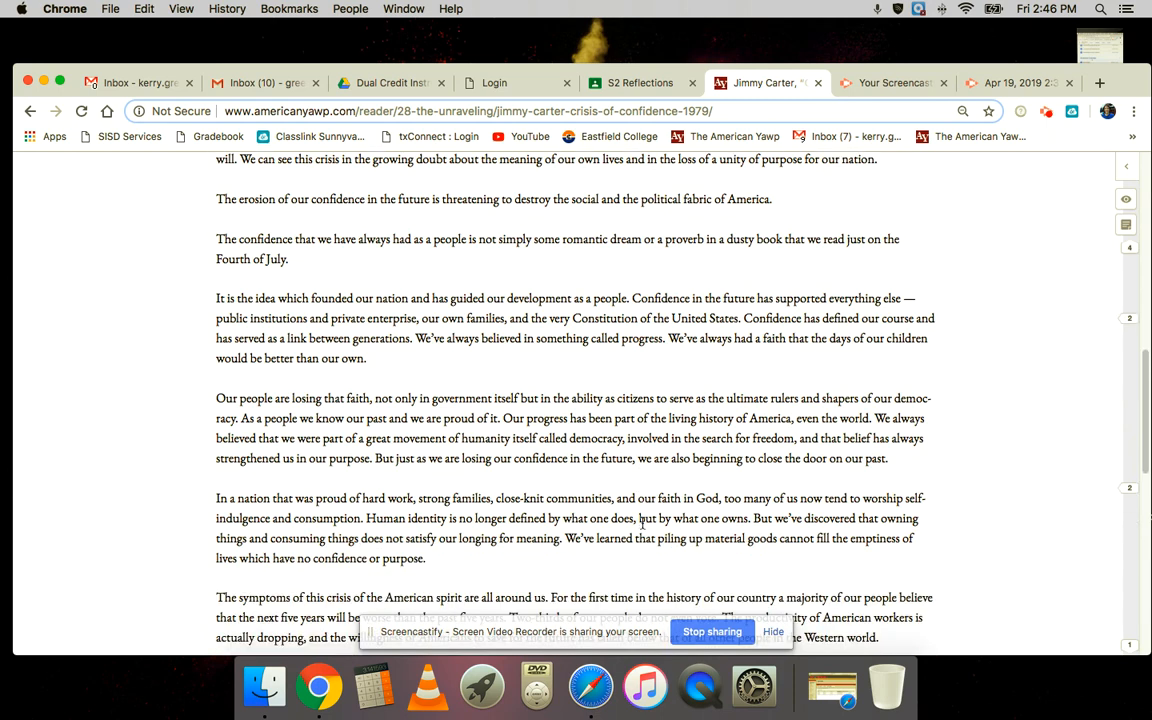
scroll("down", 3)
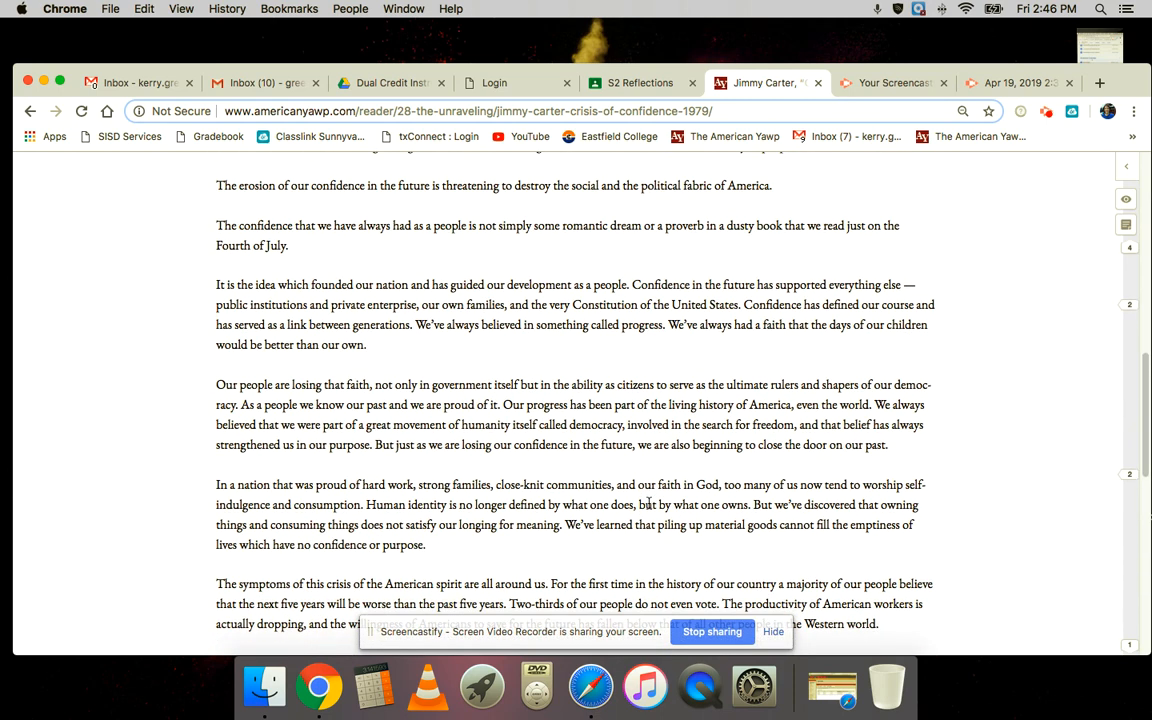
mouse_move(464, 476)
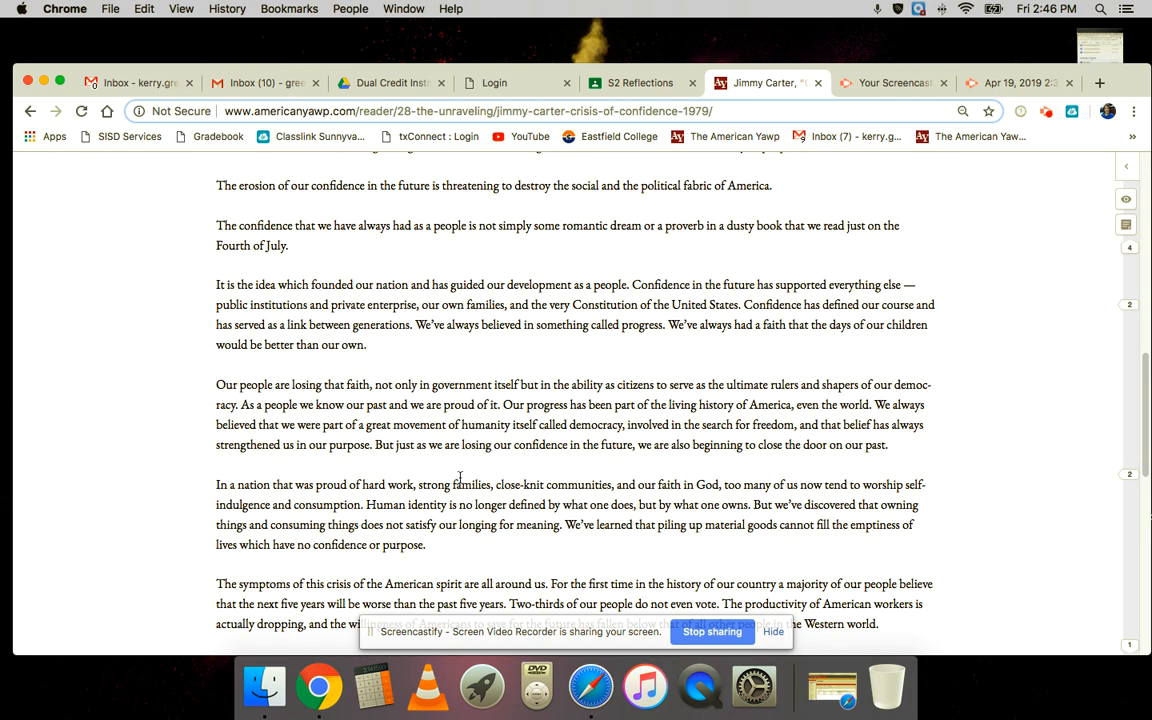
Read Carter's speech through its closing lines to the source citation and navigation links.
scroll("down", 3)
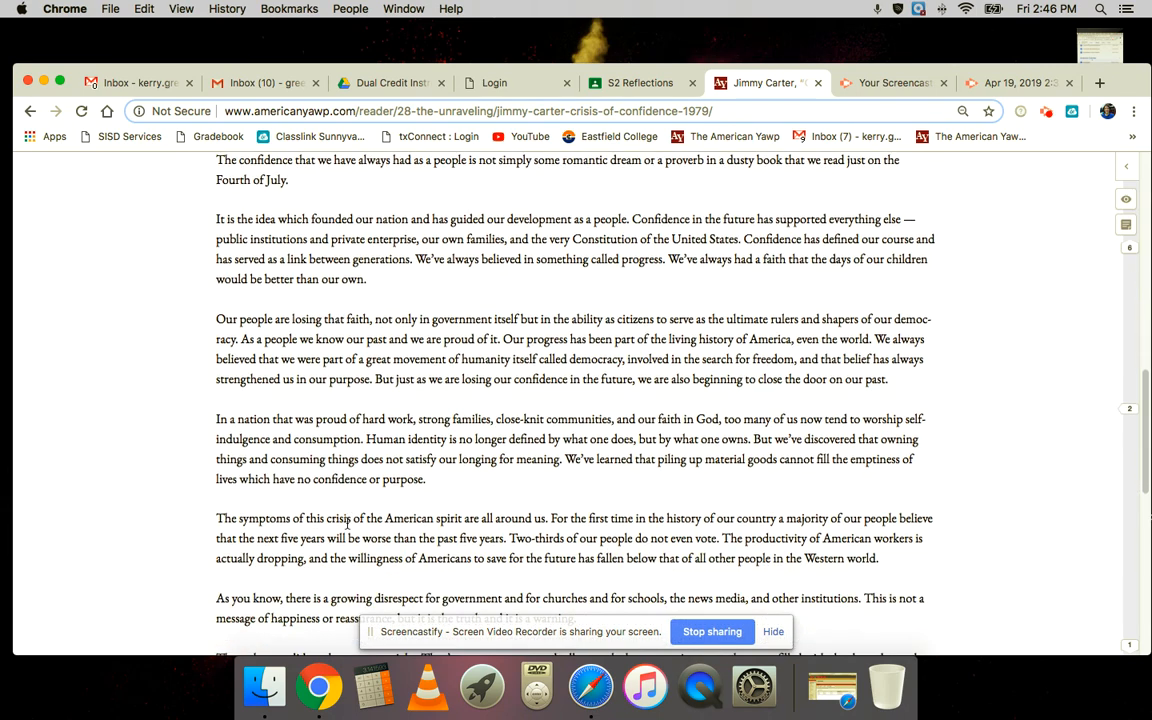
scroll("down", 3)
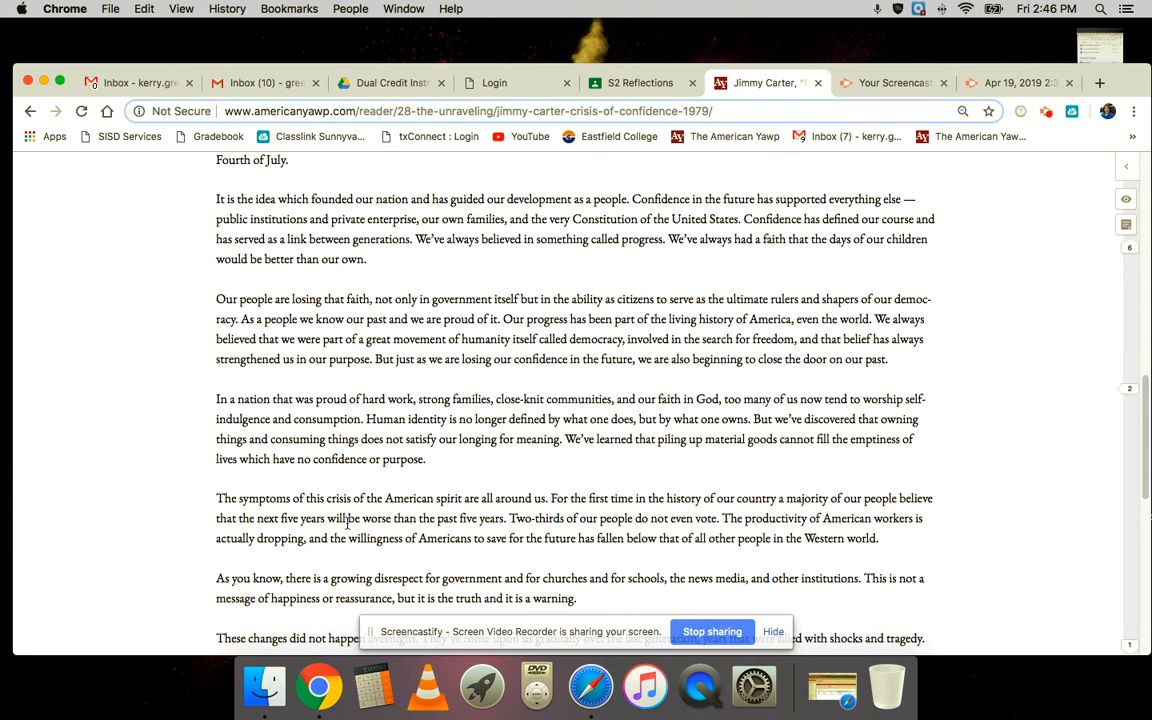
scroll("down", 3)
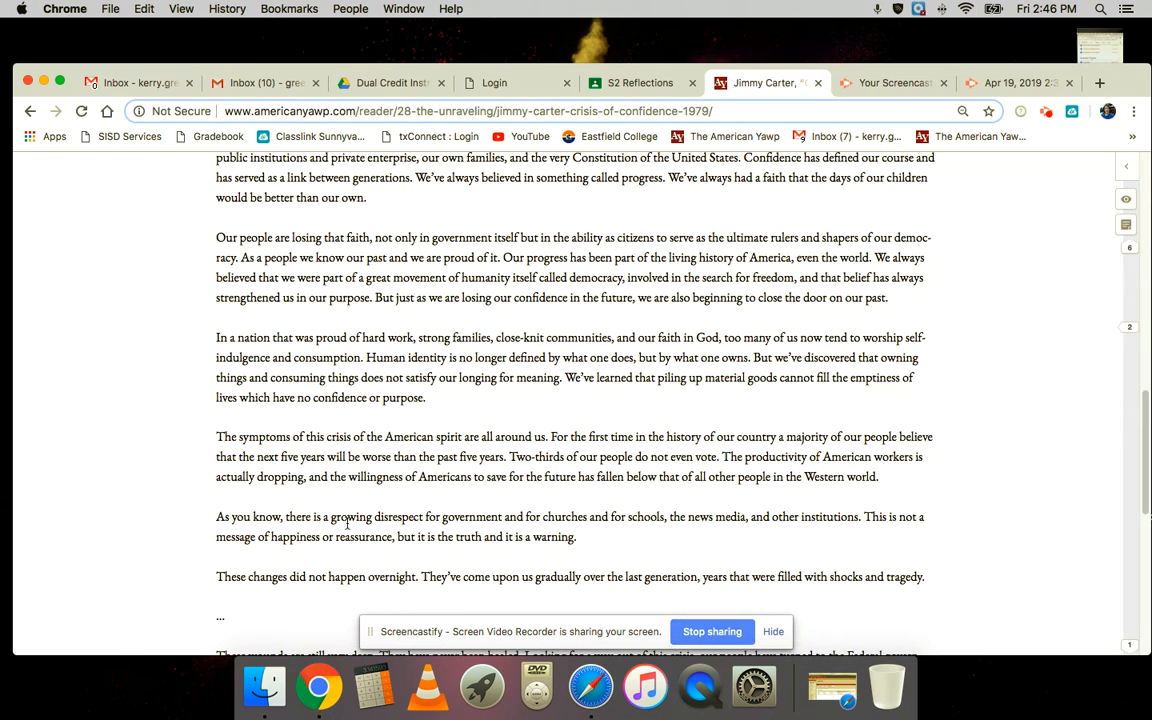
scroll("down", 3)
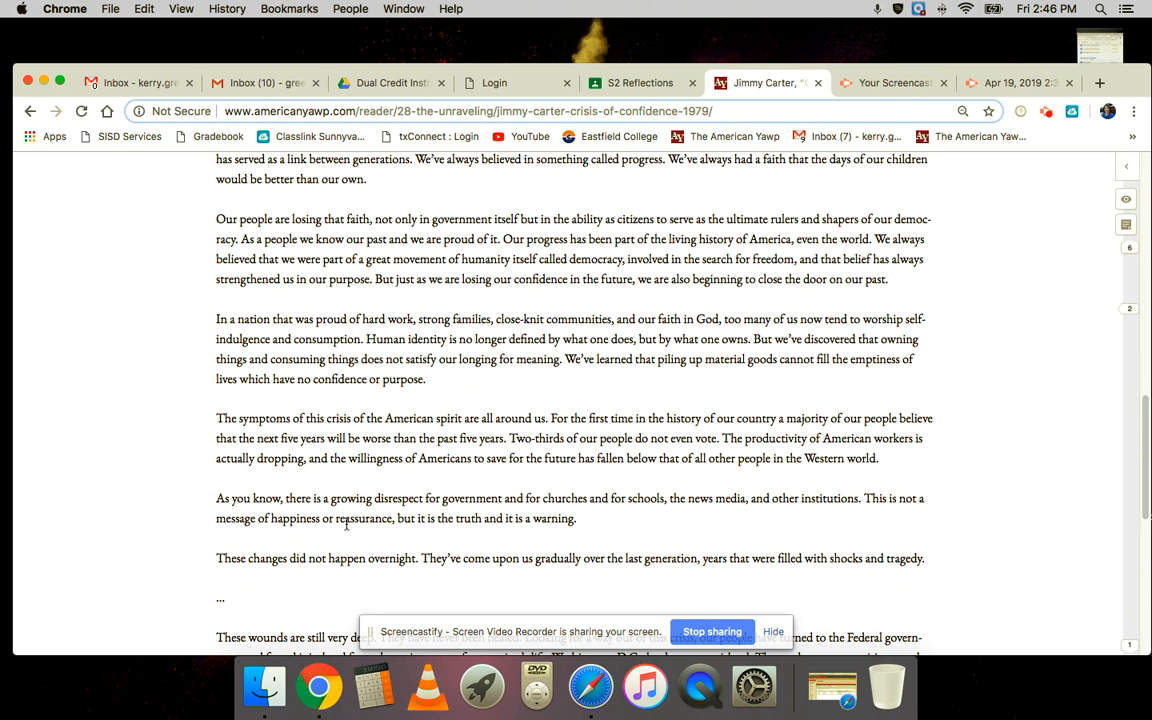
mouse_move(412, 494)
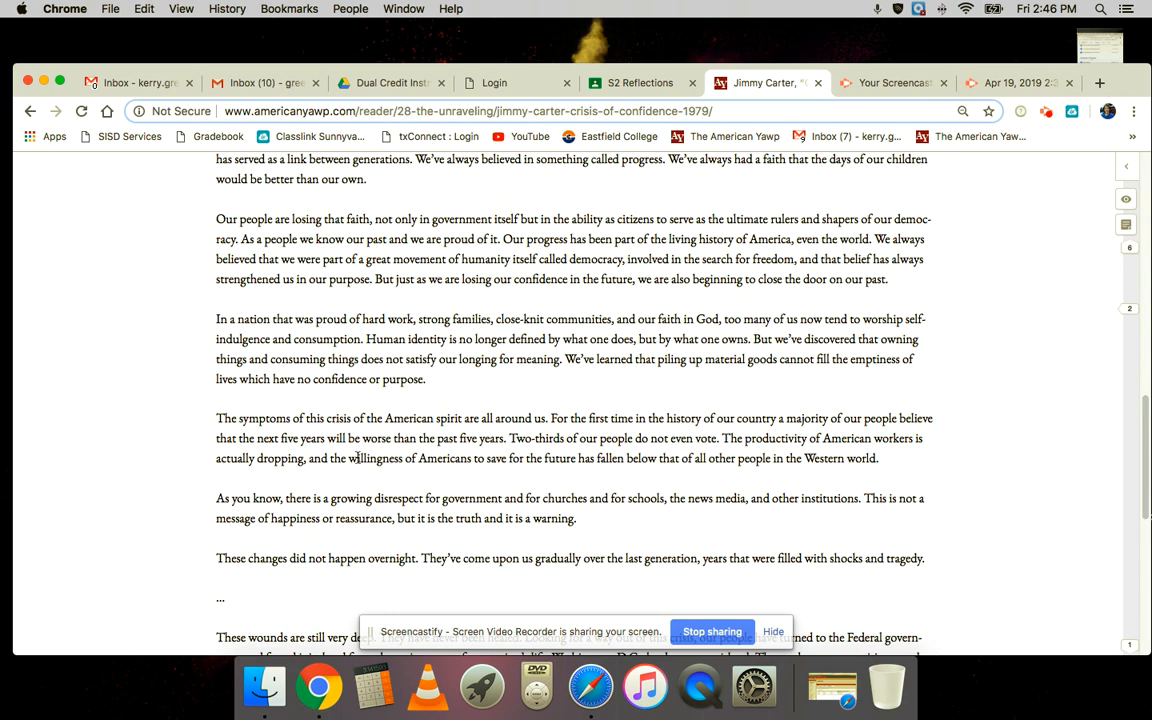
mouse_move(610, 458)
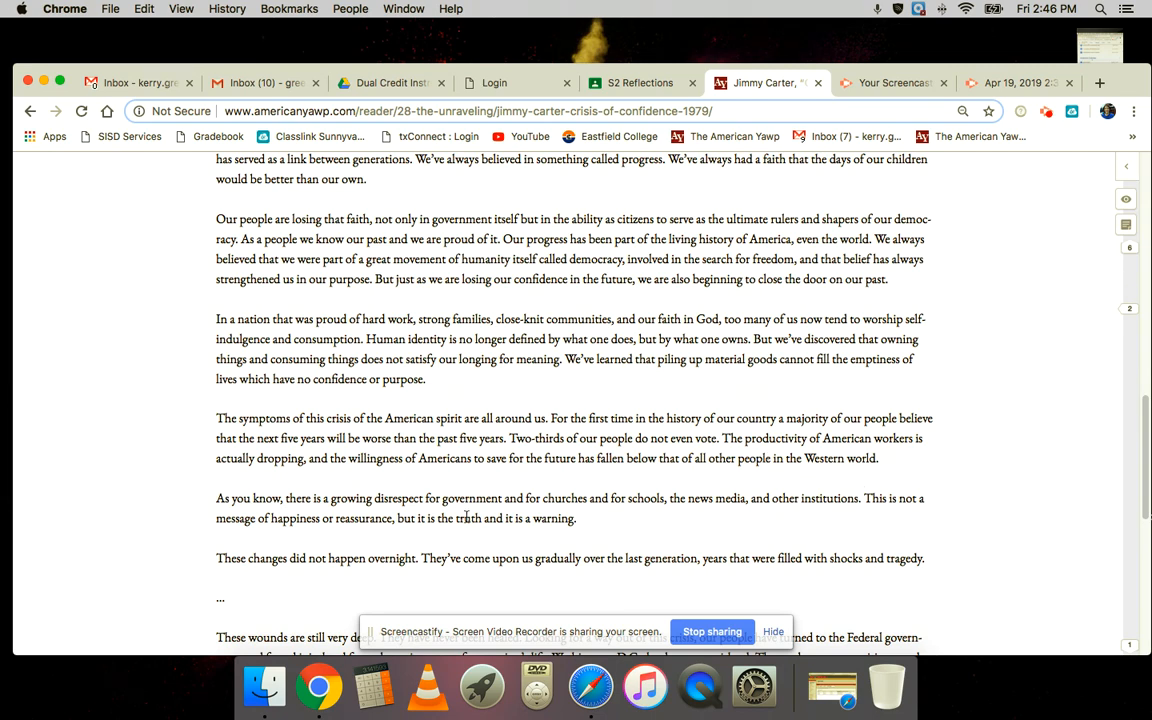
scroll("down", 3)
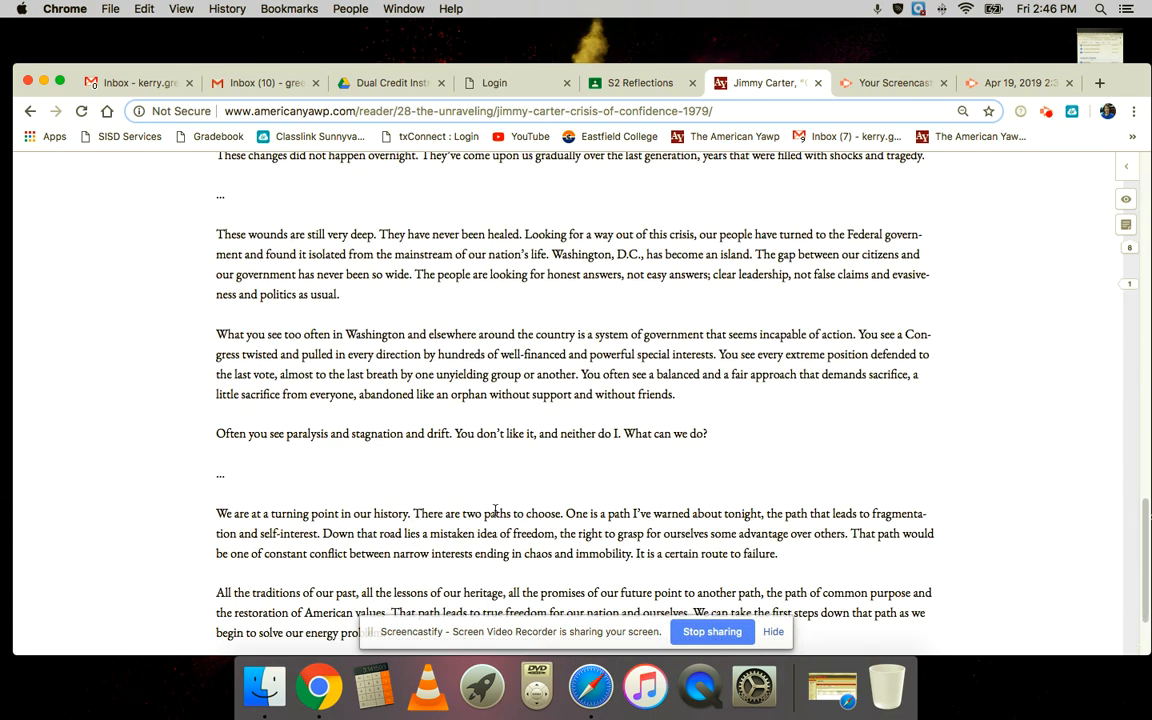
scroll("down", 3)
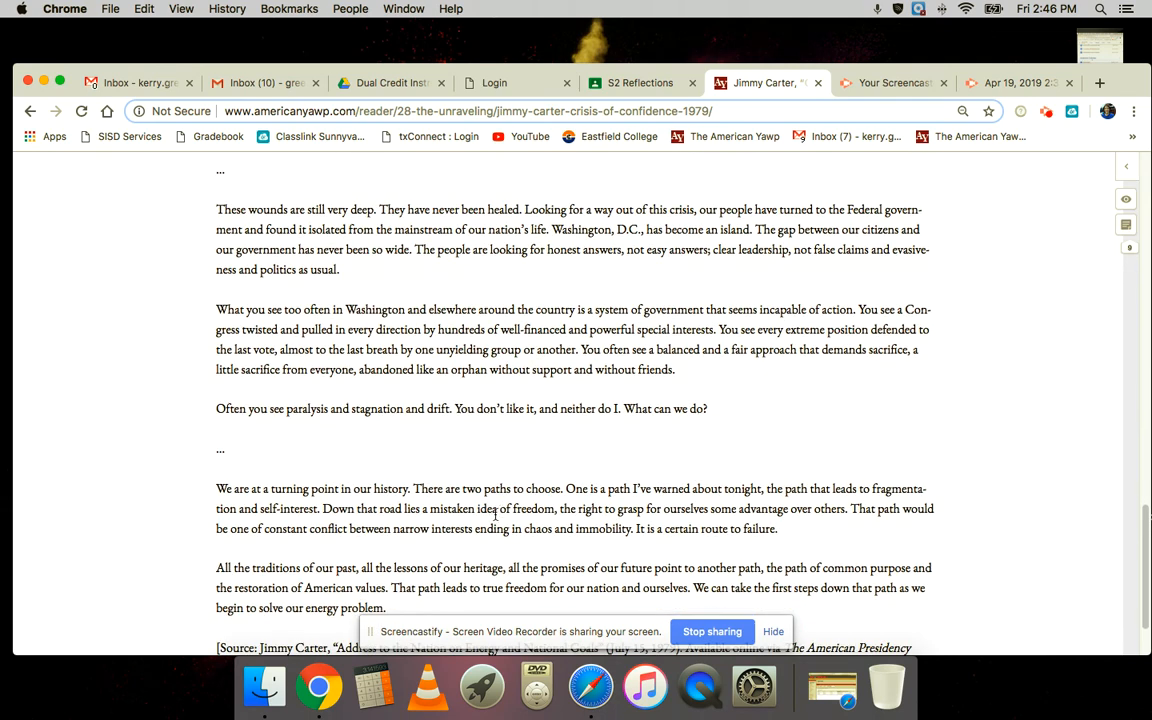
scroll("down", 3)
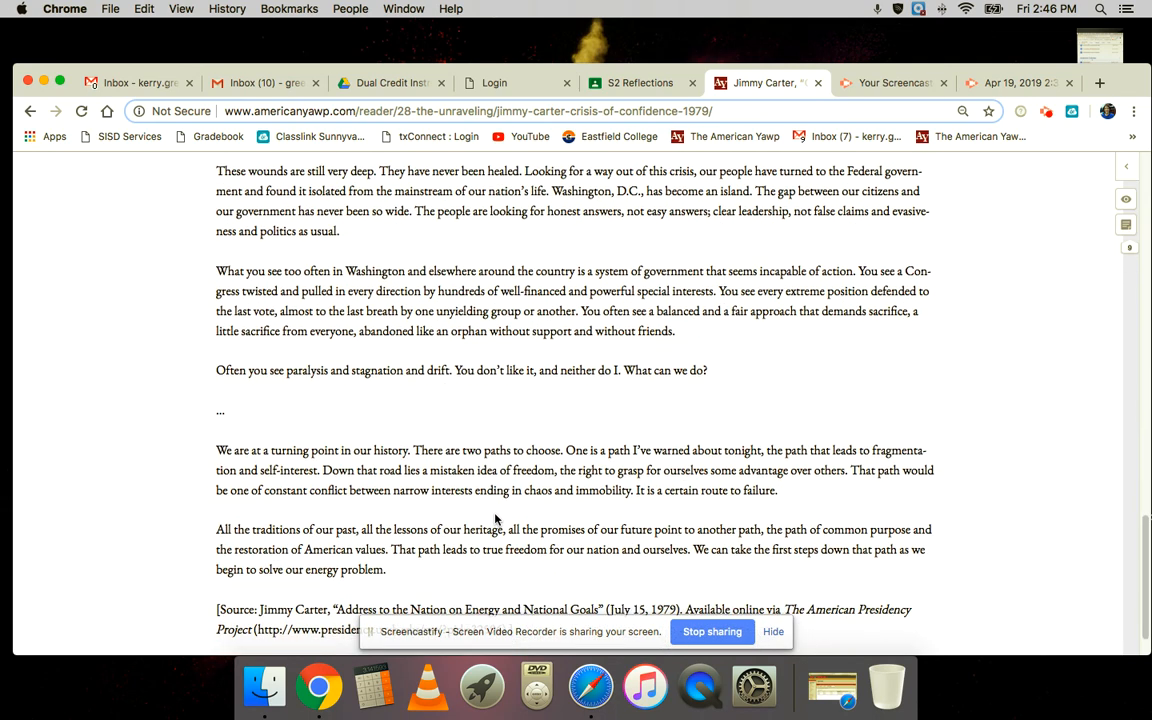
scroll("down", 3)
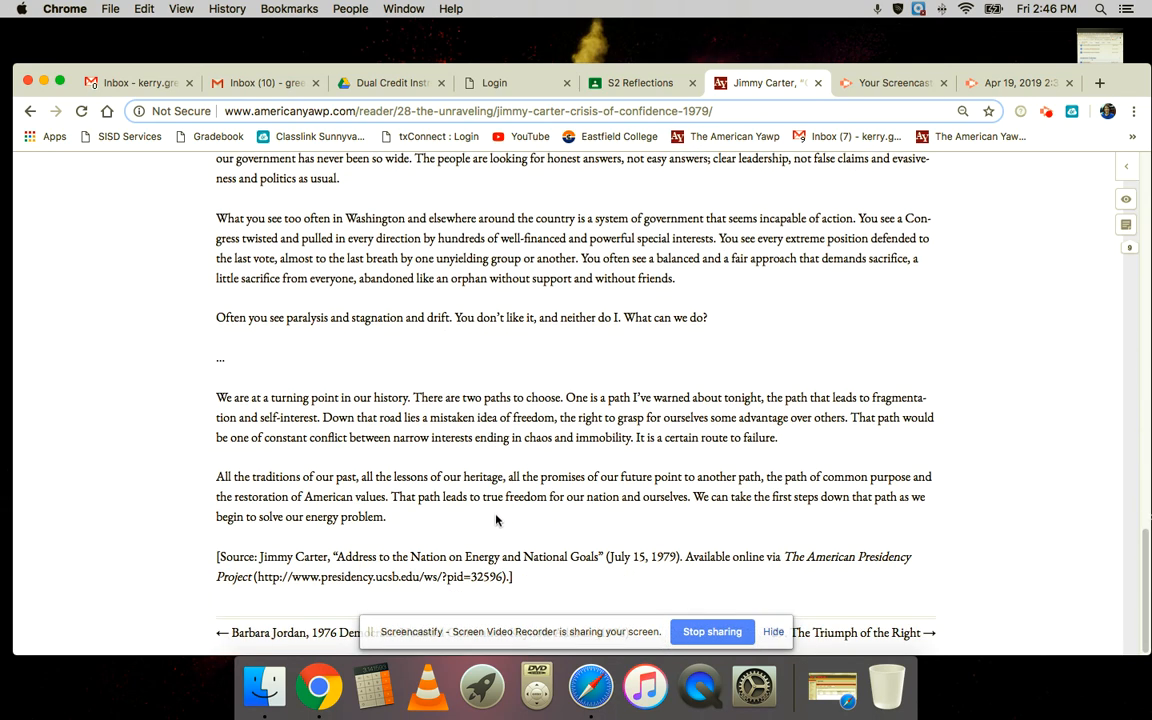